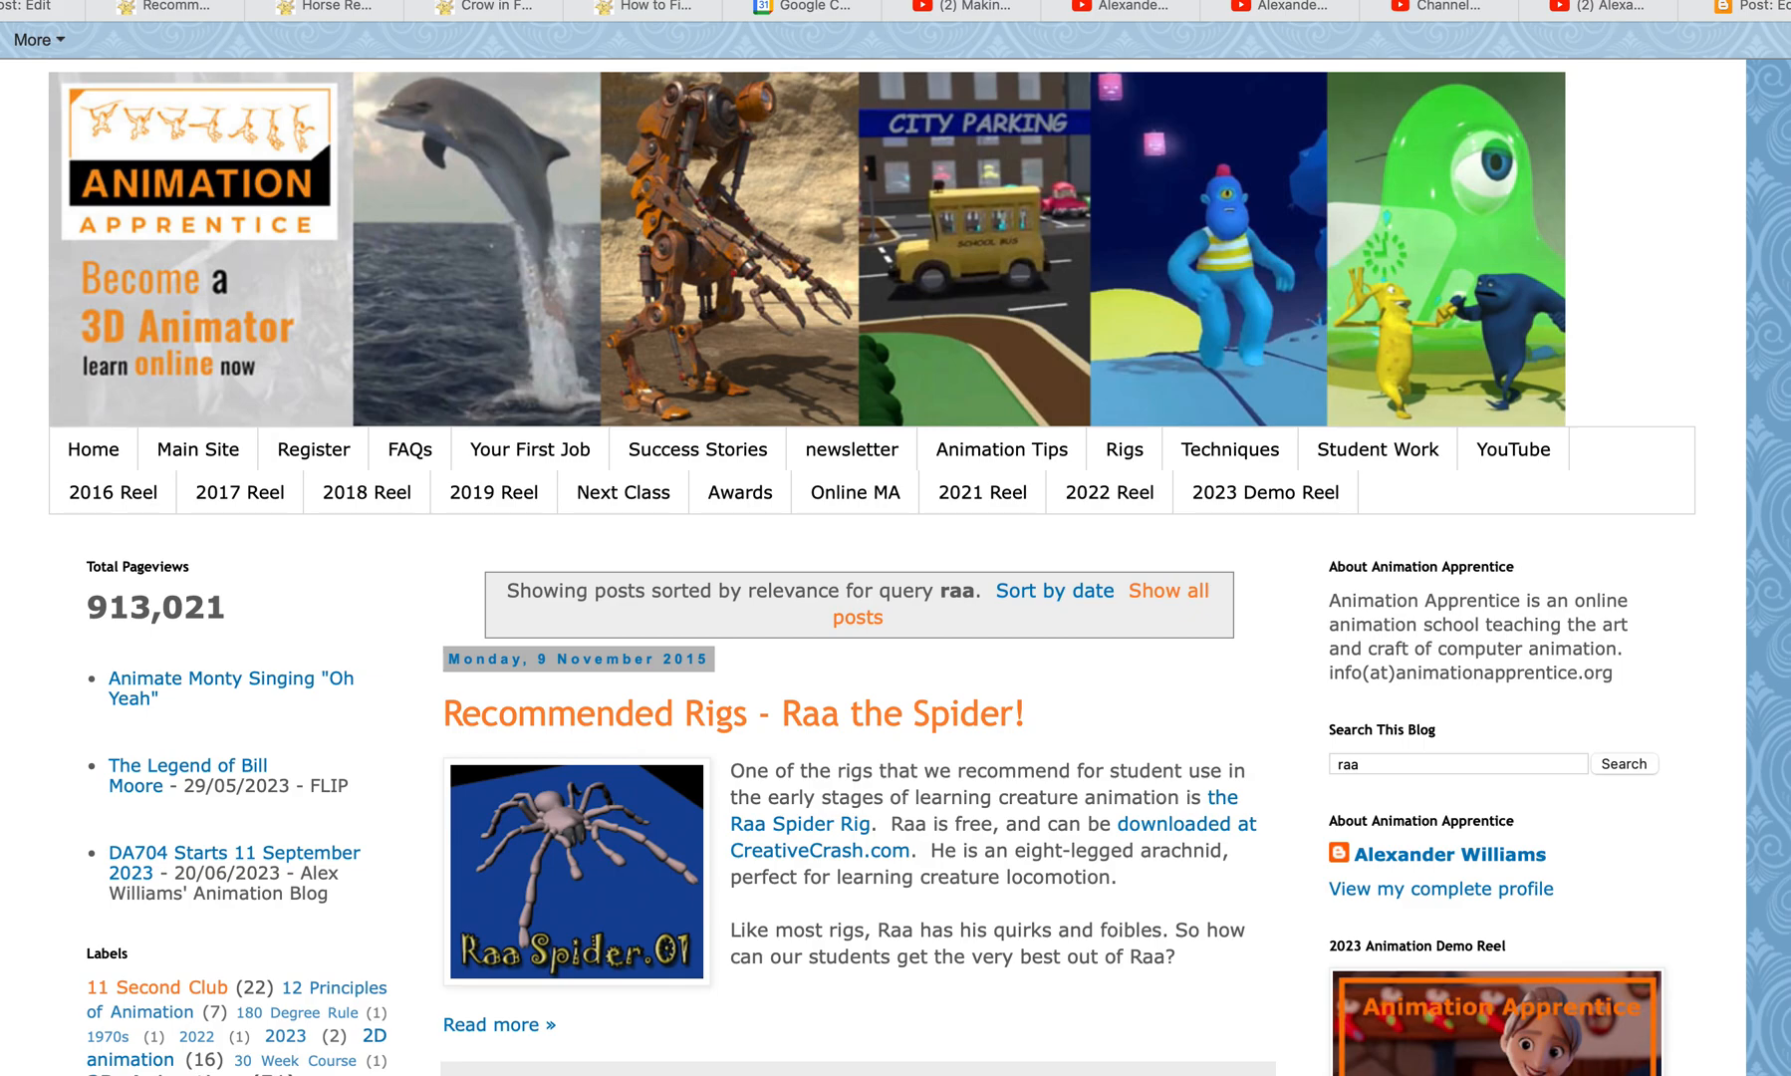
- Scroll the Raa the Spider post down to the FAQ on turning off foot control curves
scroll(down, 3)
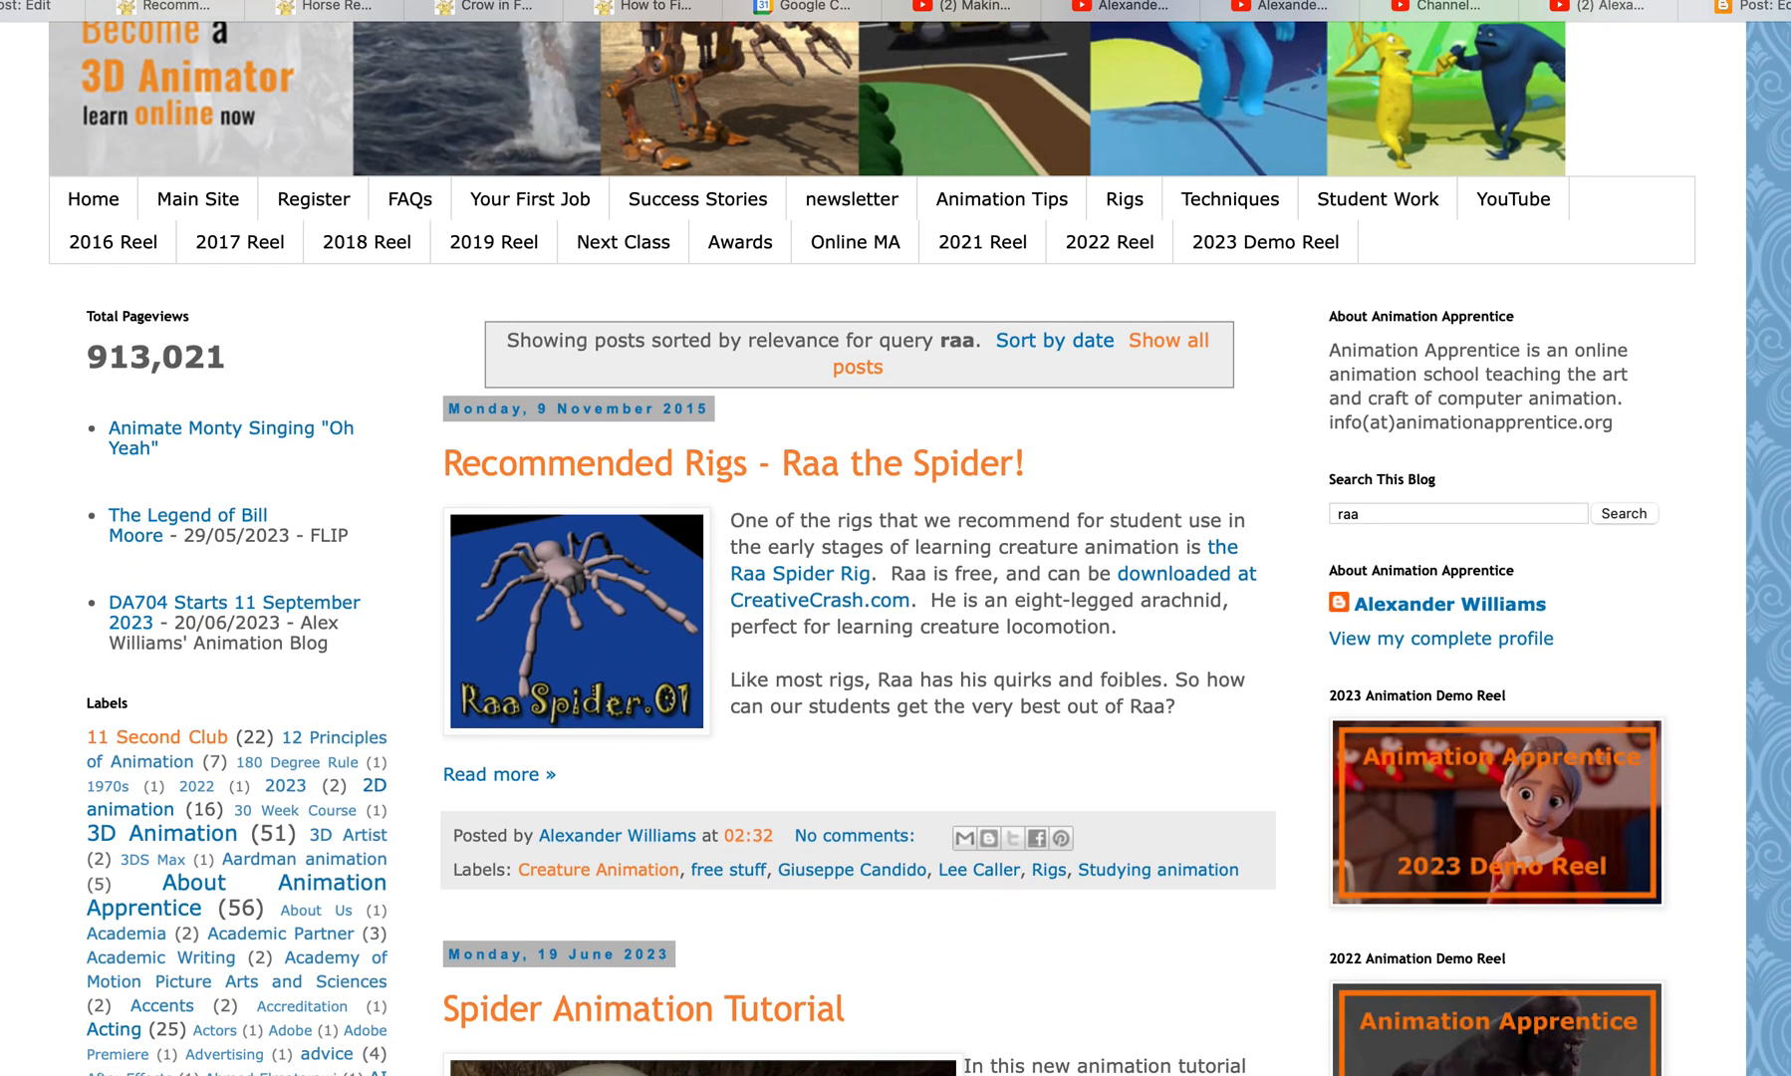
scroll(down, 3)
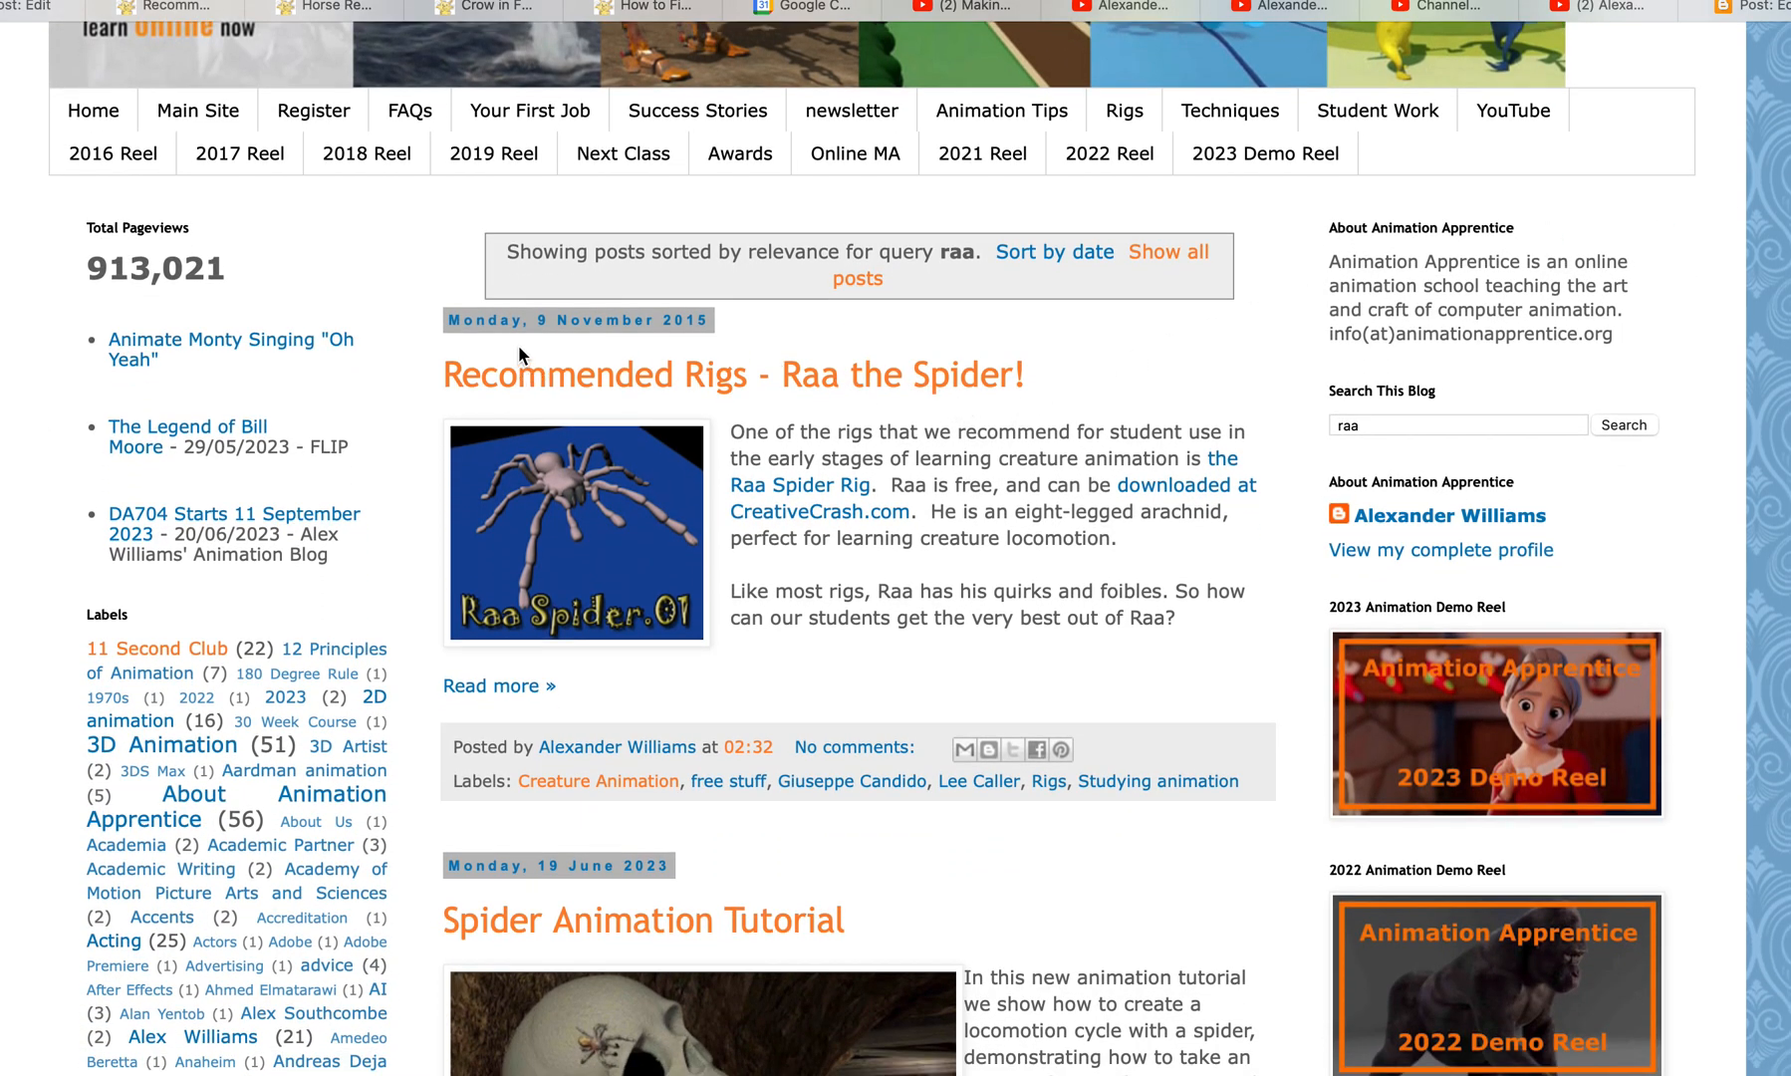
mouse_move(838, 392)
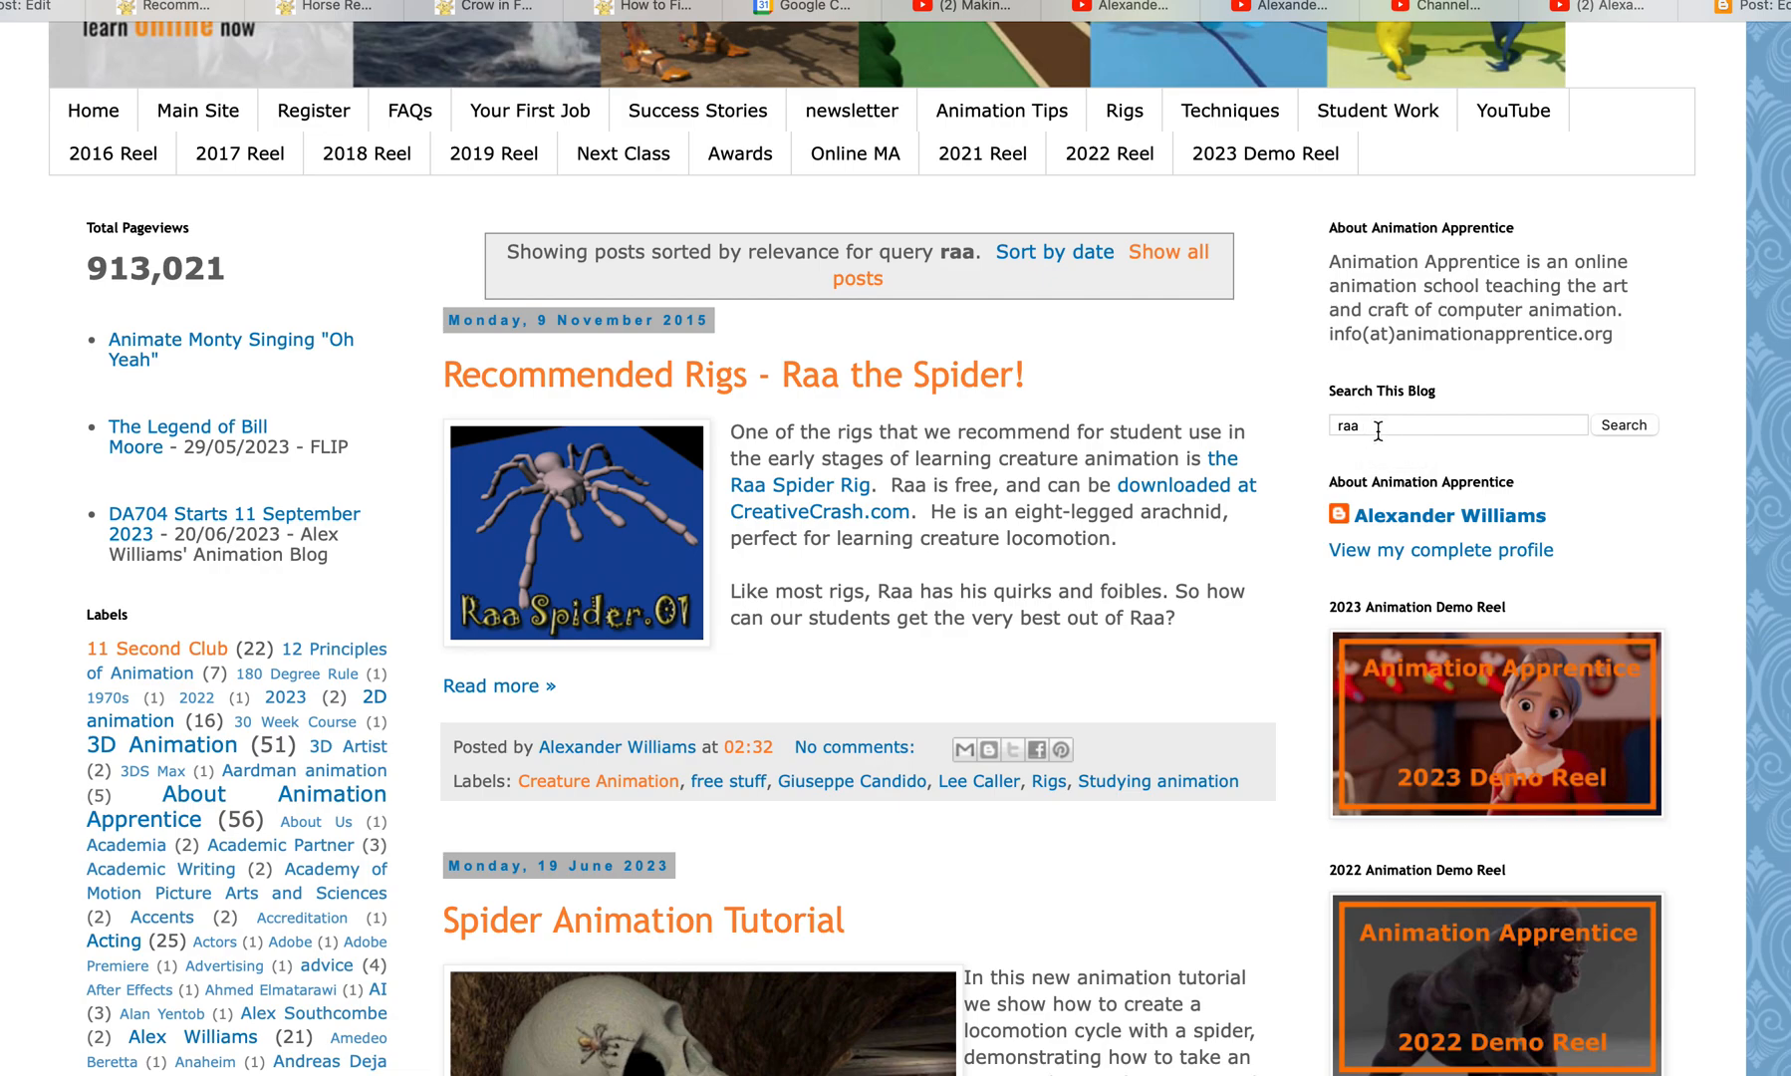
mouse_move(957, 388)
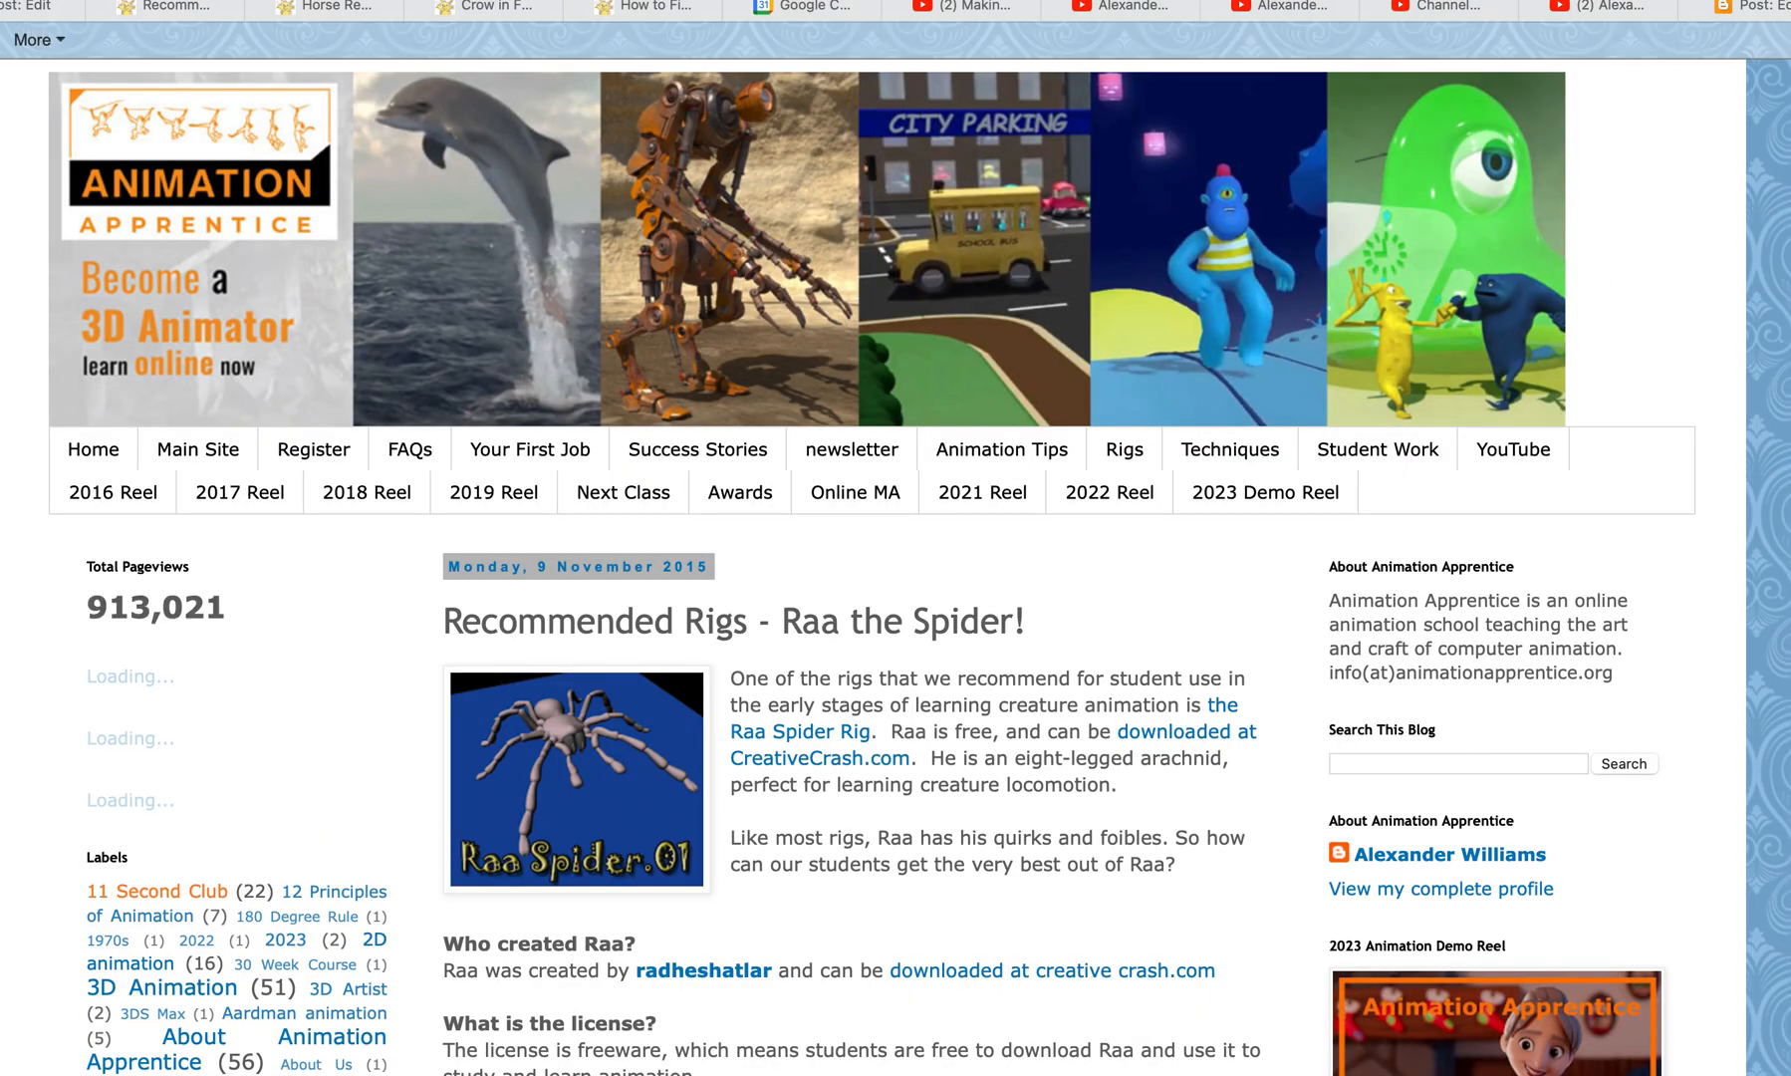
scroll(down, 3)
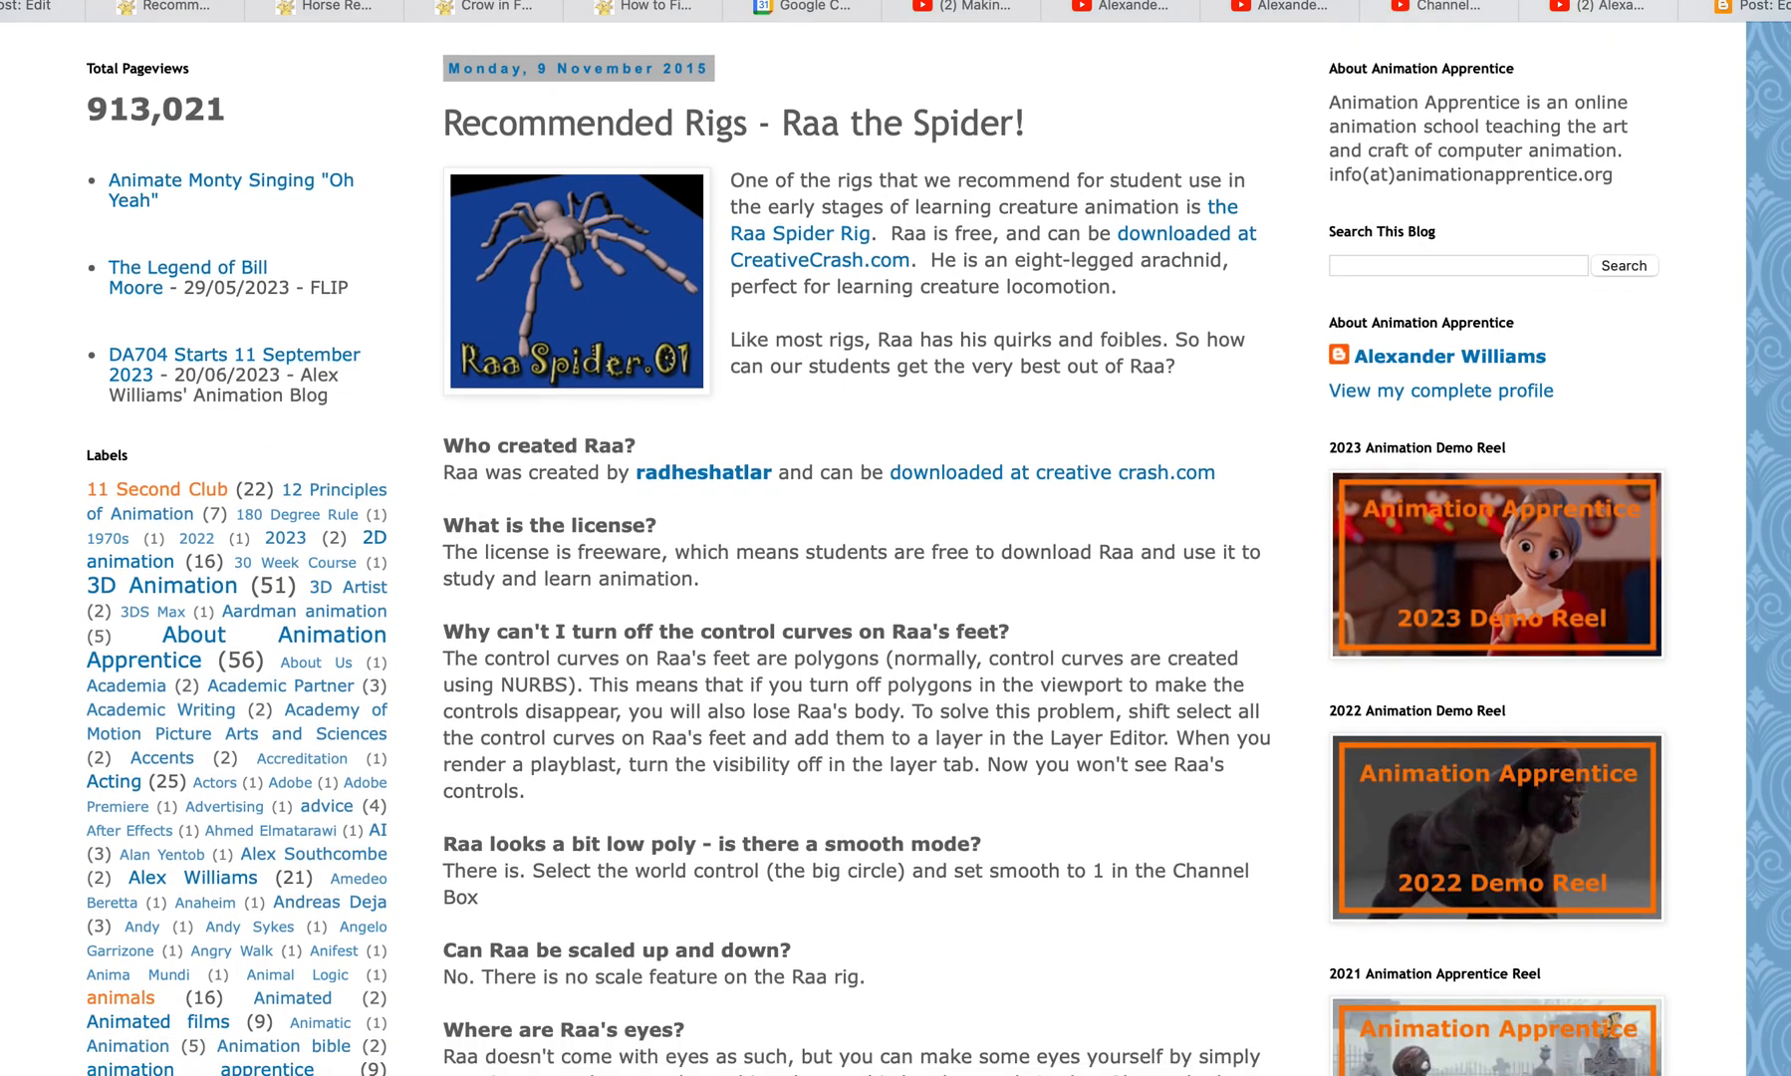
scroll(down, 3)
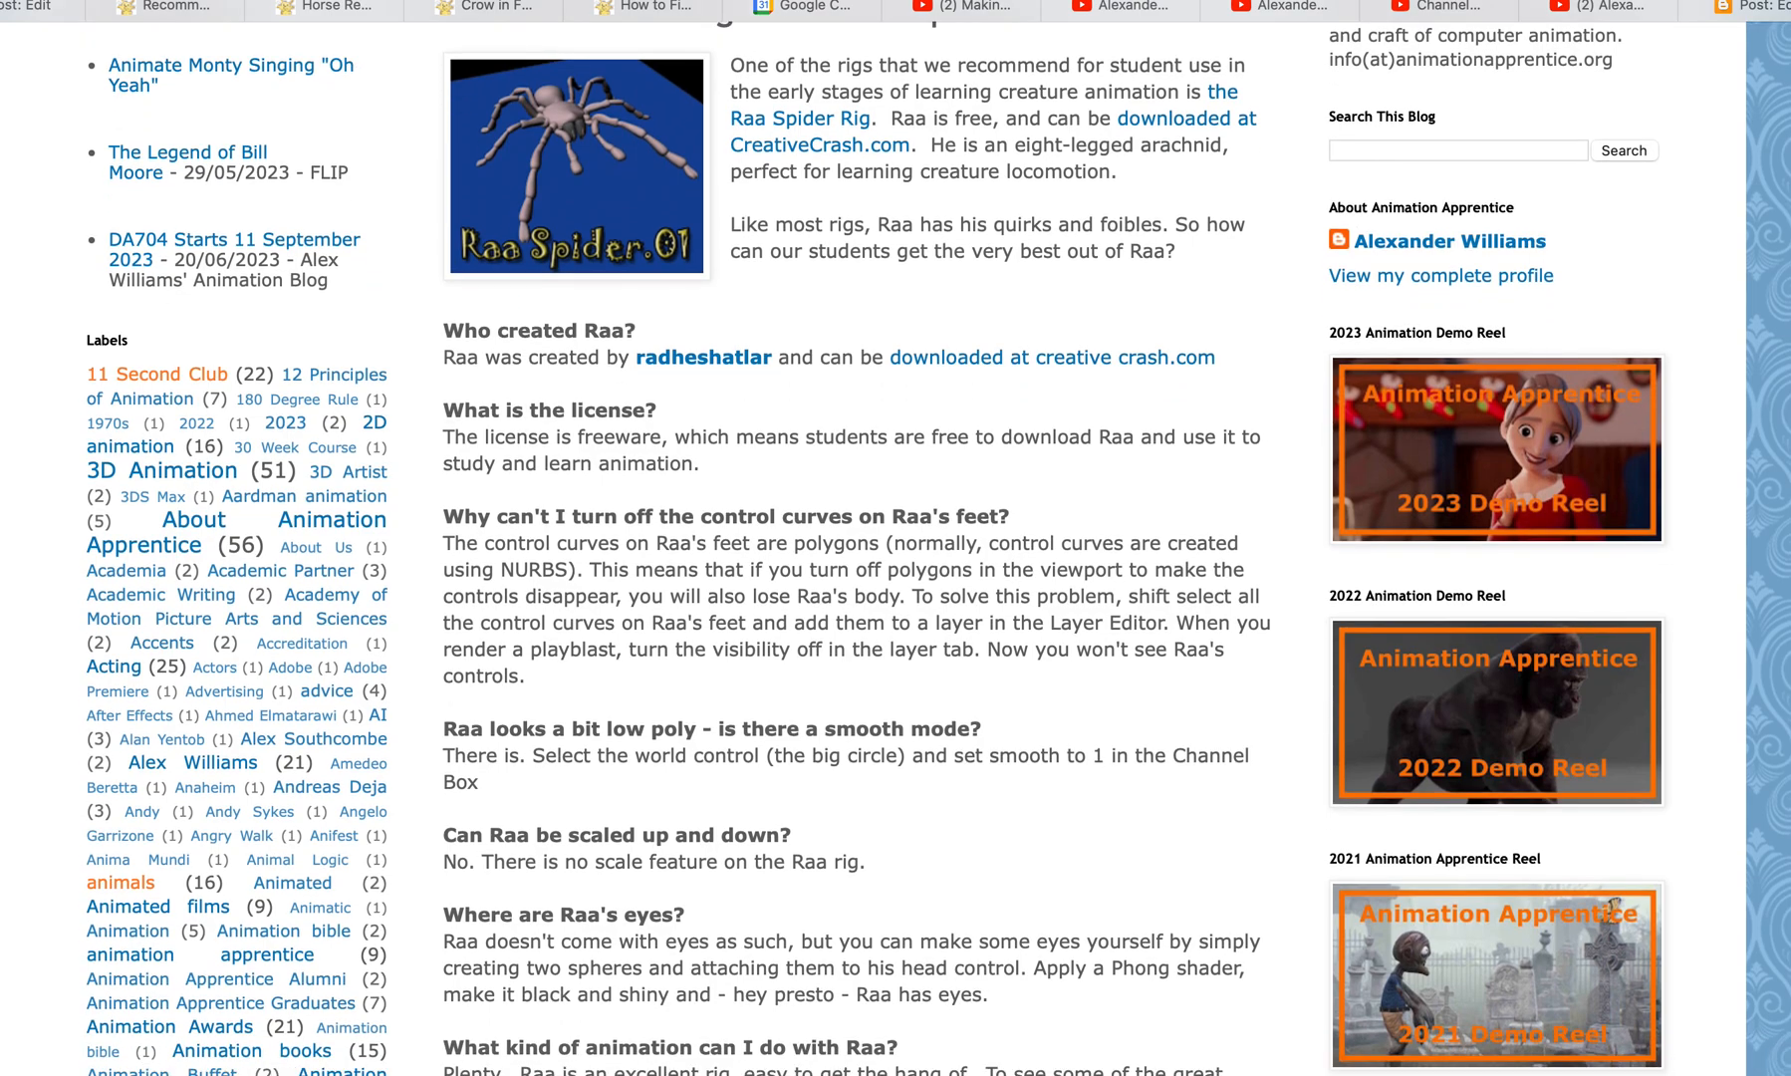
scroll(down, 3)
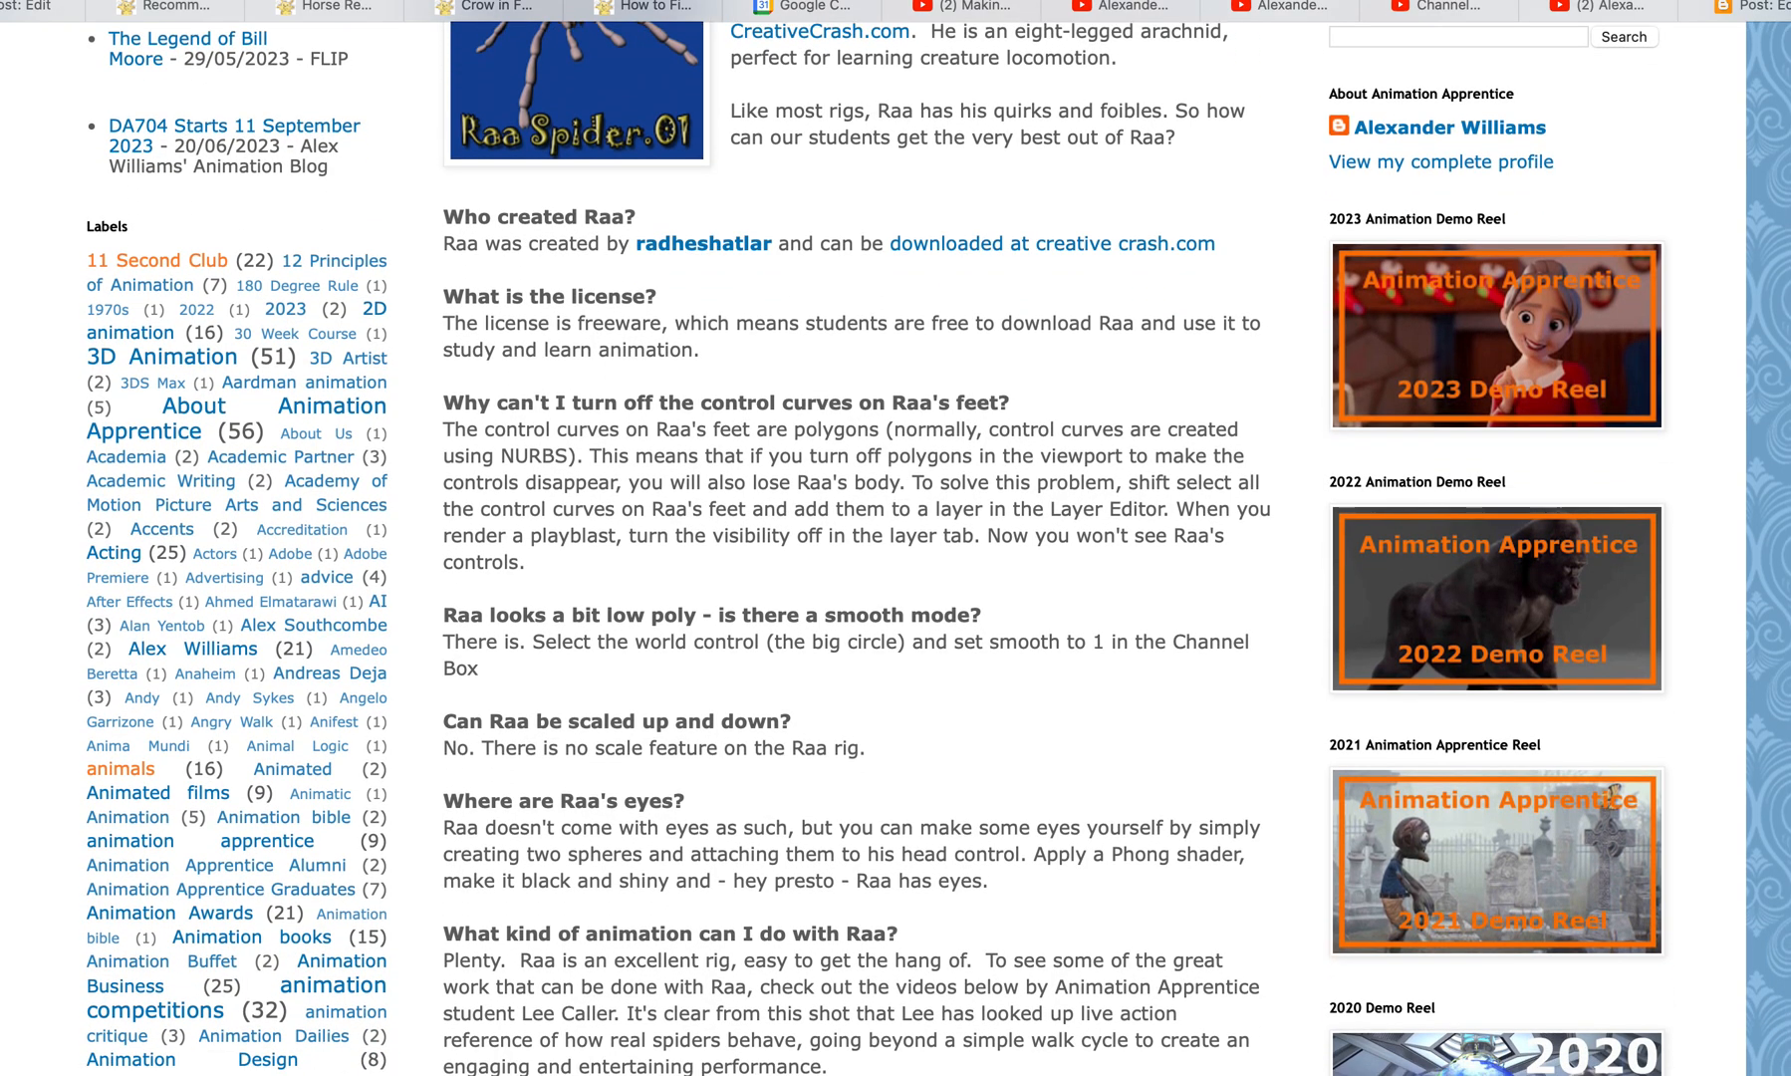
scroll(down, 3)
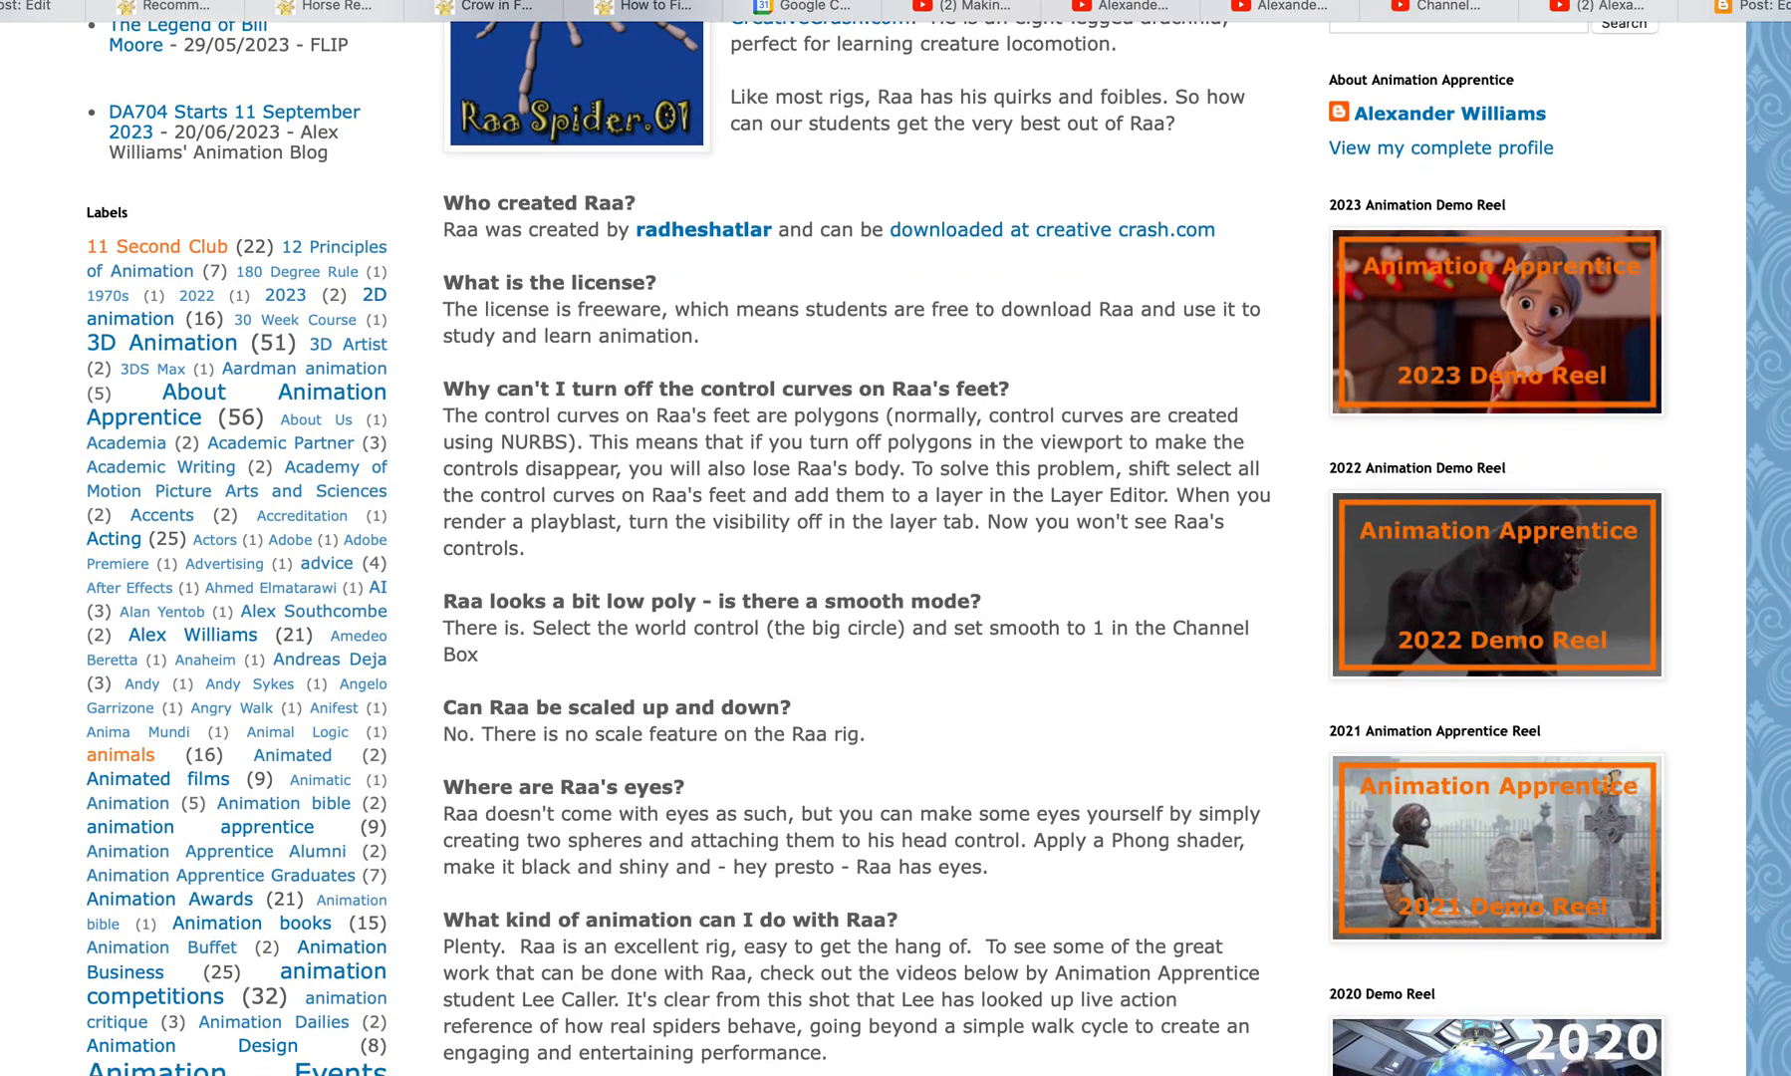
scroll(down, 3)
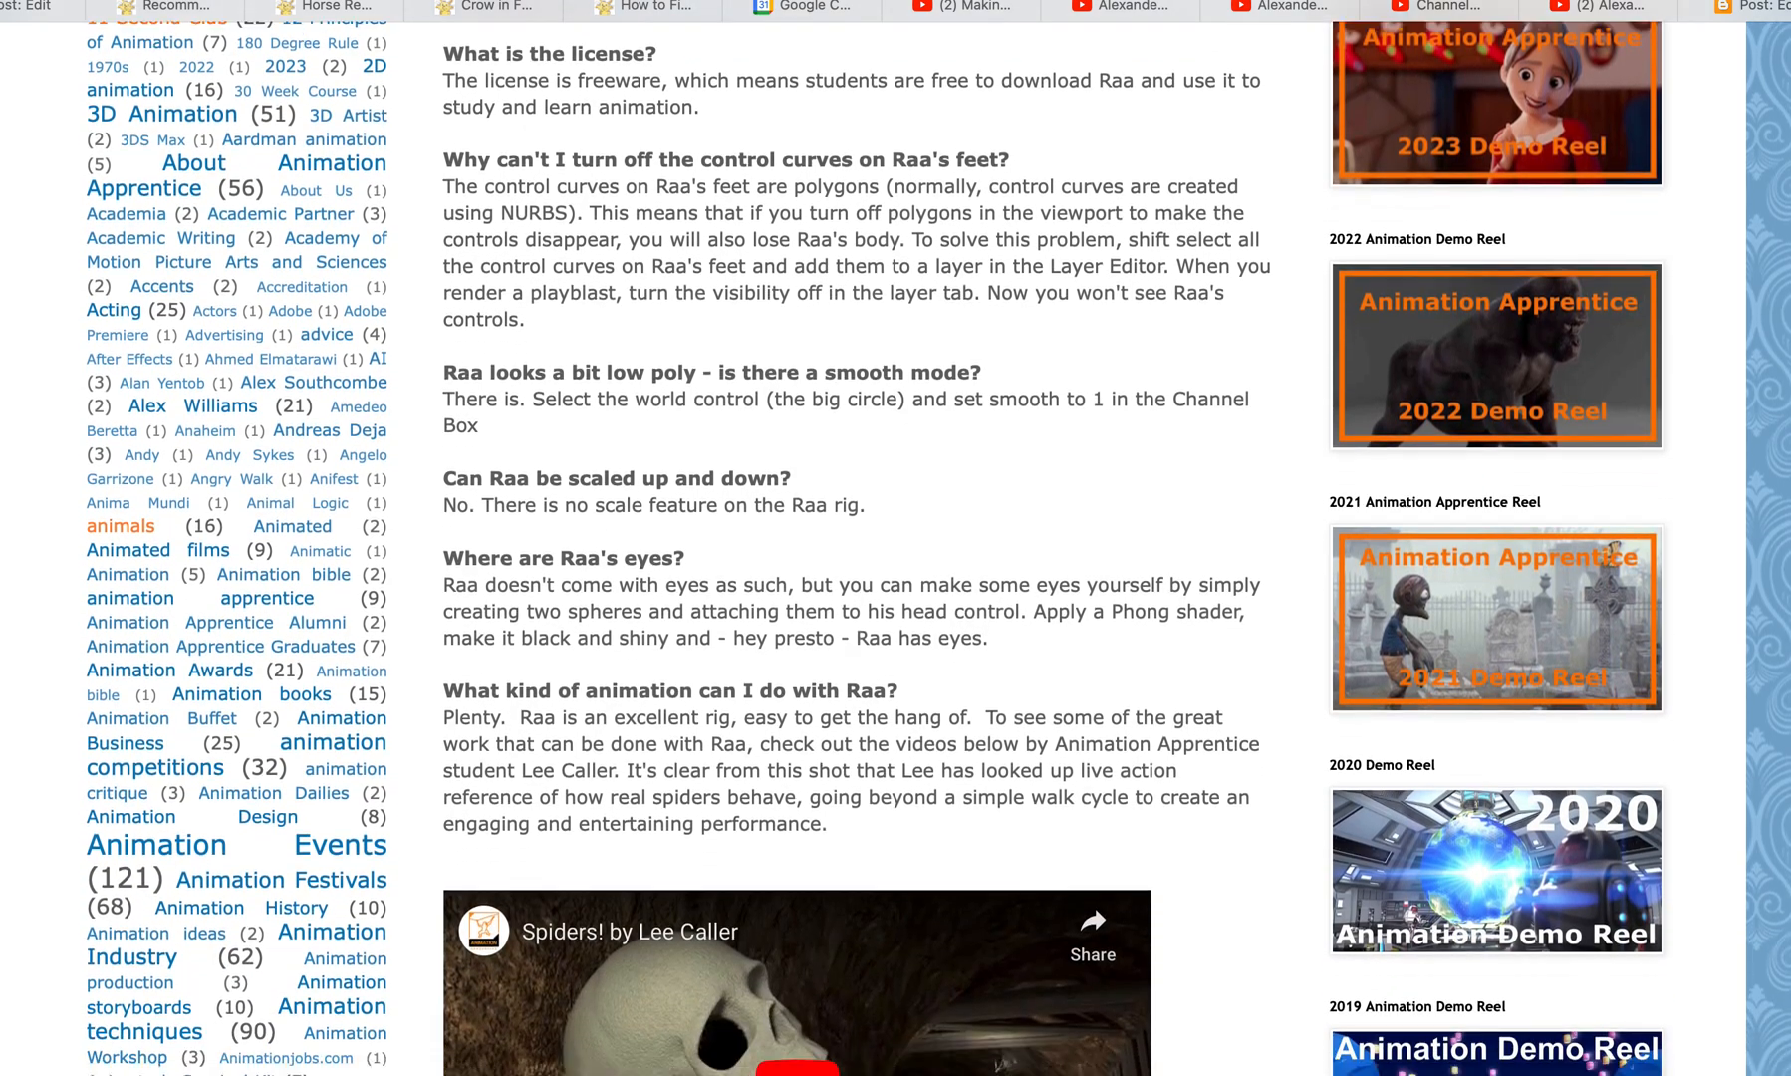
scroll(down, 3)
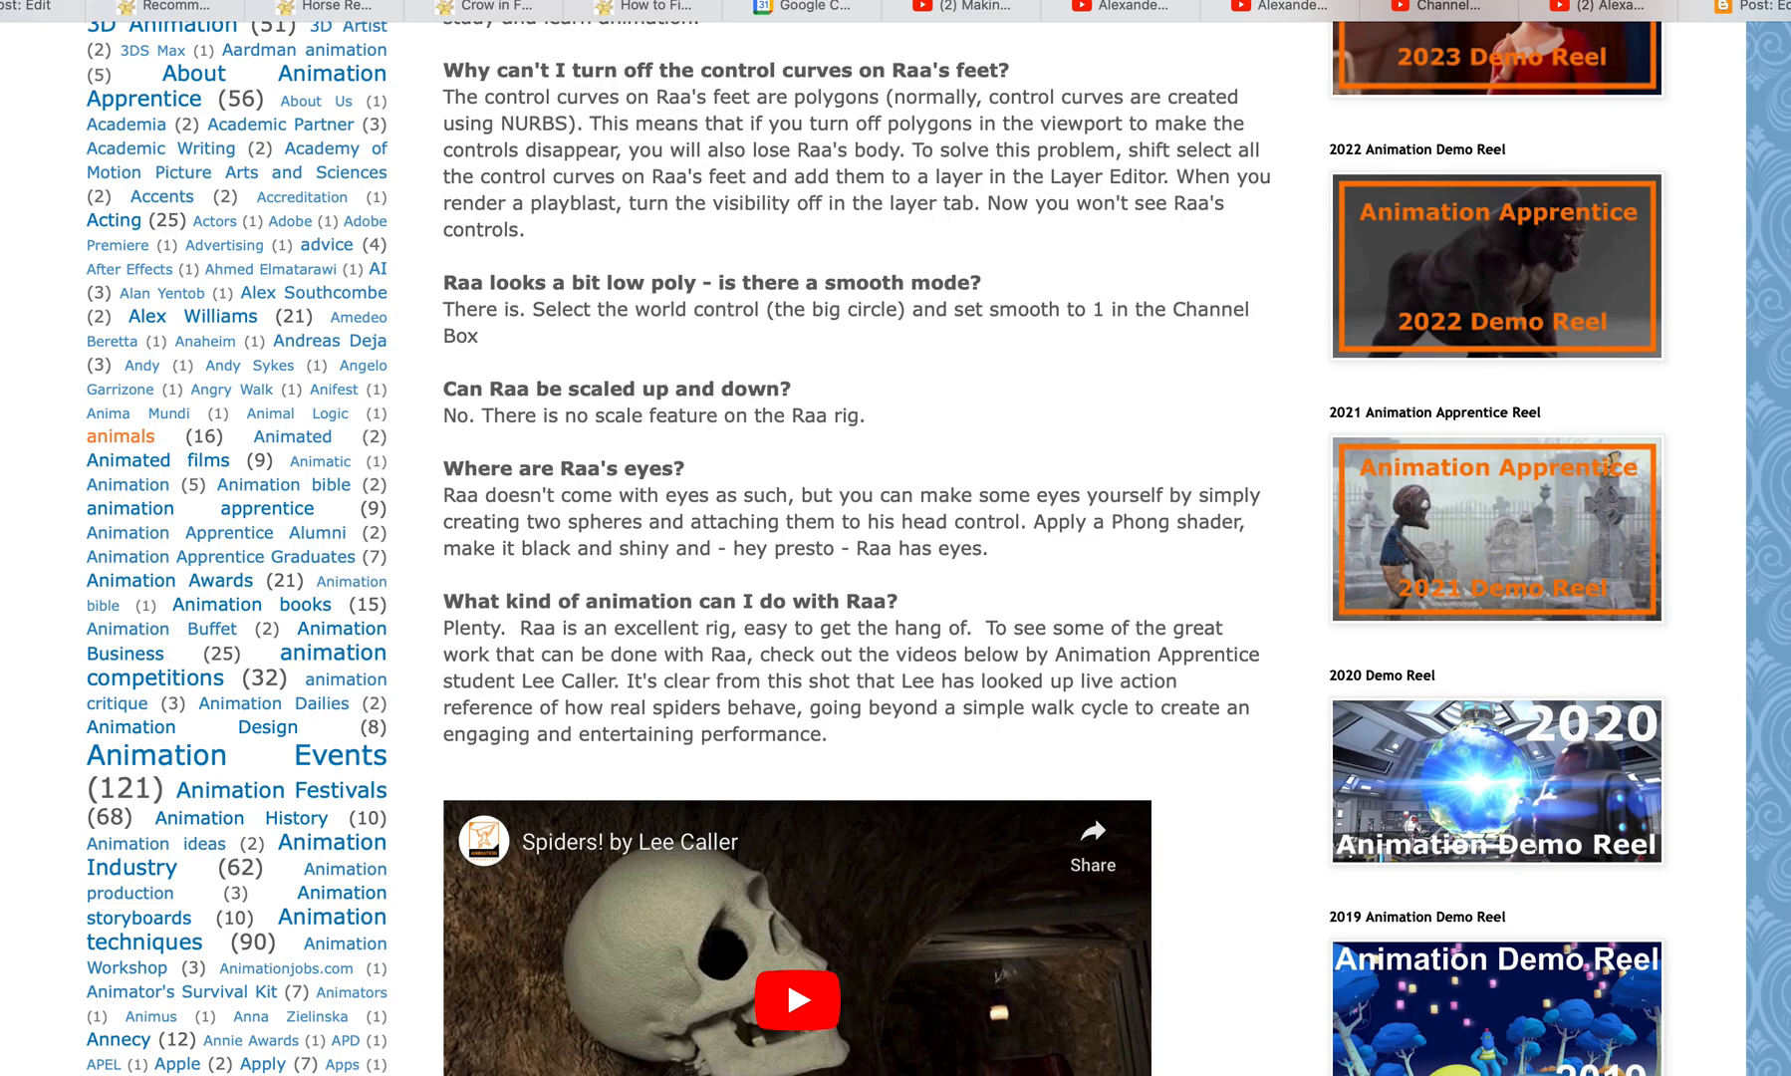
scroll(up, 3)
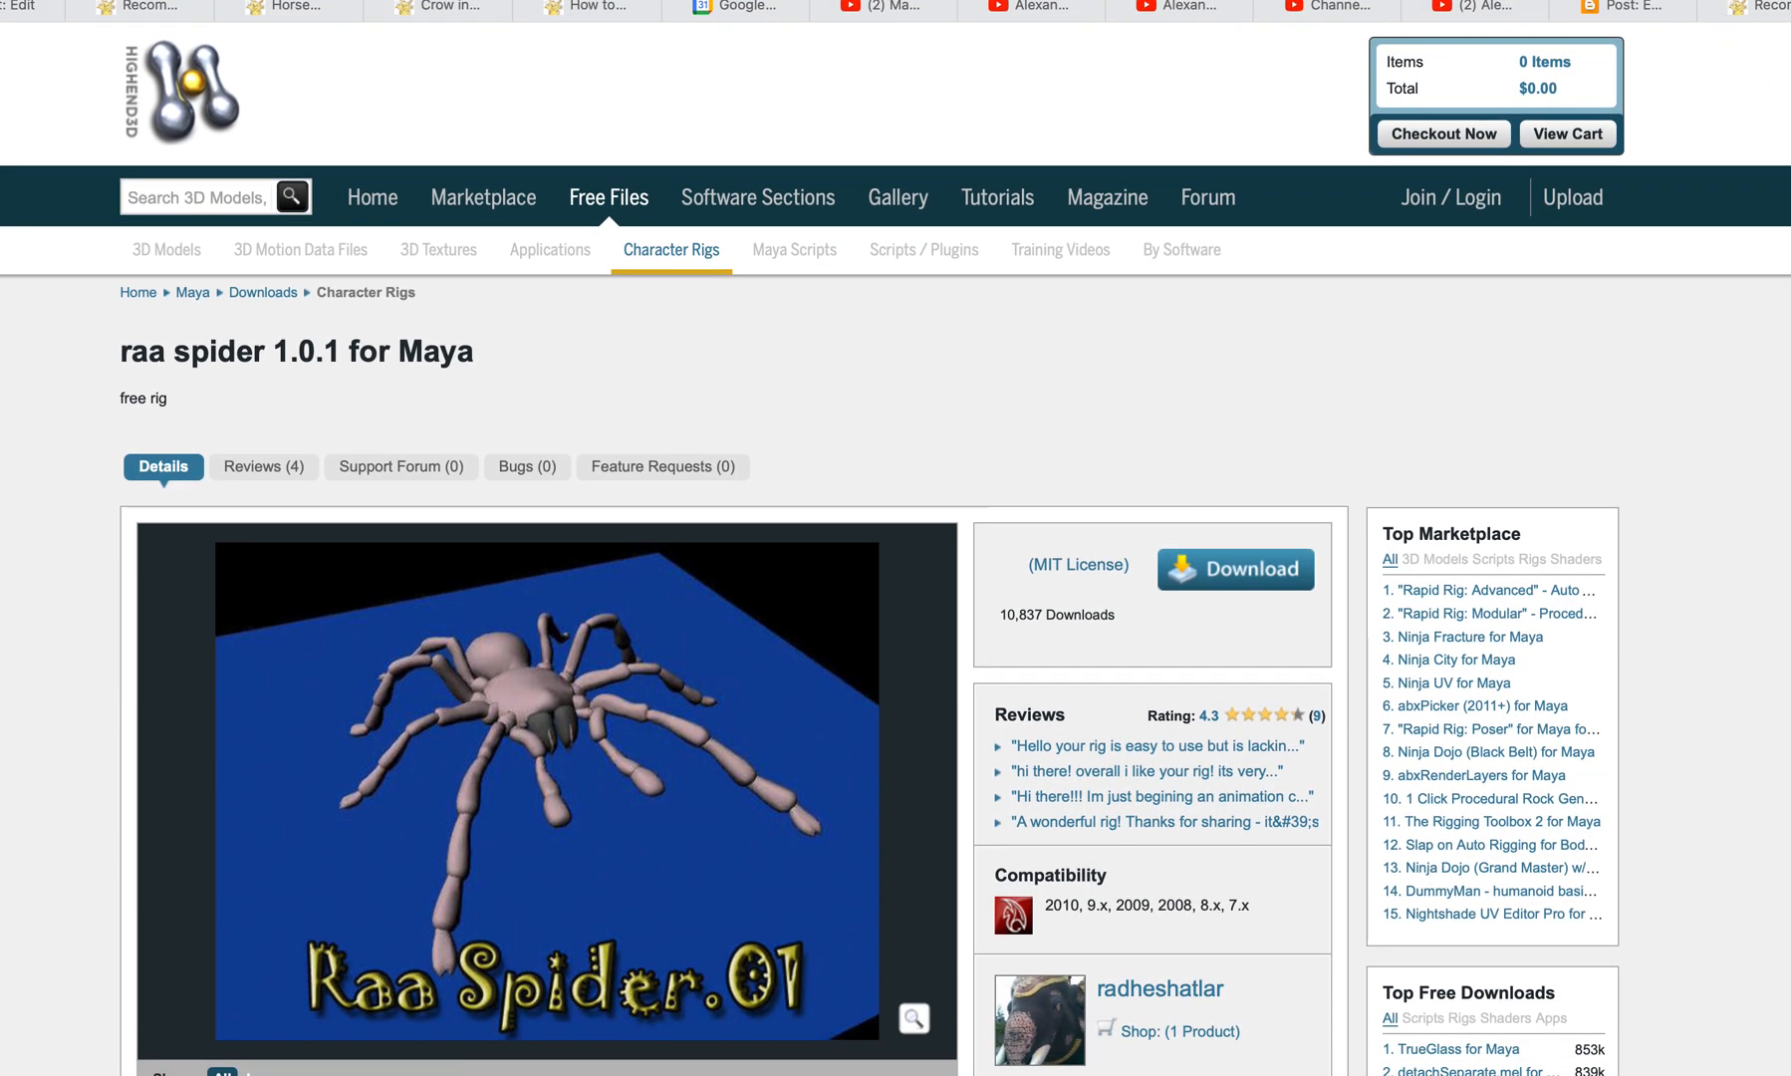
- Scroll the HighEnd3D page to view the raa spider 1.0.1 rig details
scroll(down, 3)
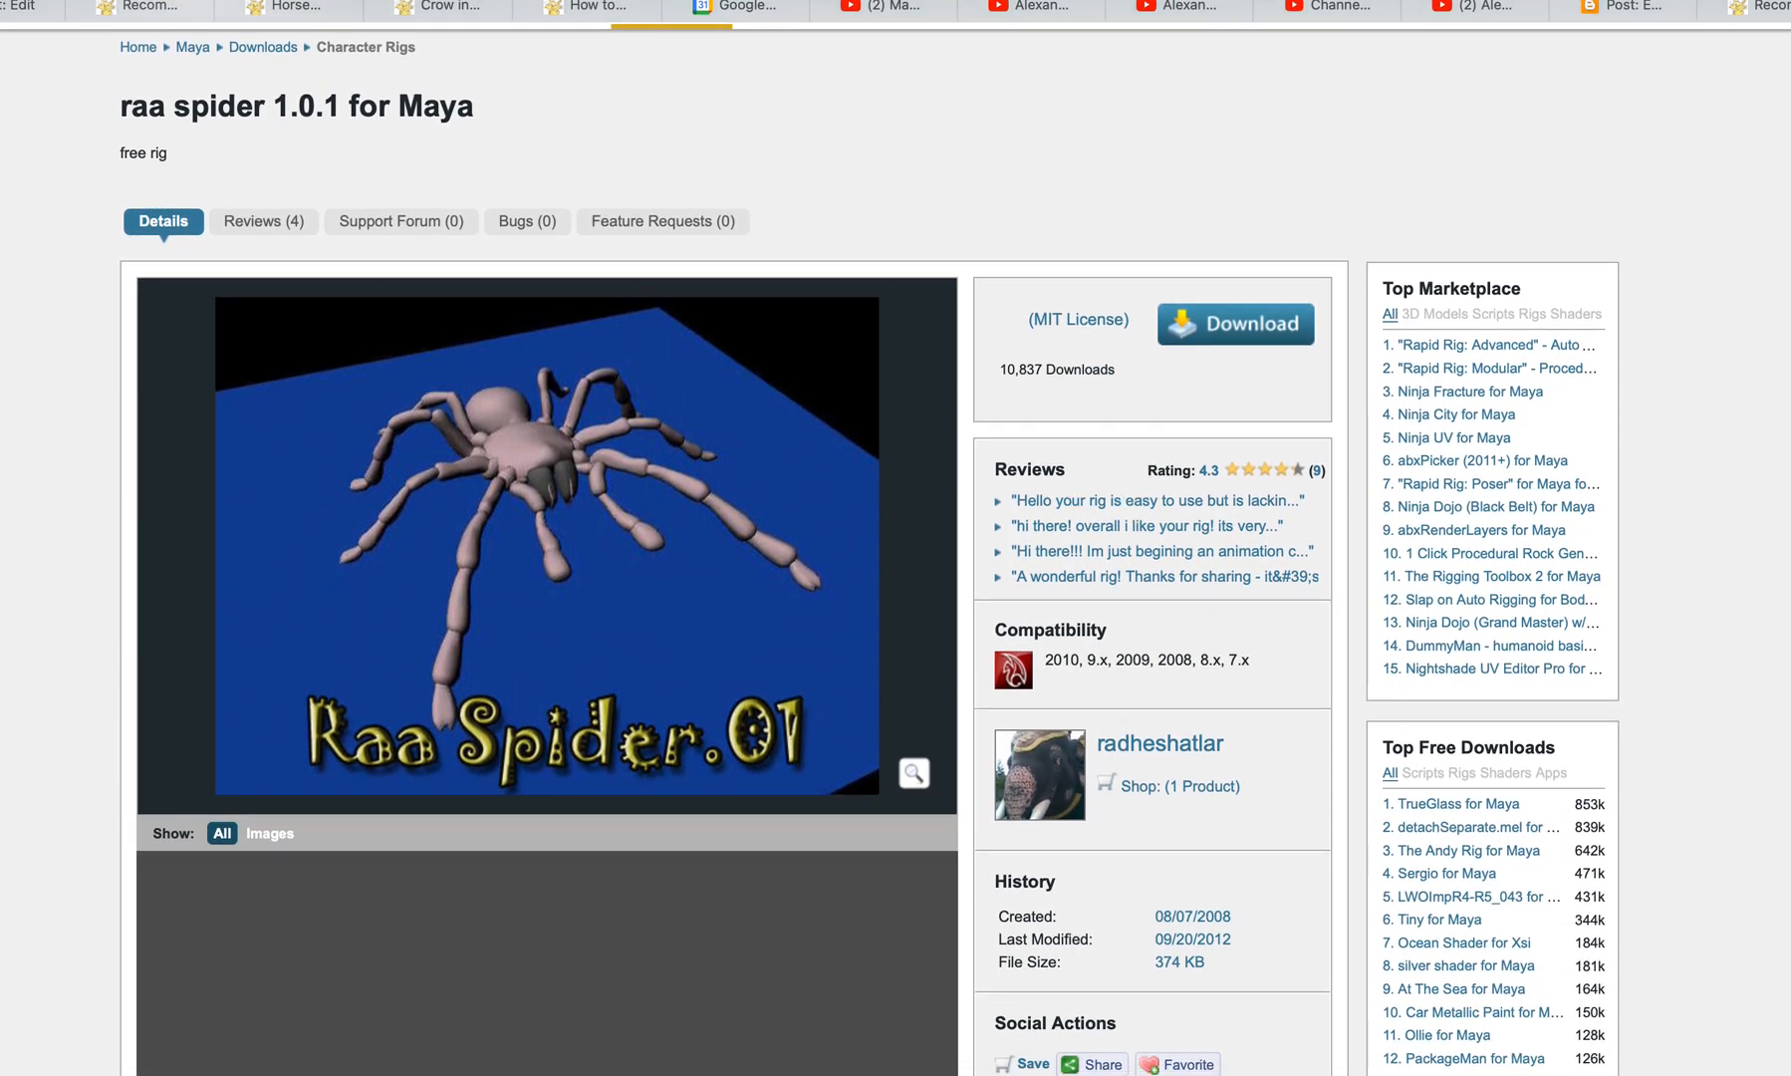
scroll(up, 3)
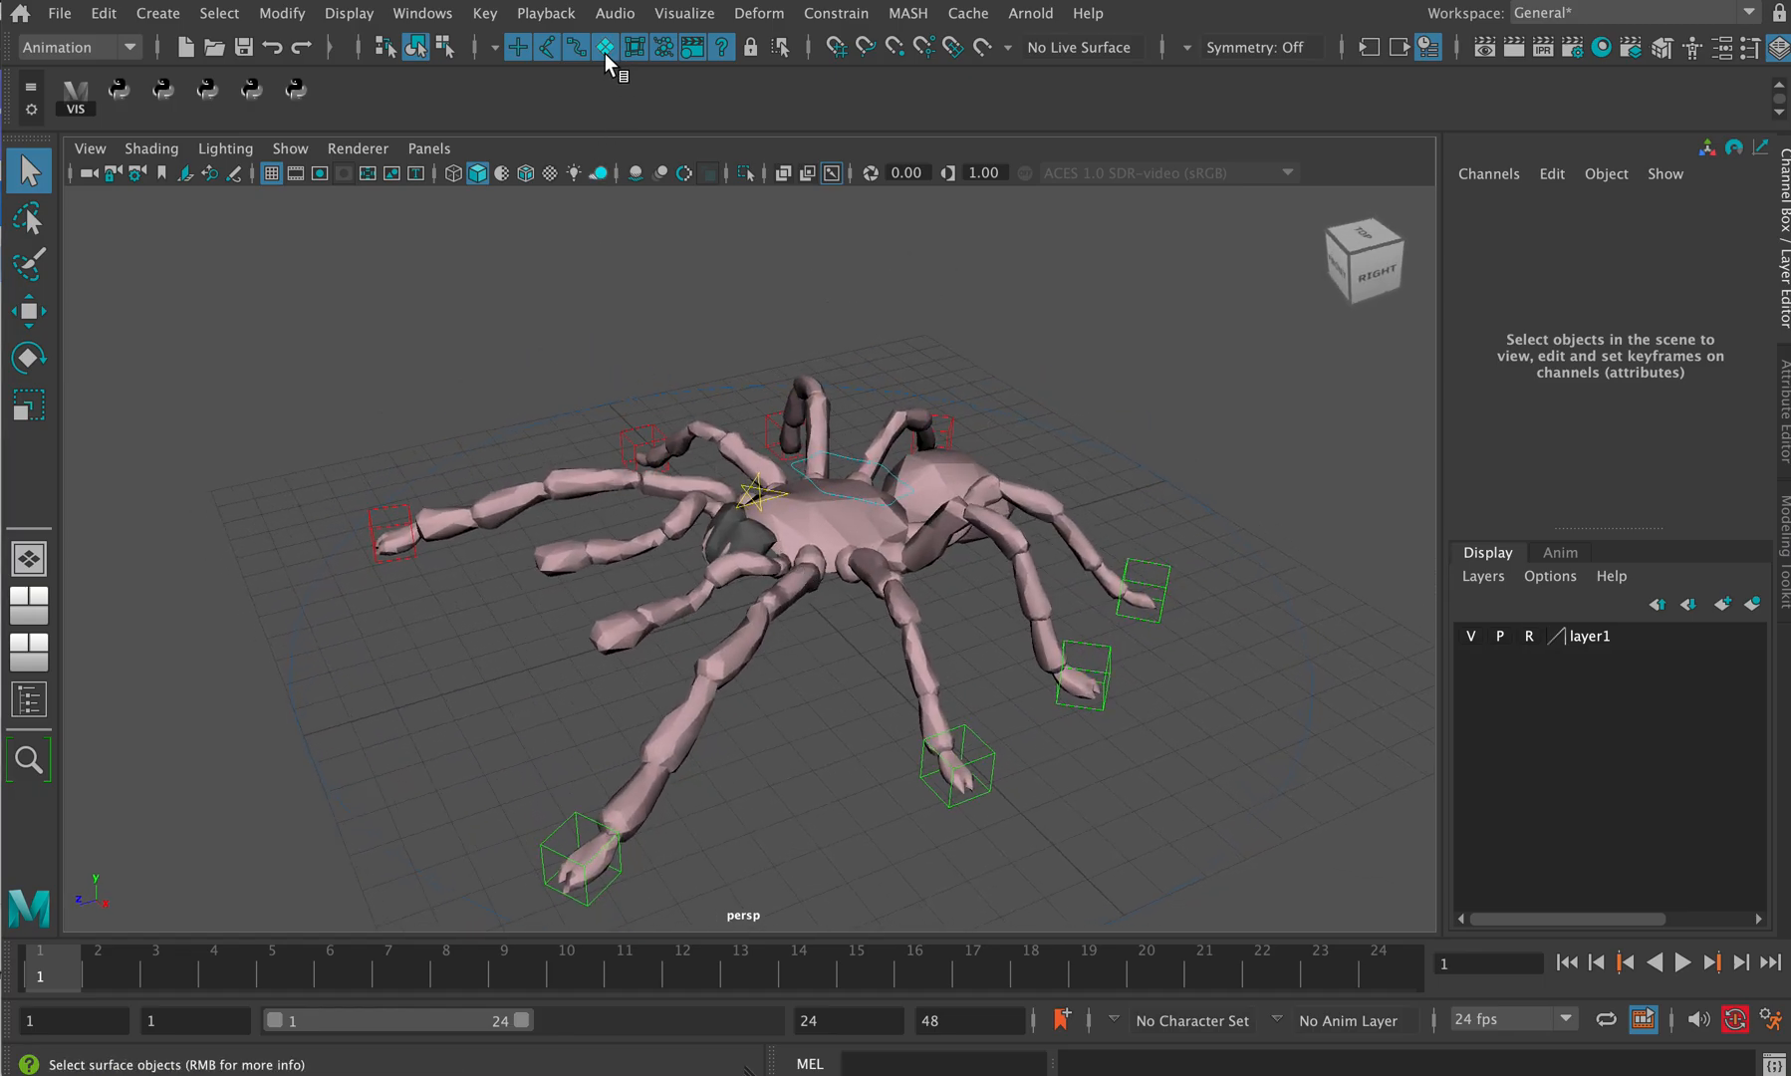
scroll(down, 3)
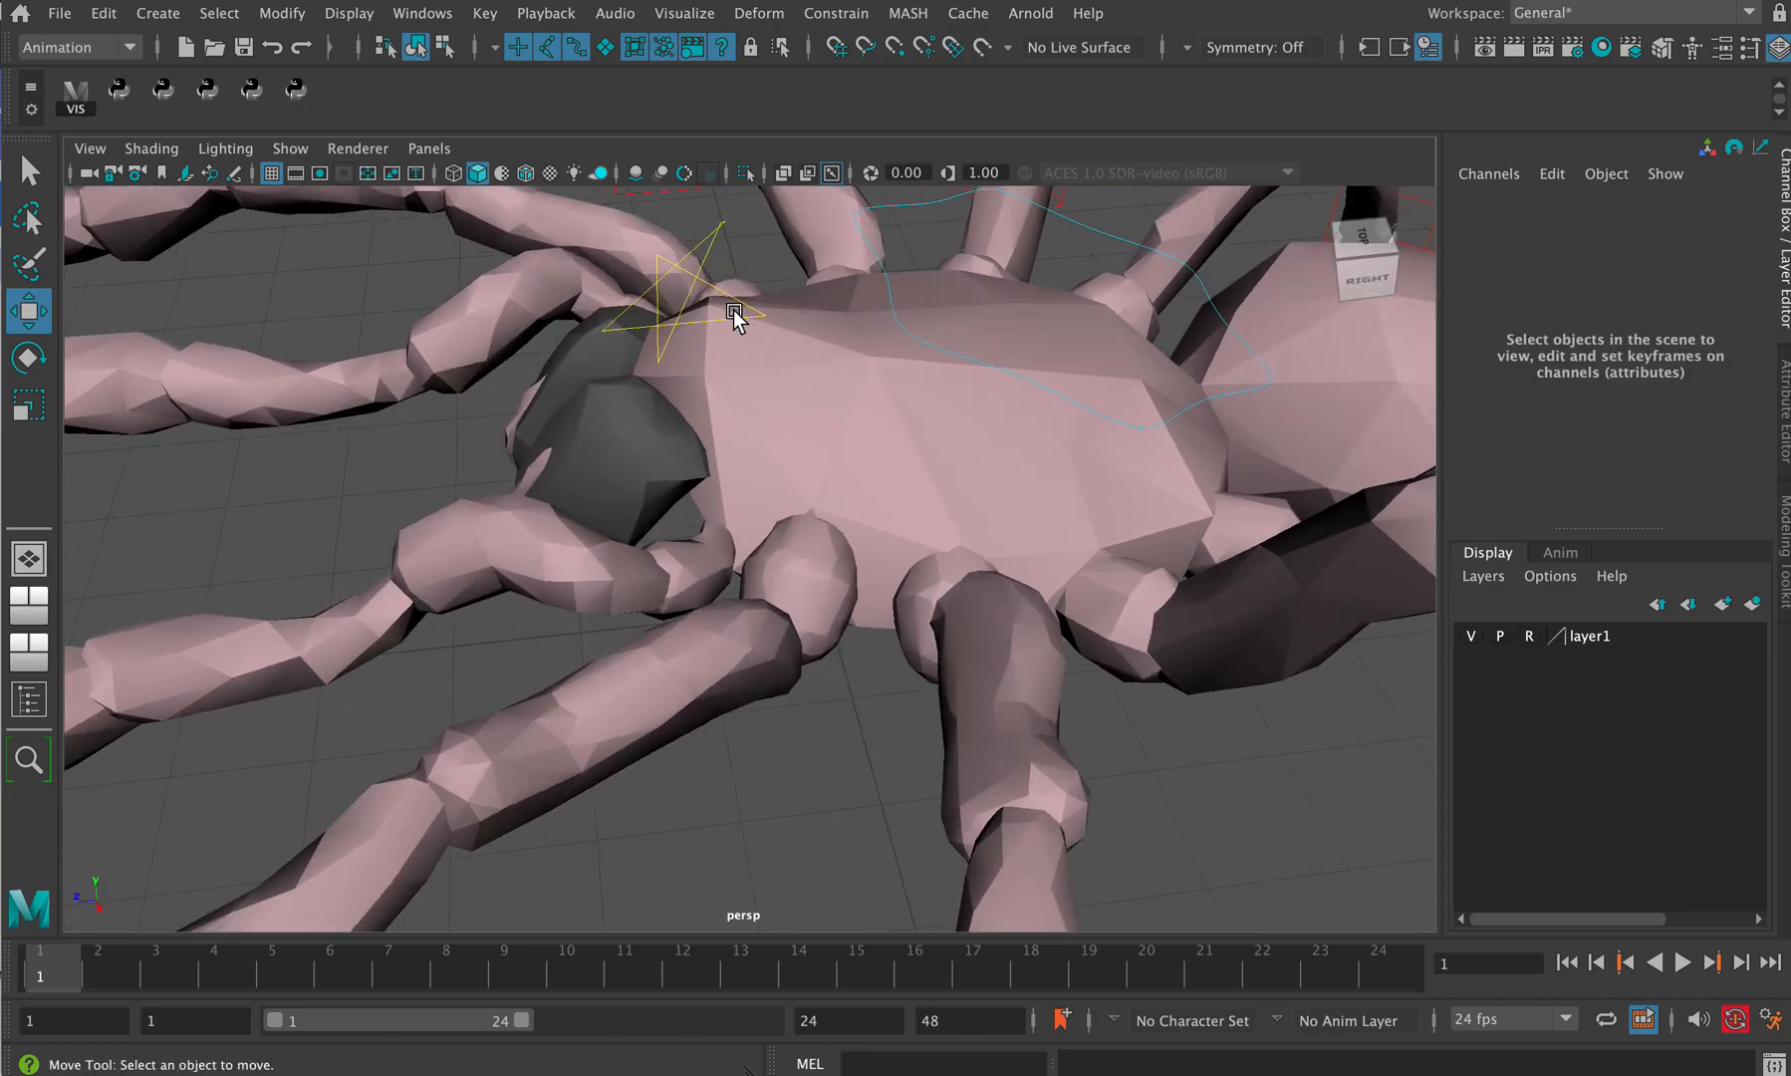
click(686, 274)
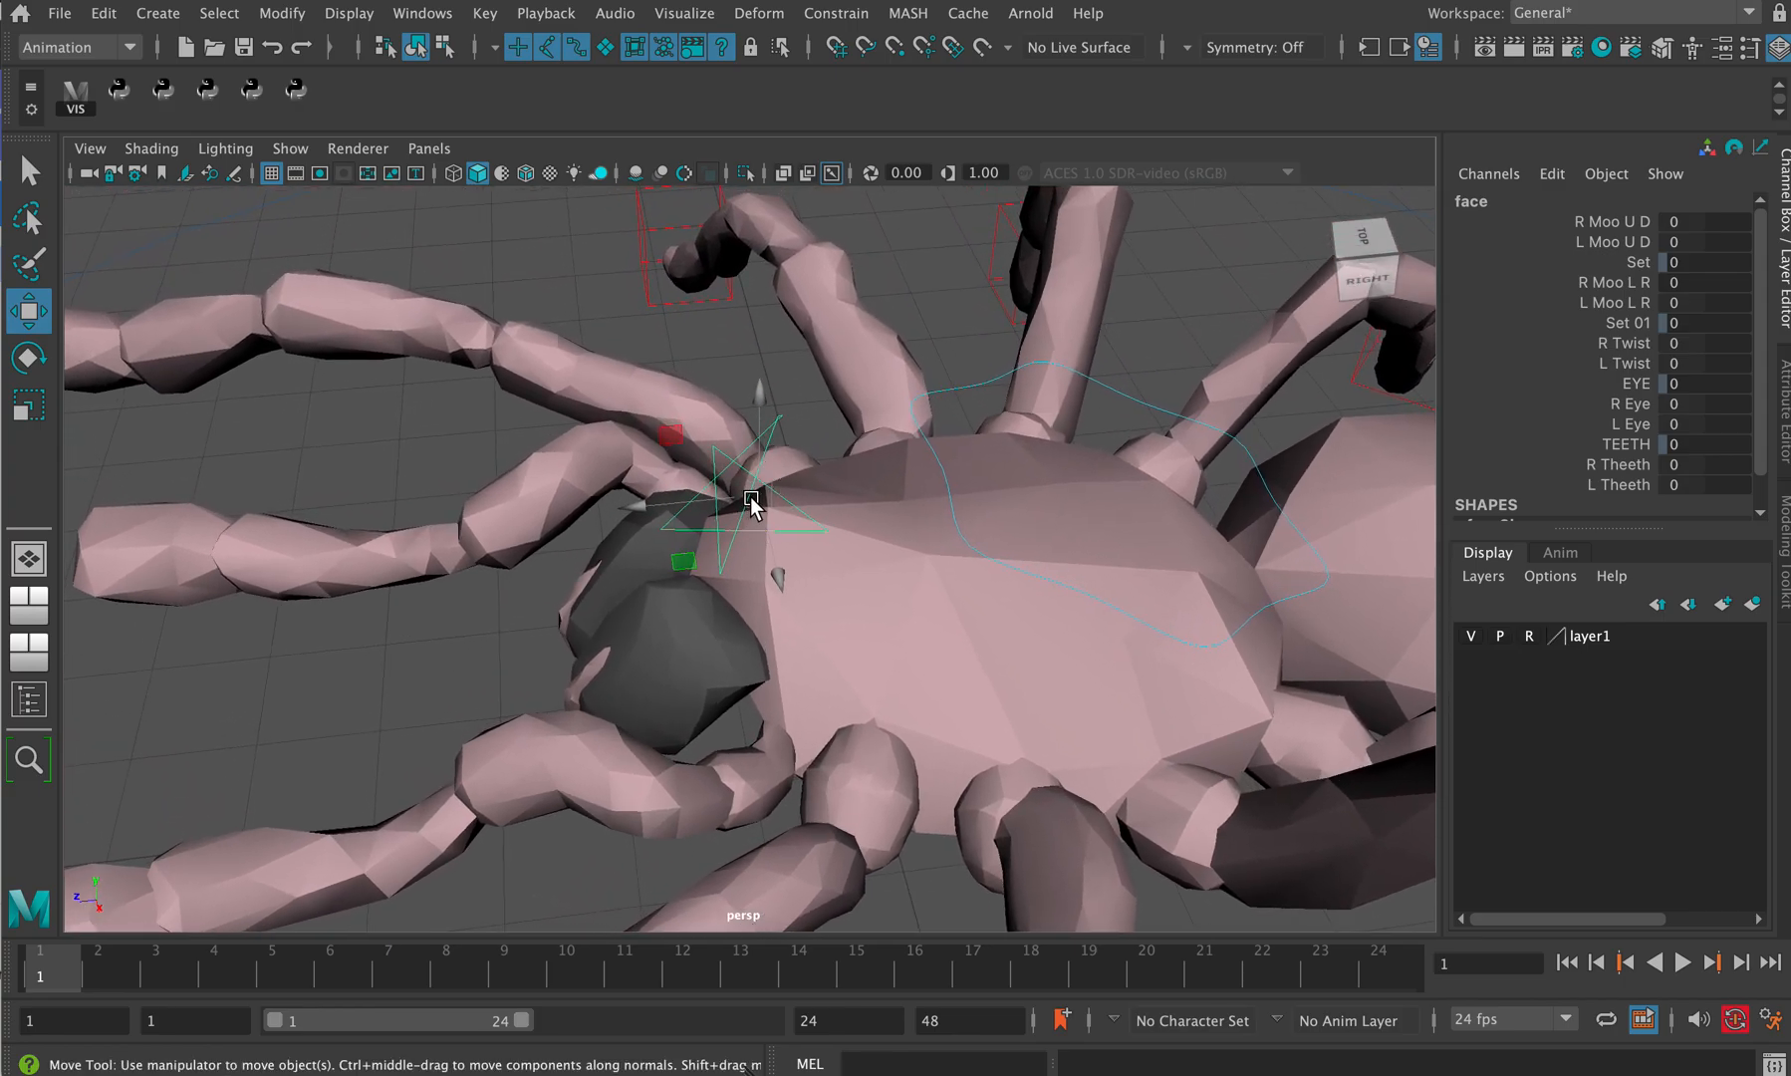
mouse_move(813, 477)
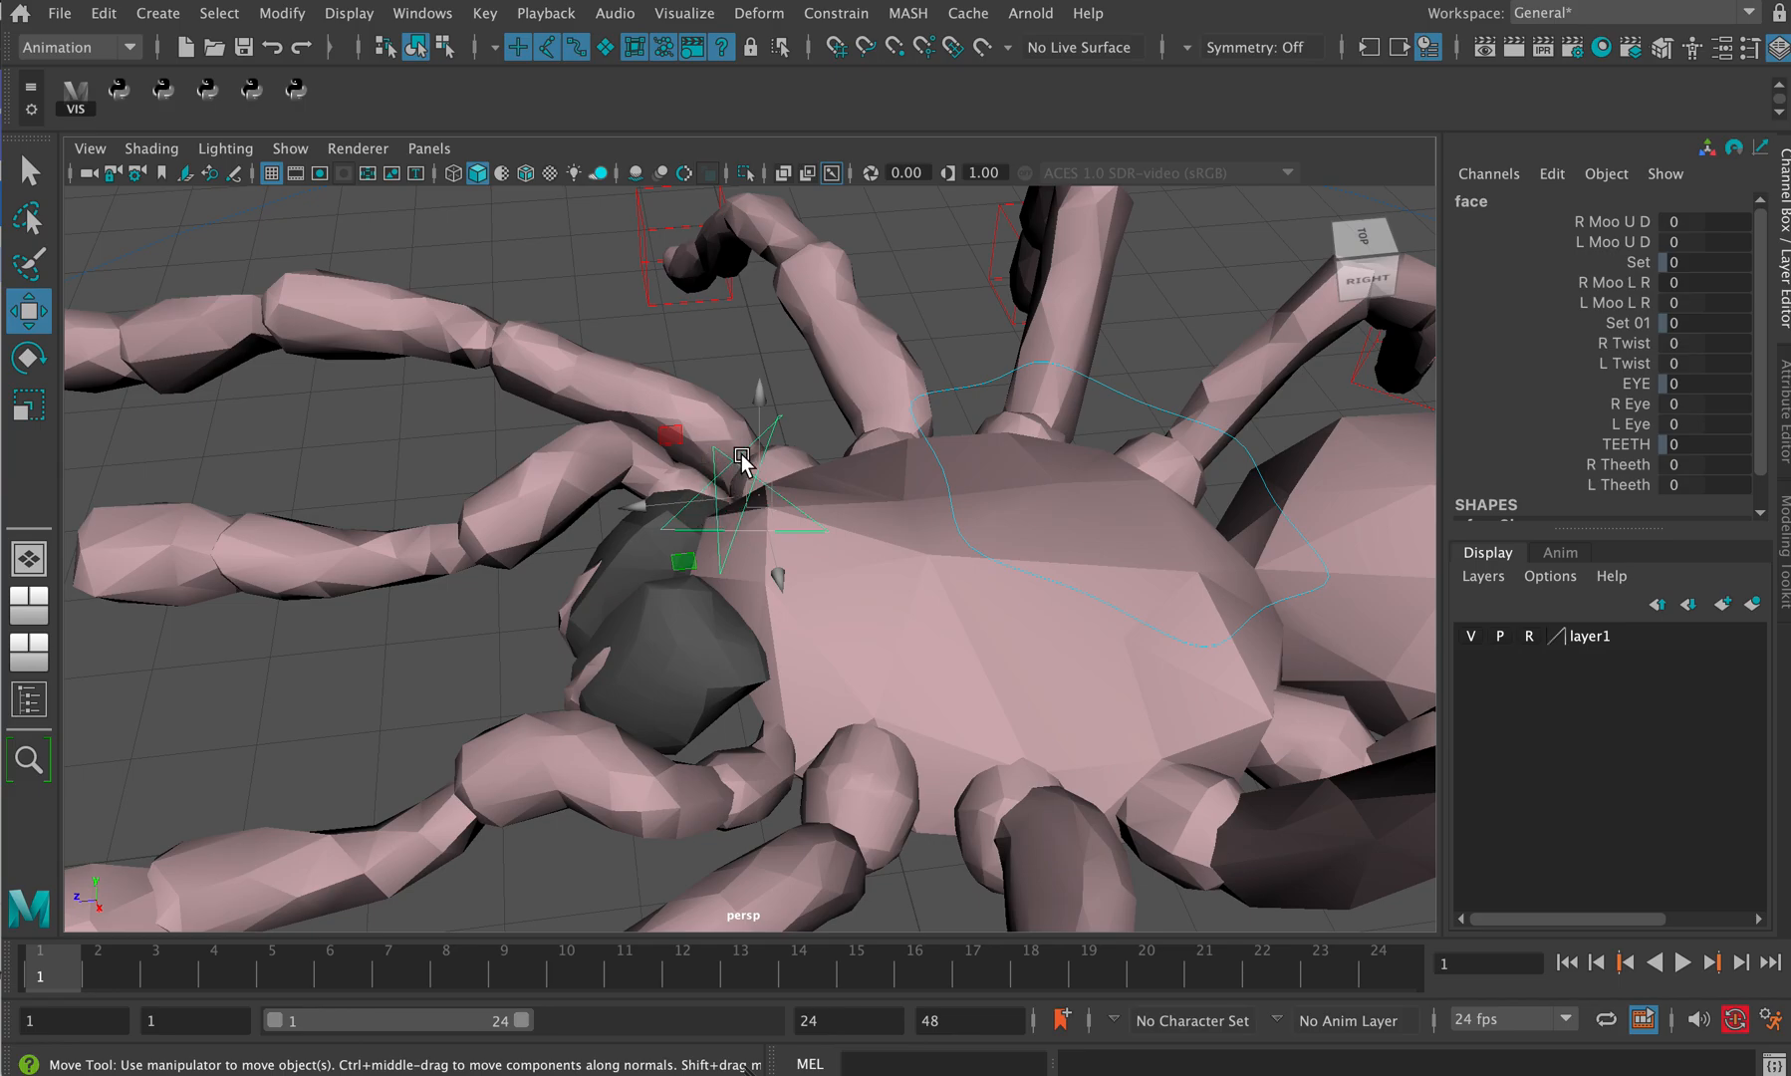
mouse_move(737, 475)
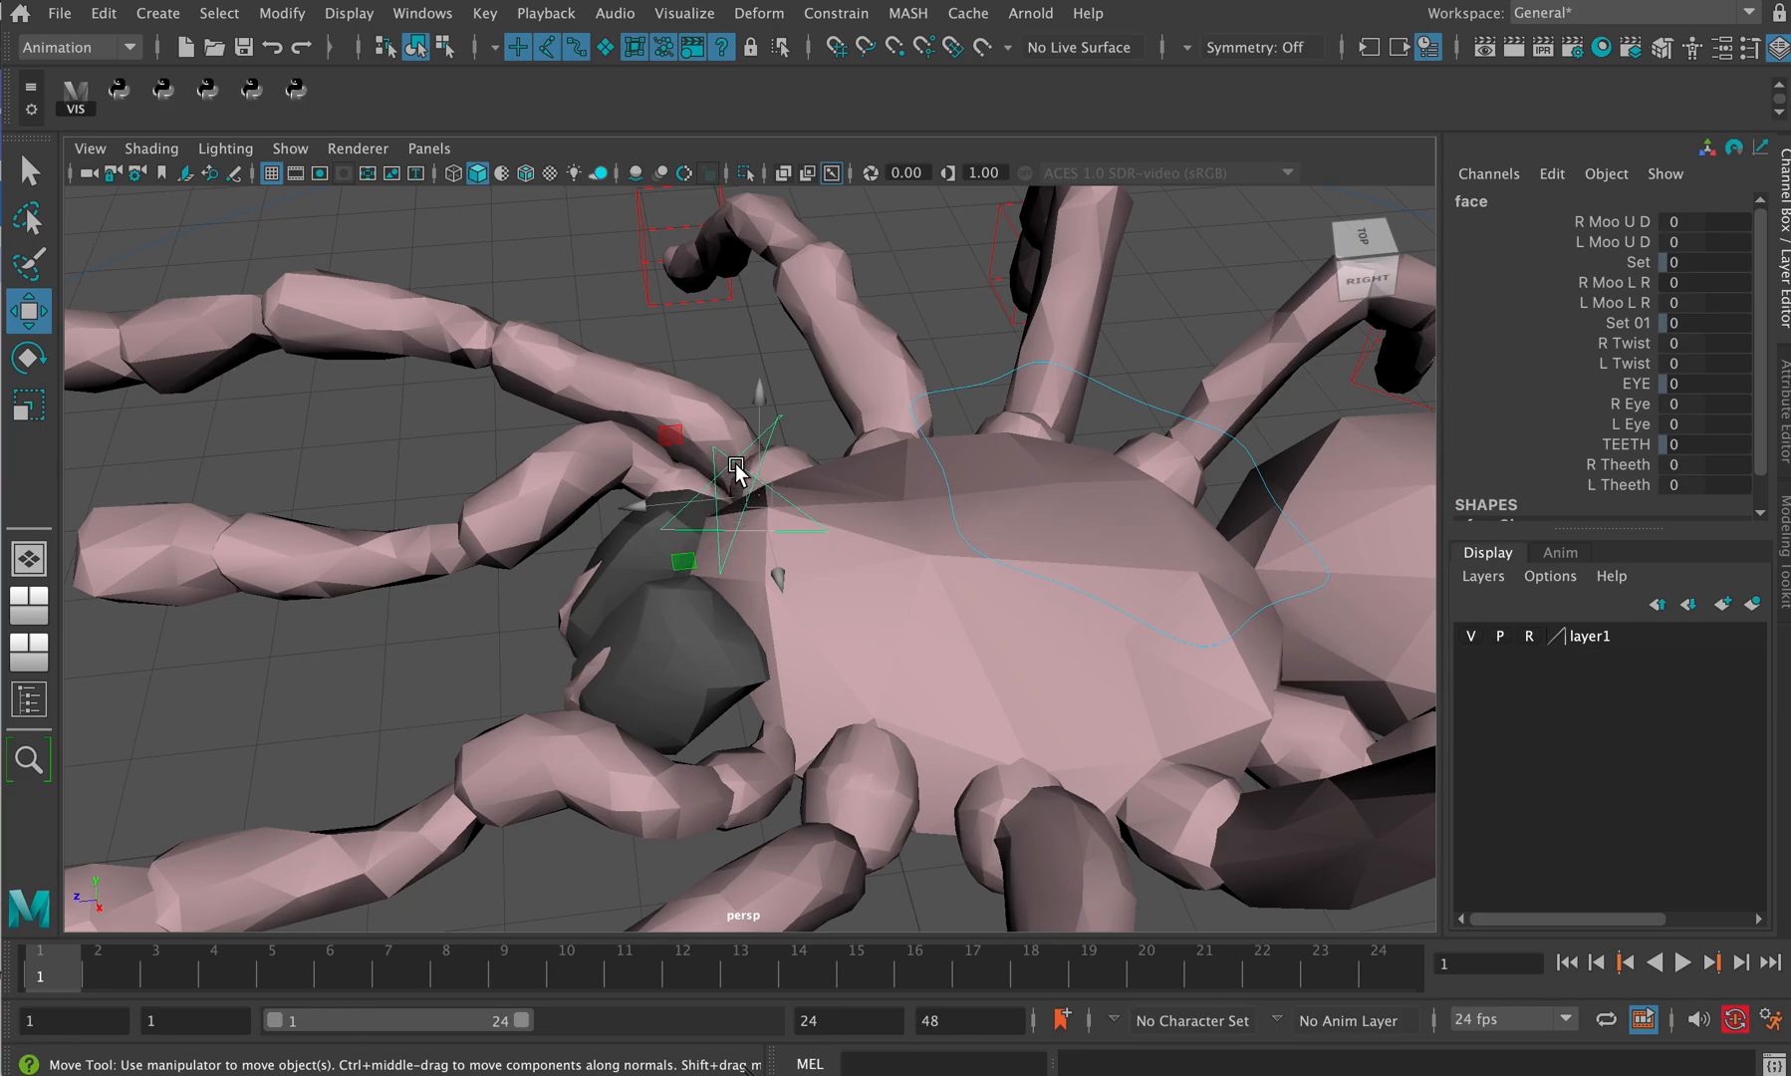
mouse_move(1588, 308)
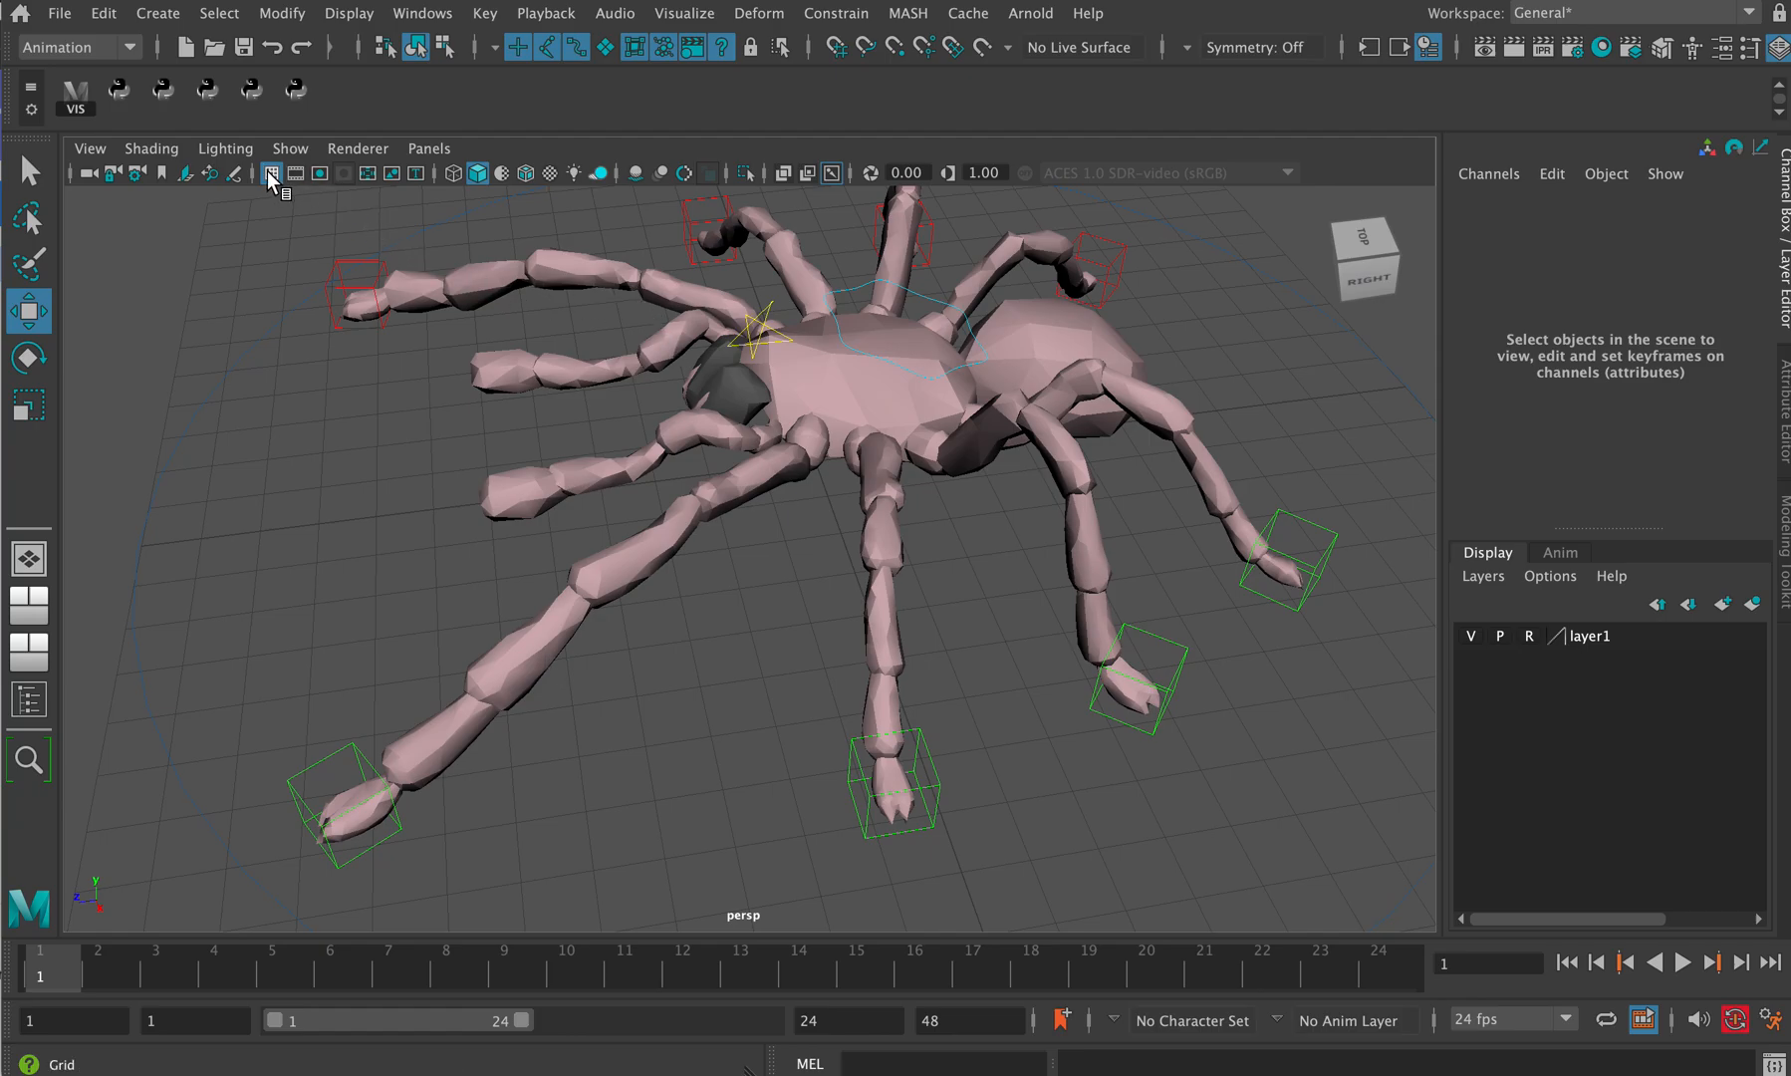
- Toggle all object types off and back on from the viewport Show menu
click(289, 149)
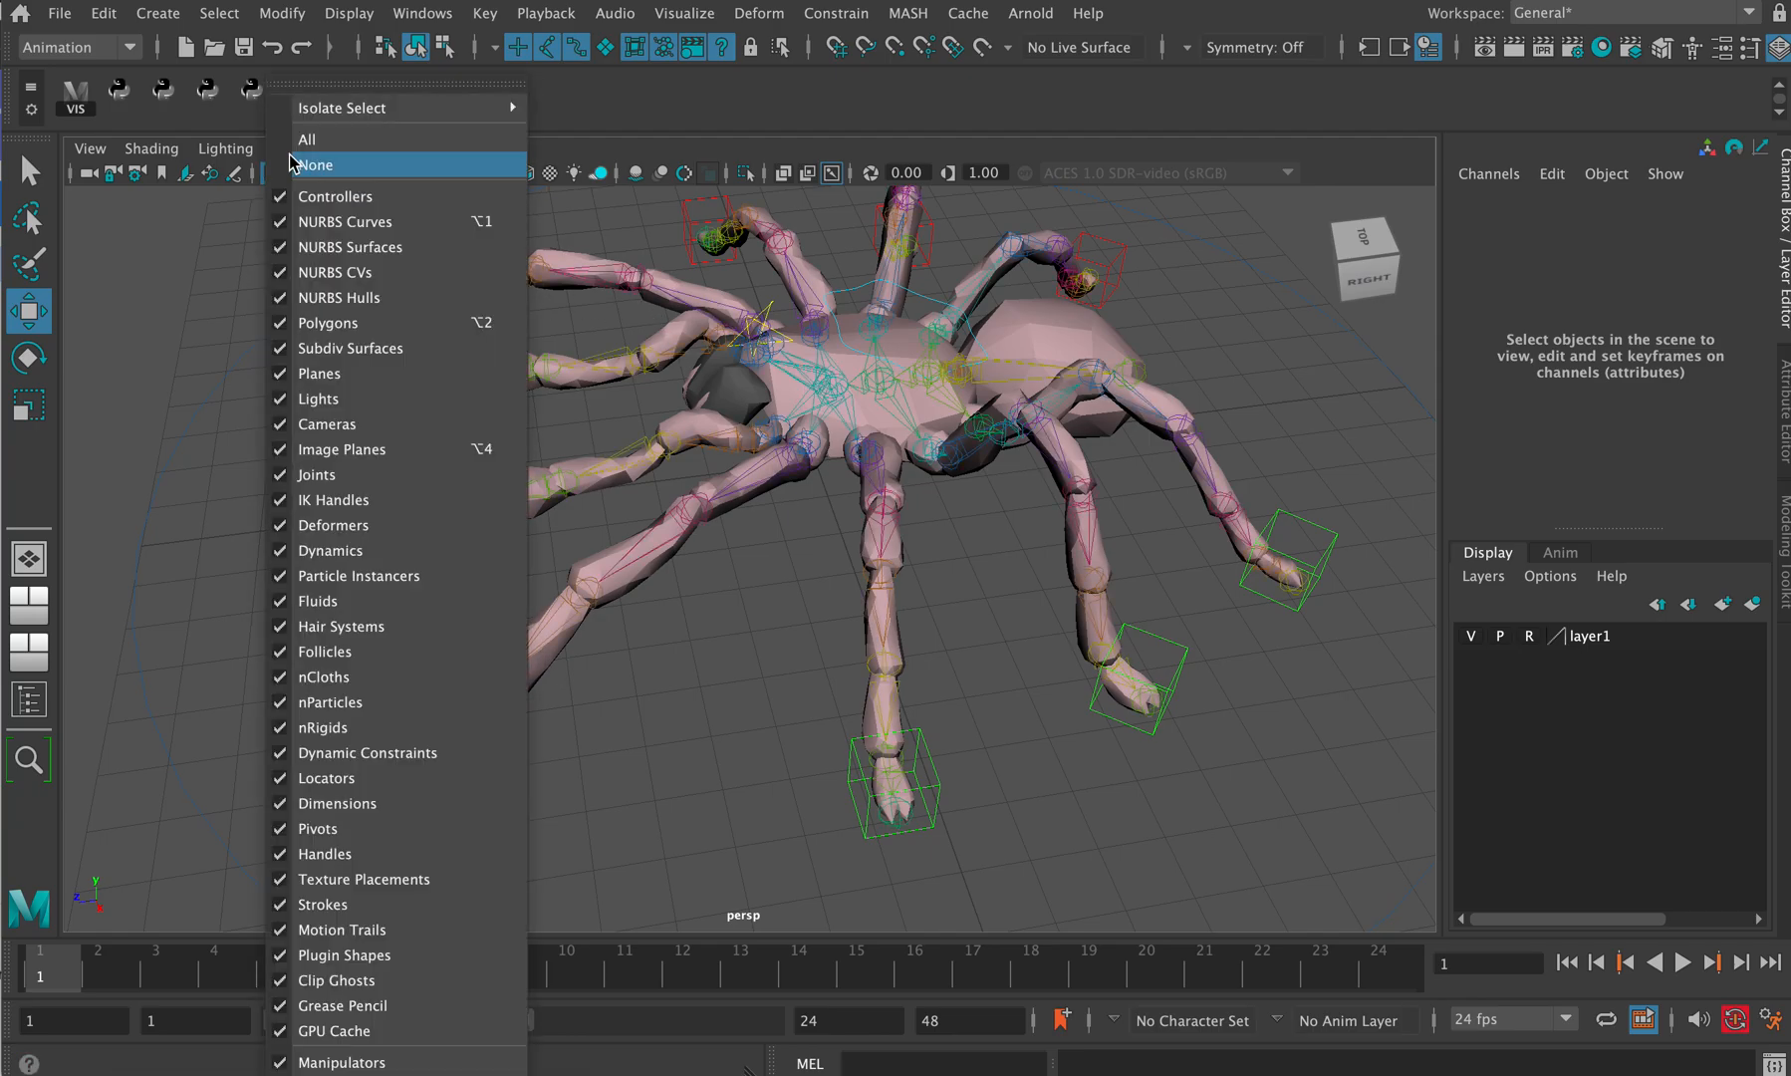
click(314, 164)
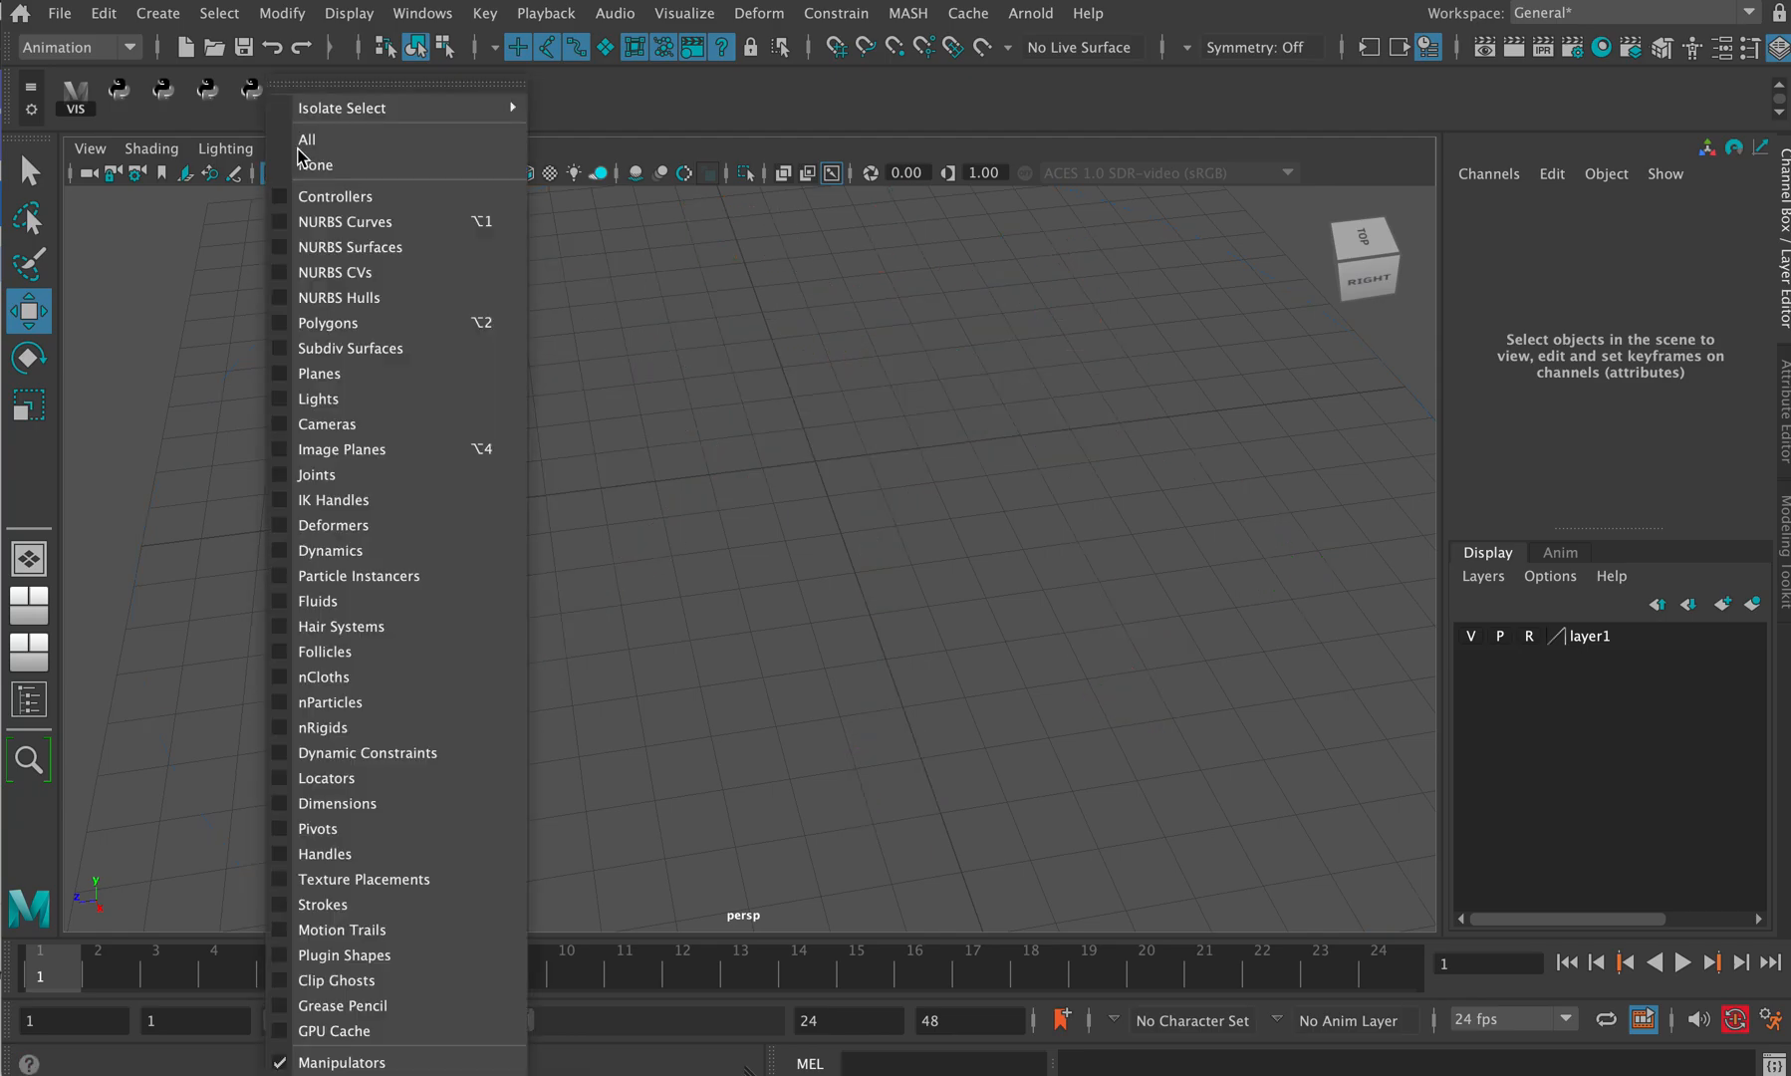
click(317, 164)
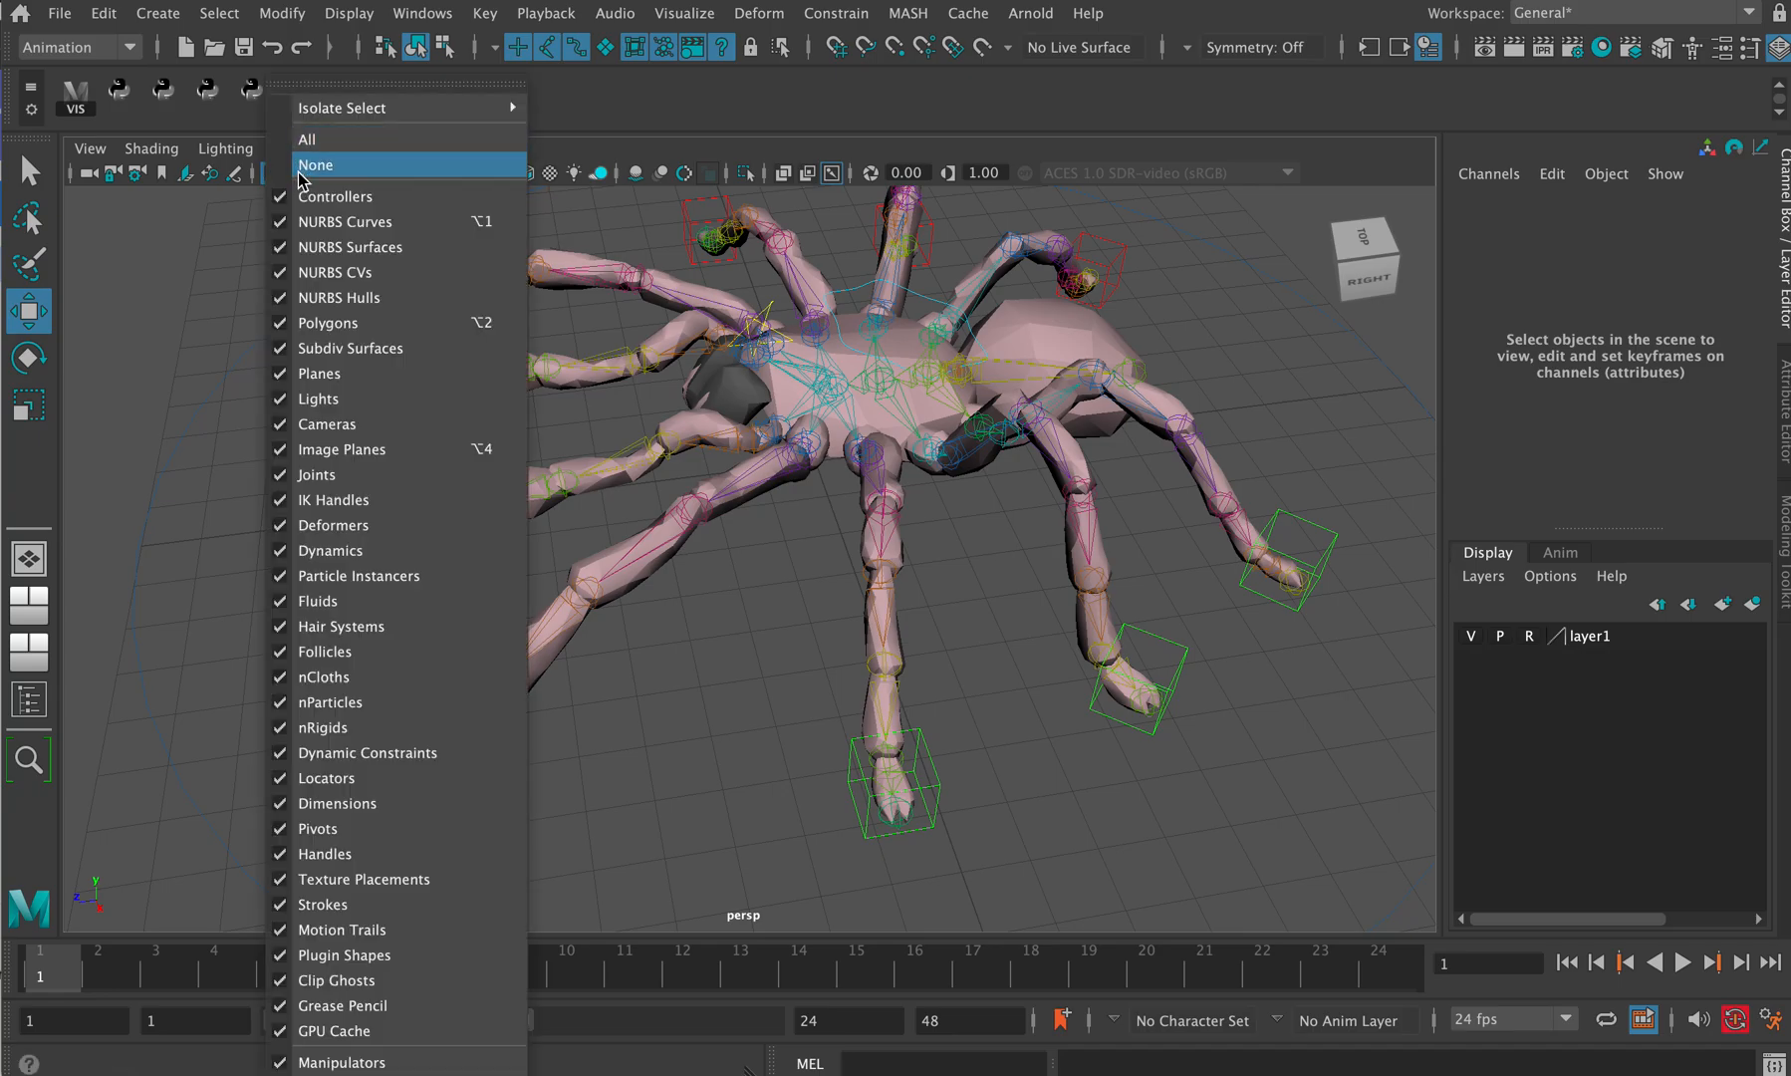
click(317, 165)
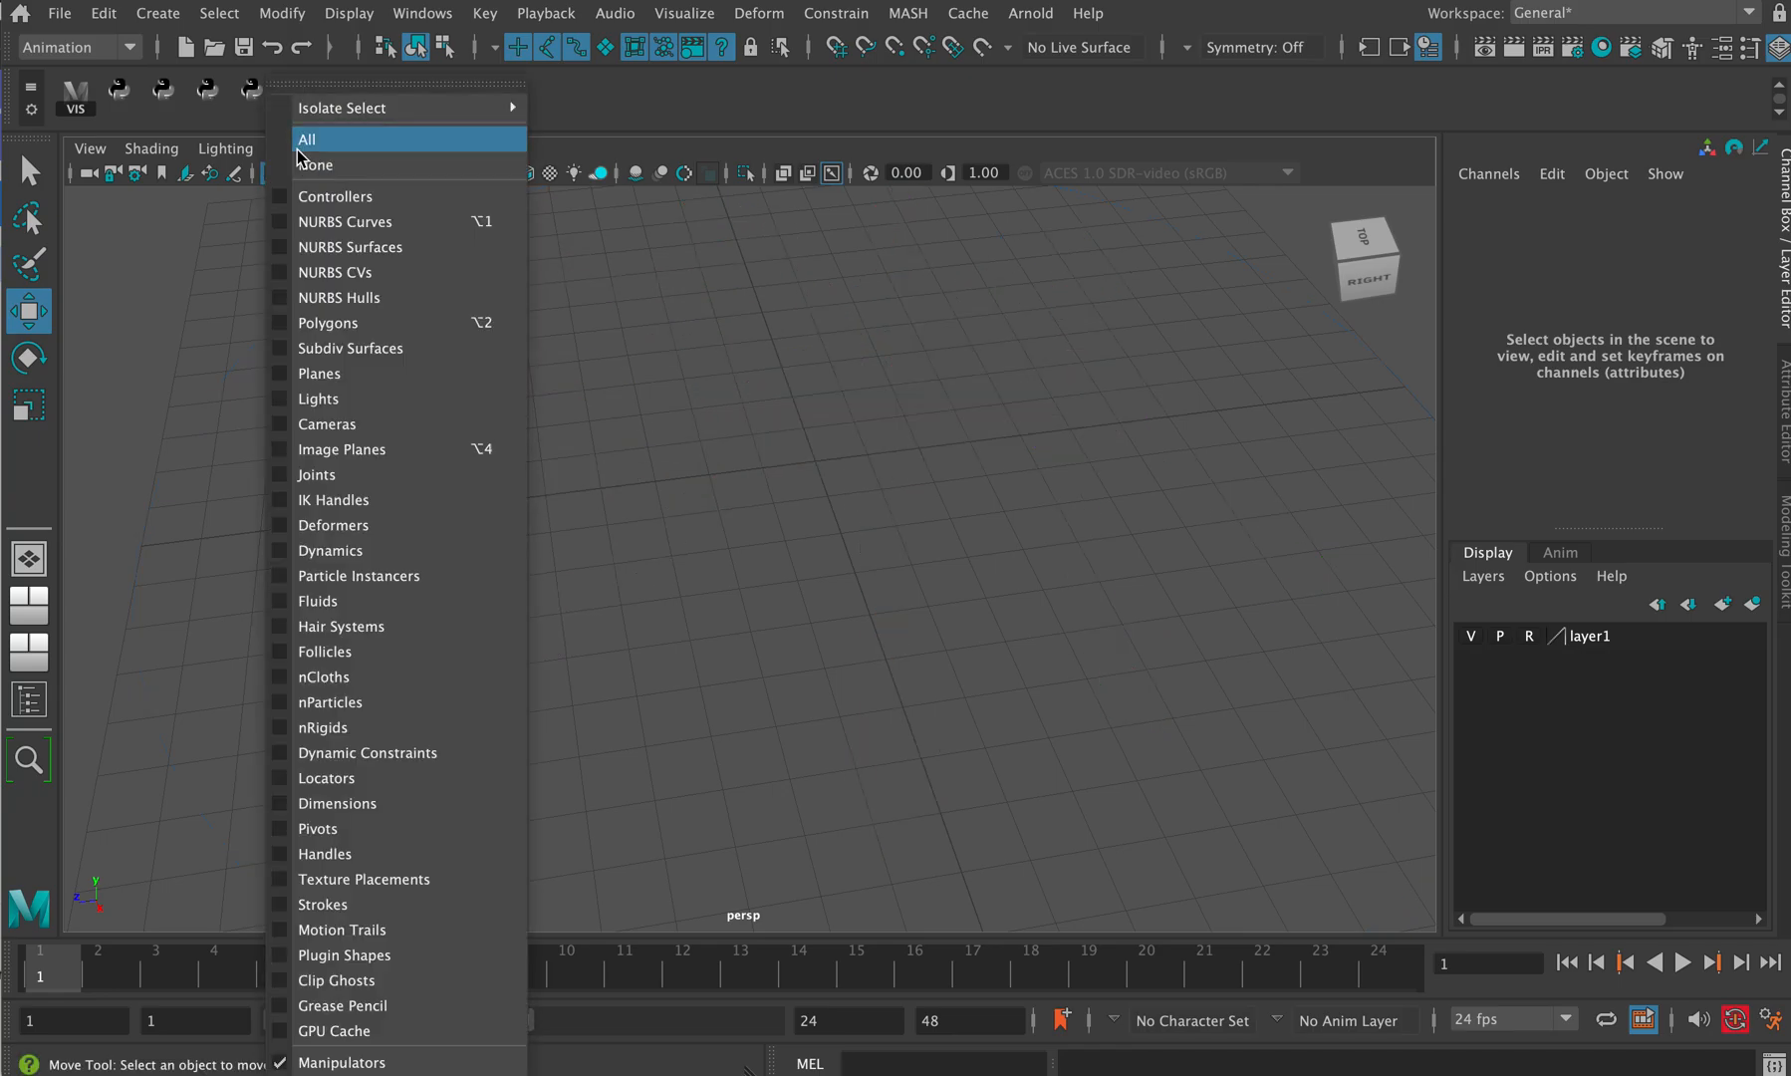
click(305, 139)
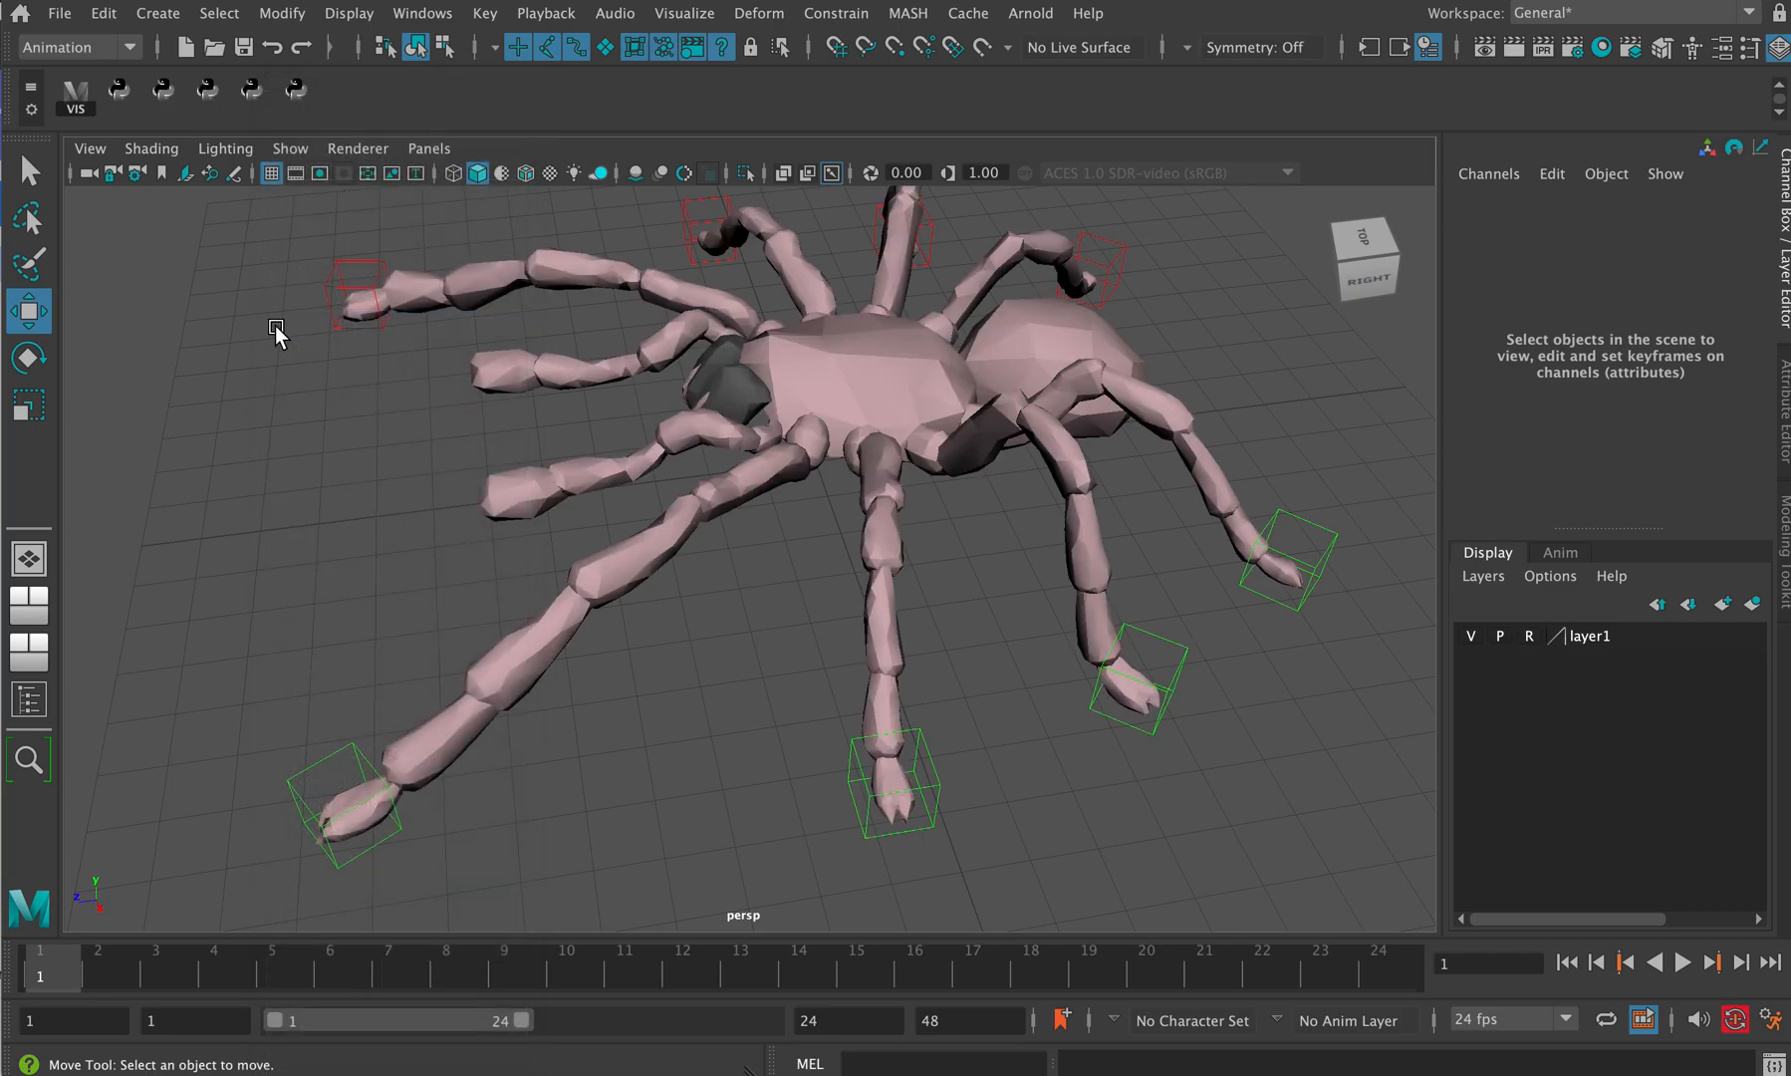
mouse_move(371, 748)
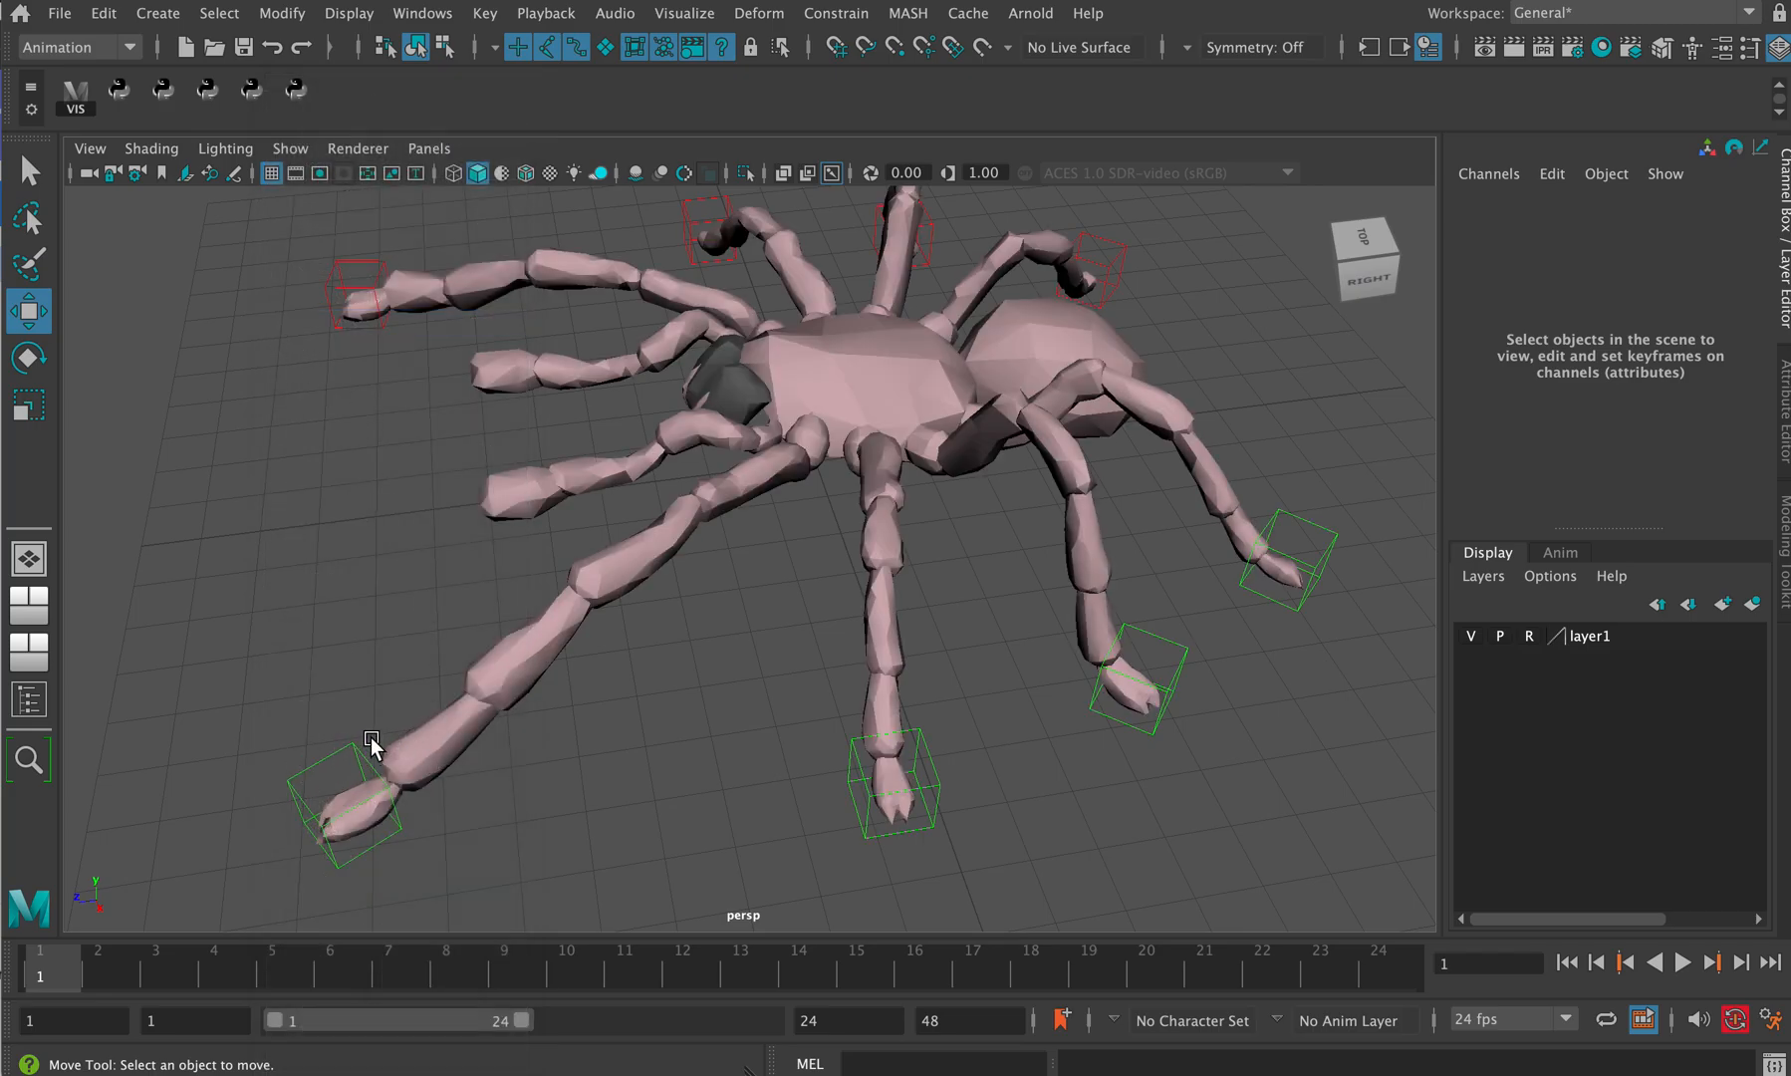
- Hide NURBS curves in the viewport and clear the scene selection
click(289, 147)
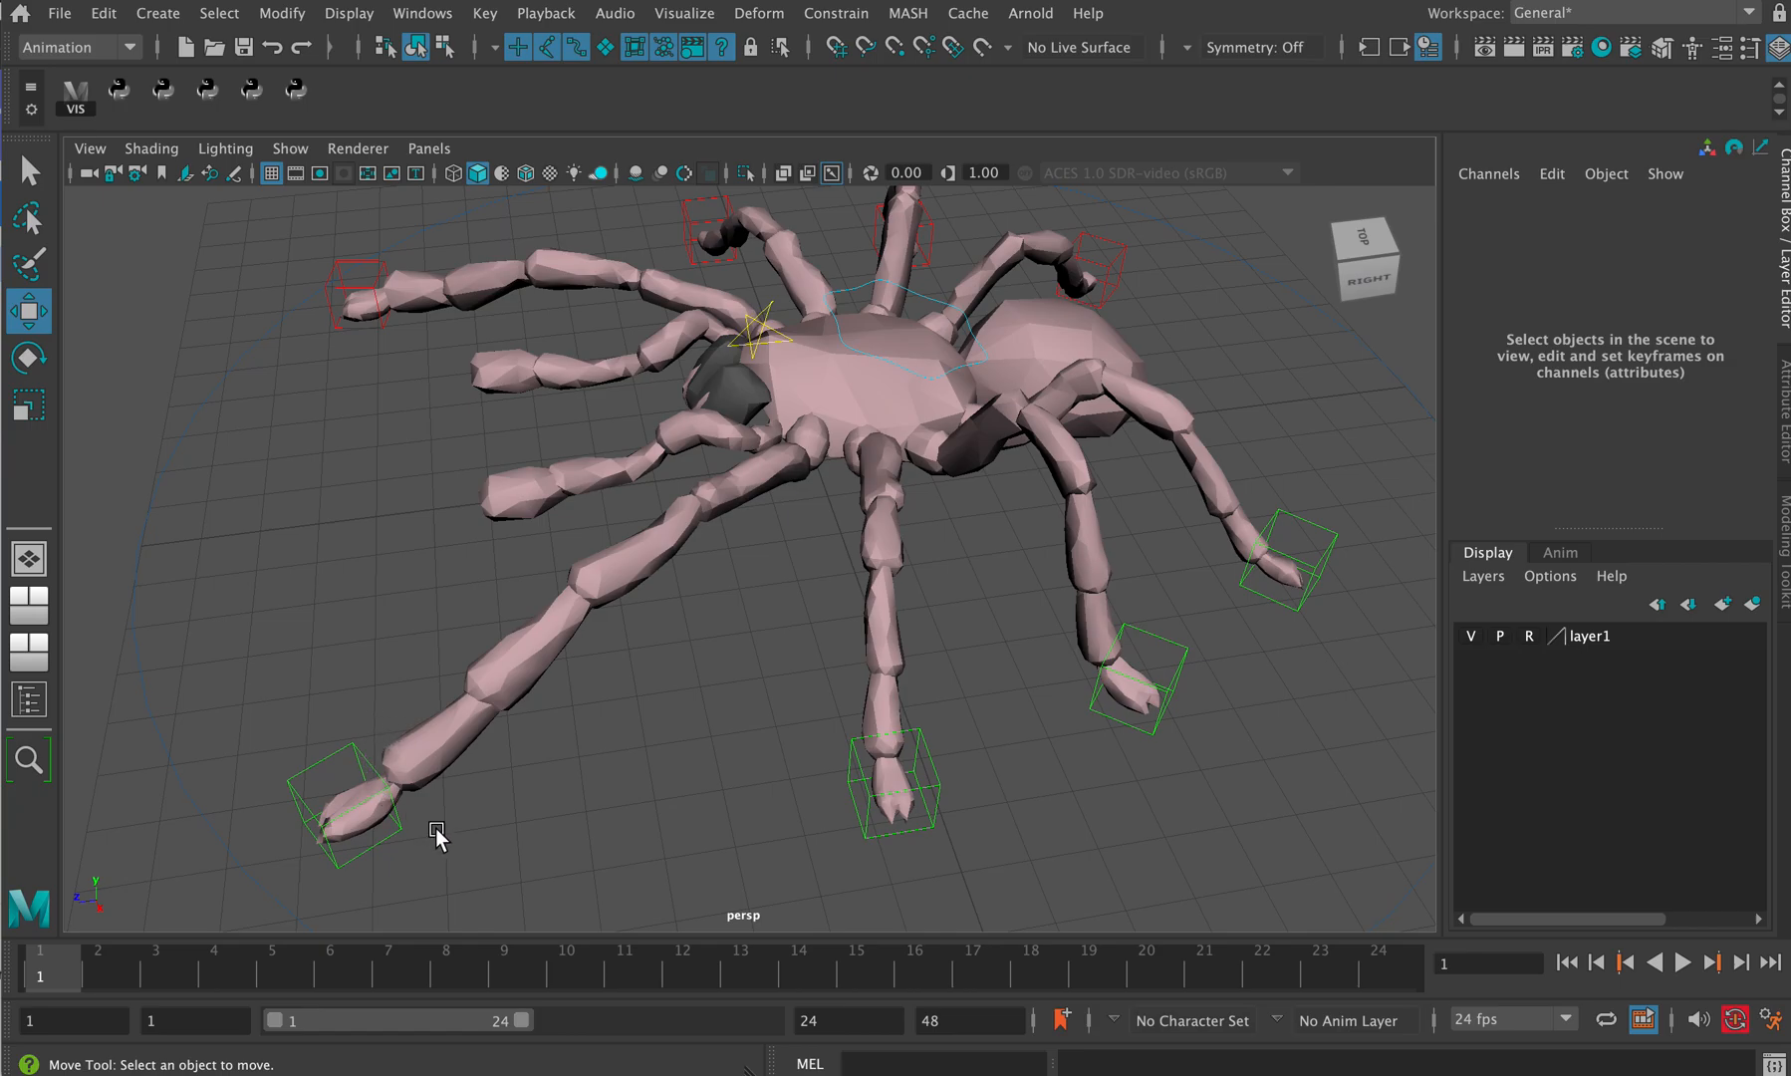
click(289, 147)
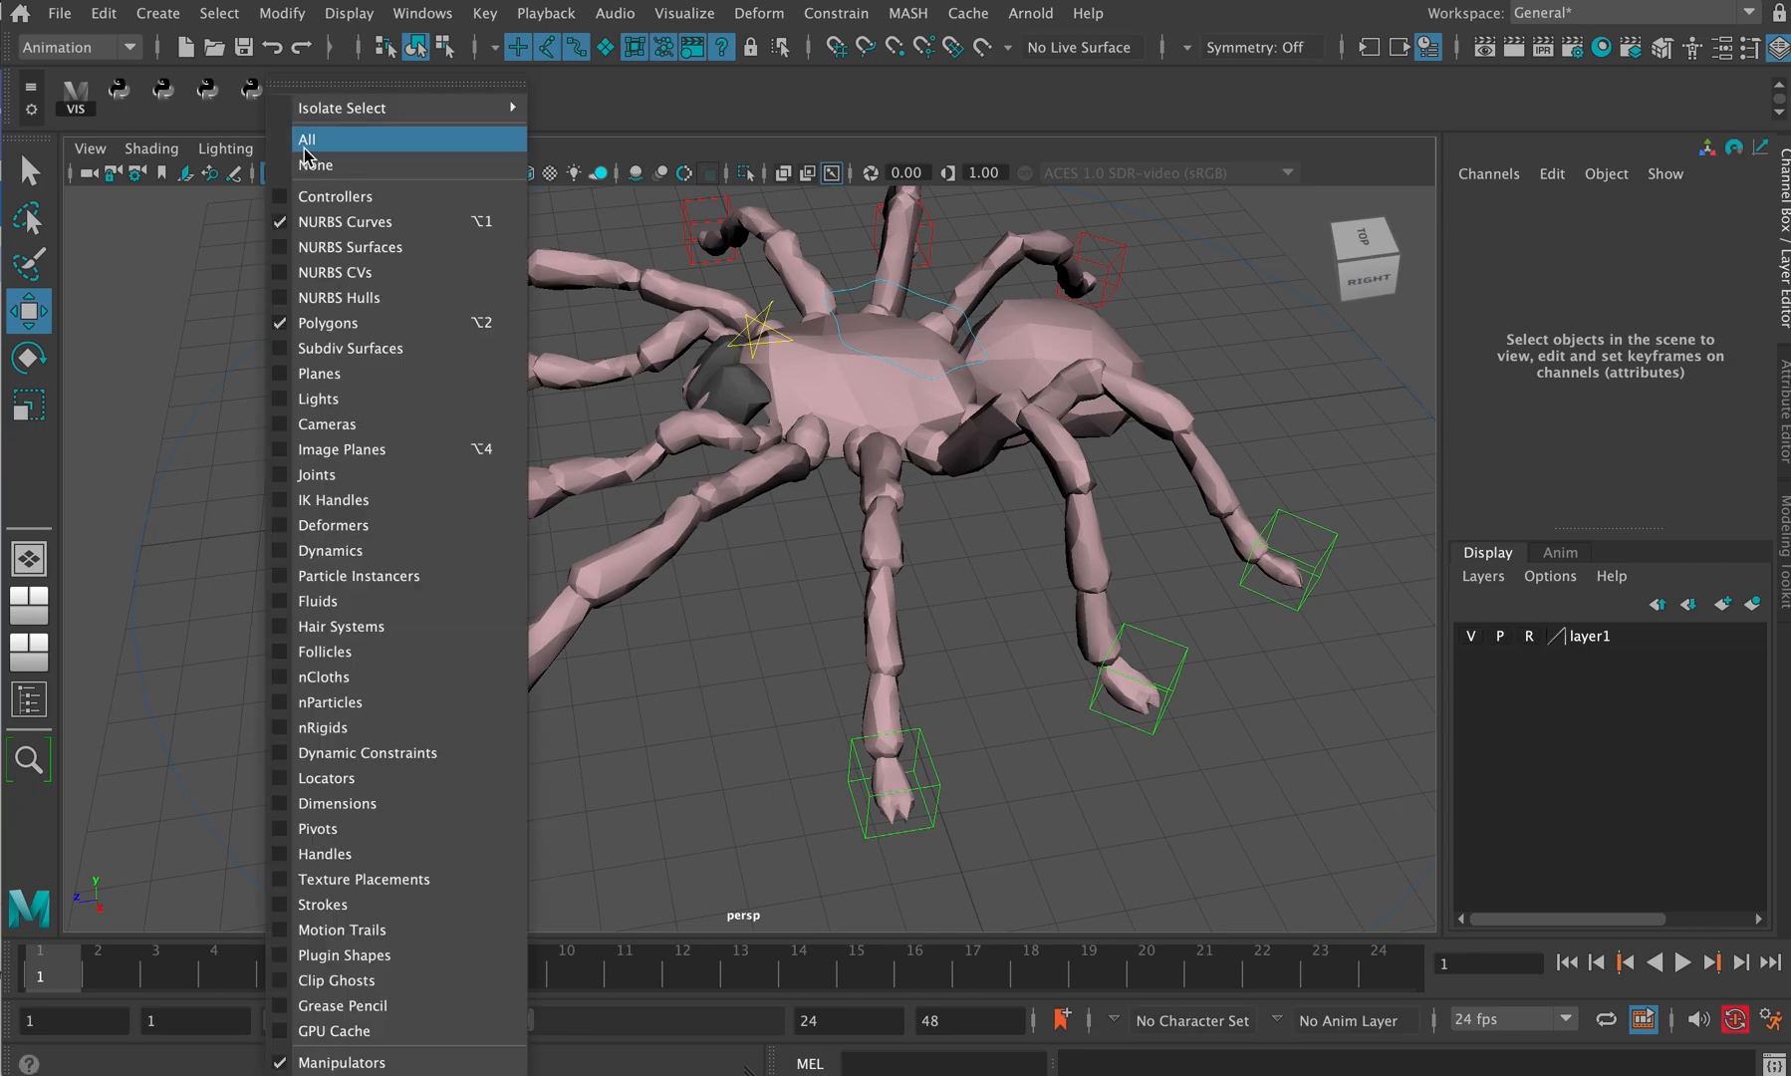
click(306, 139)
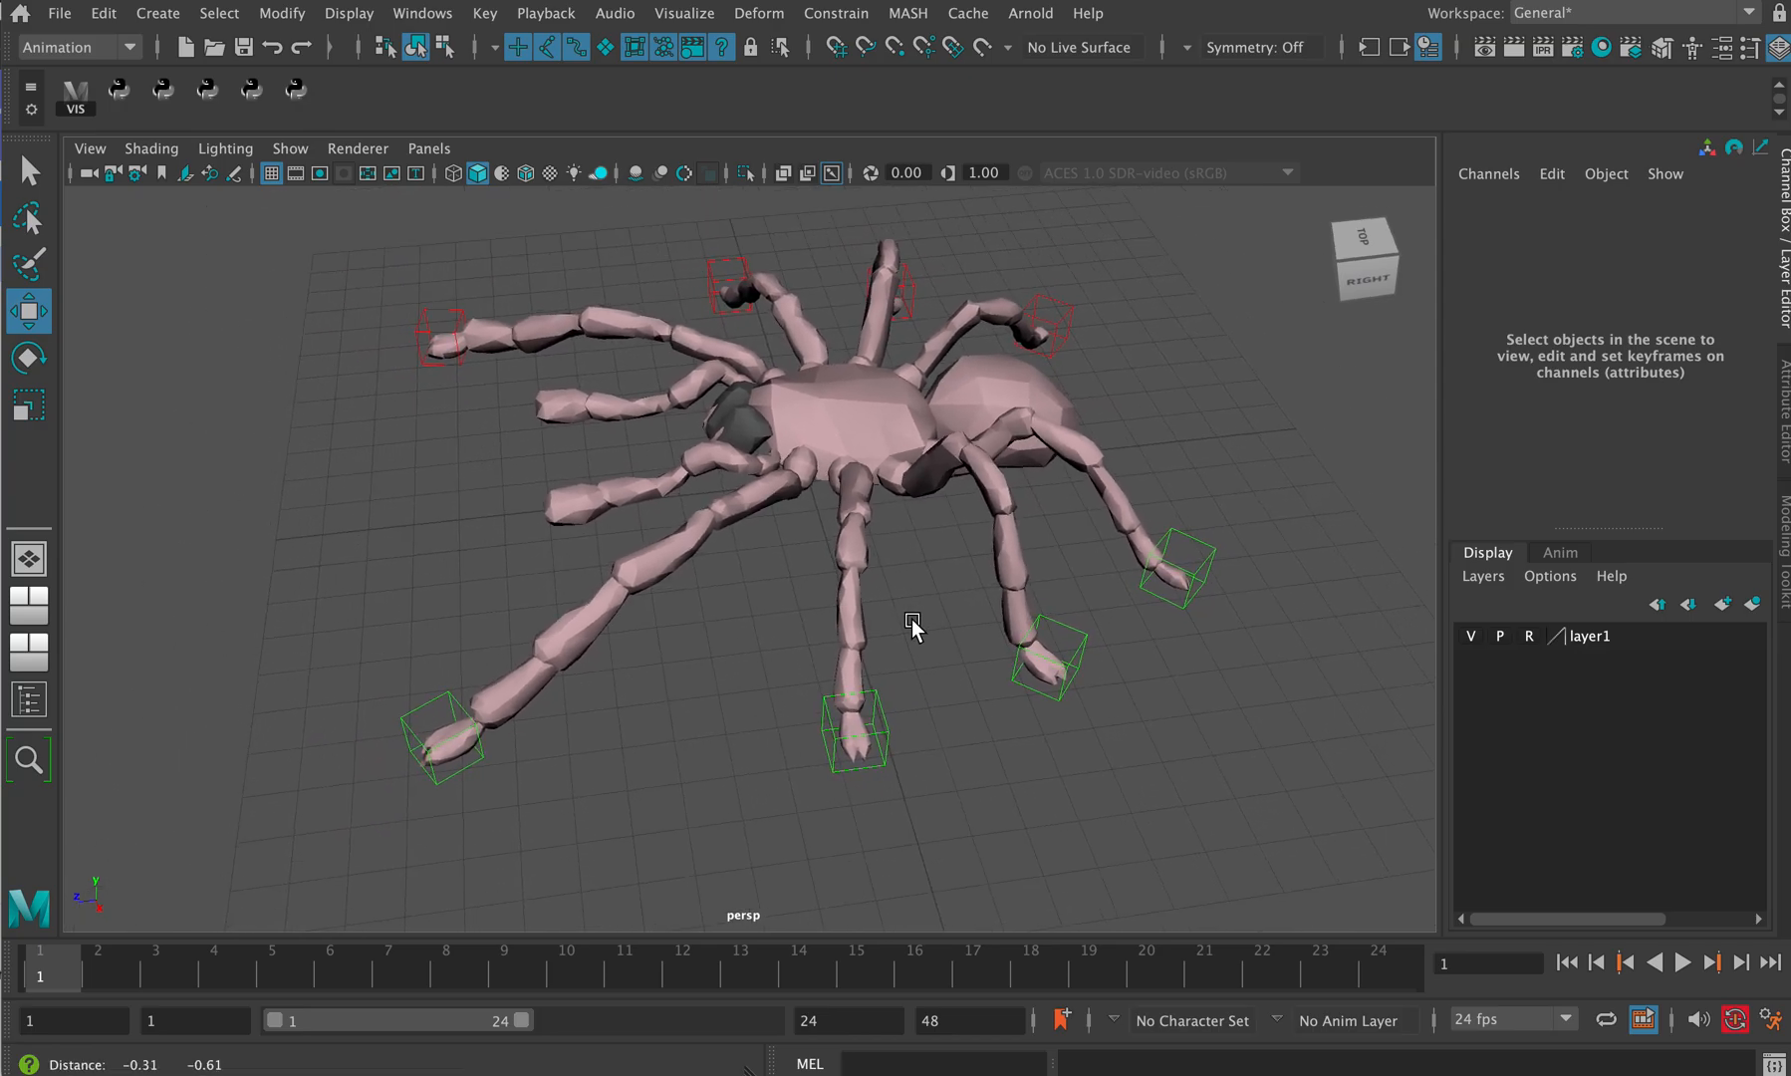
click(603, 47)
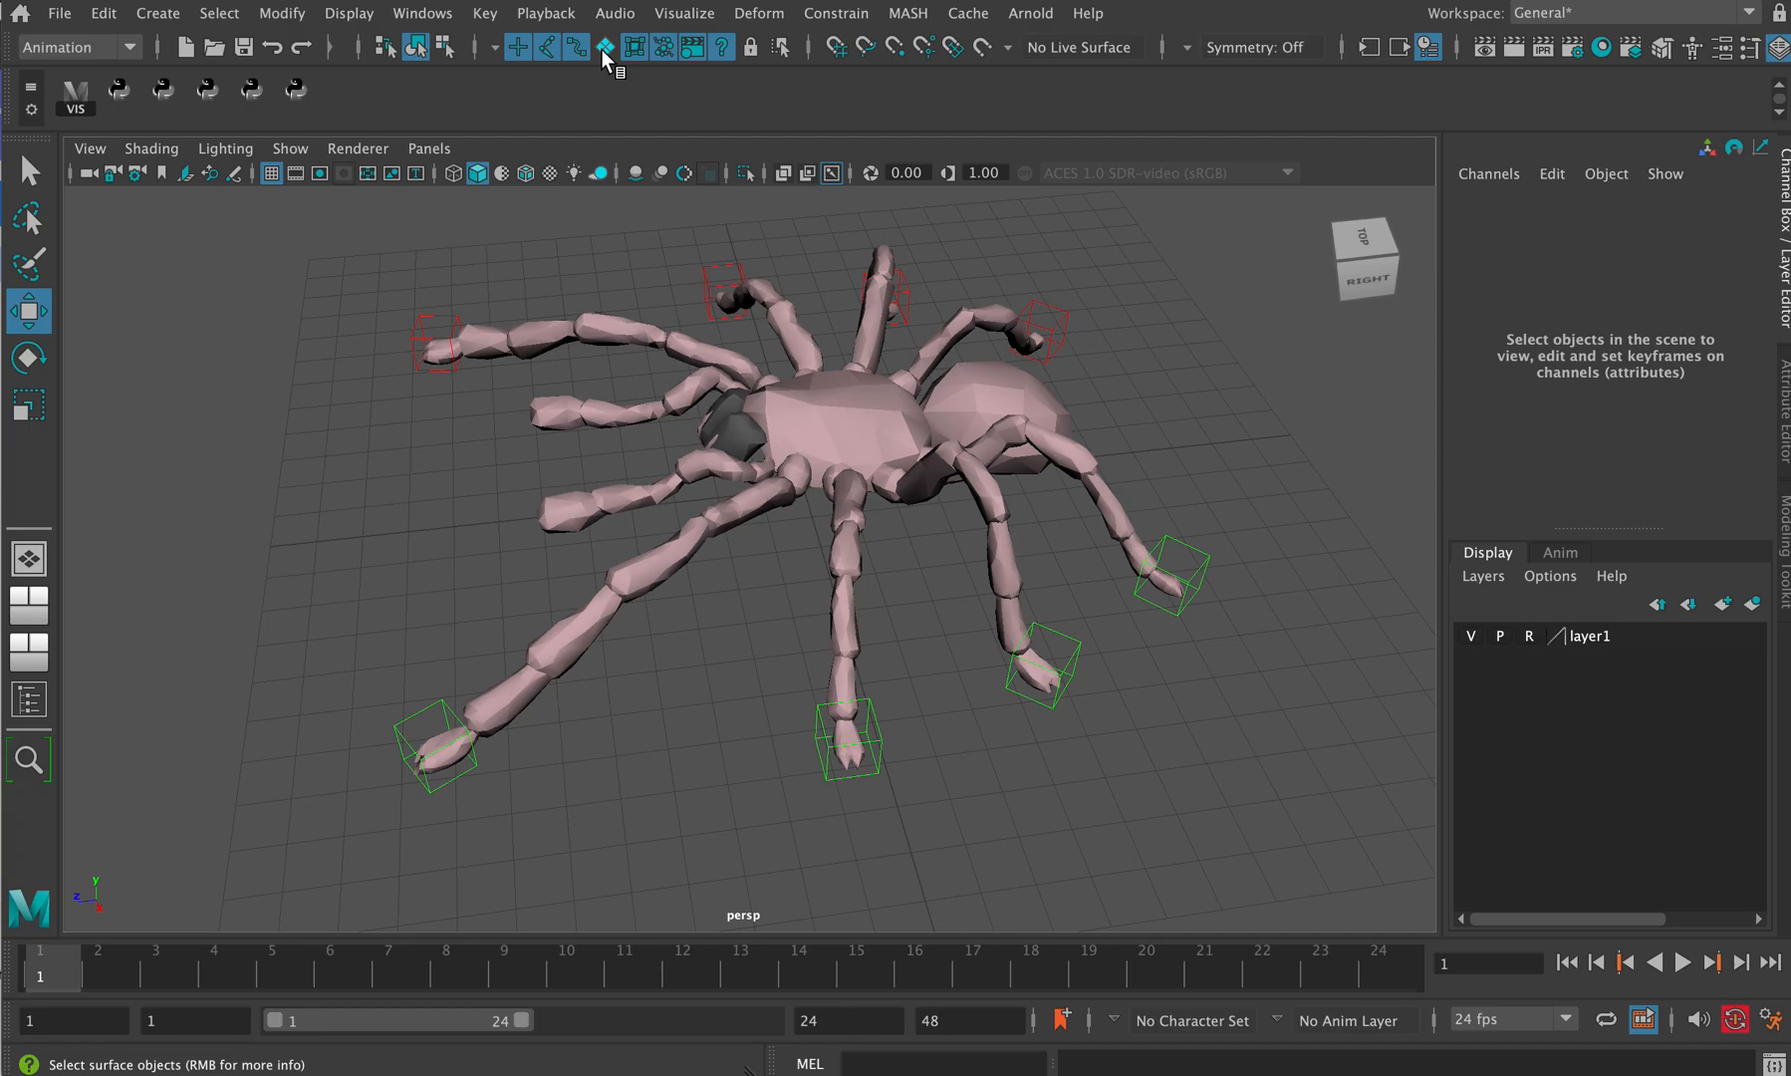
- Create an empty display layer and rename it raaFeet
click(1482, 576)
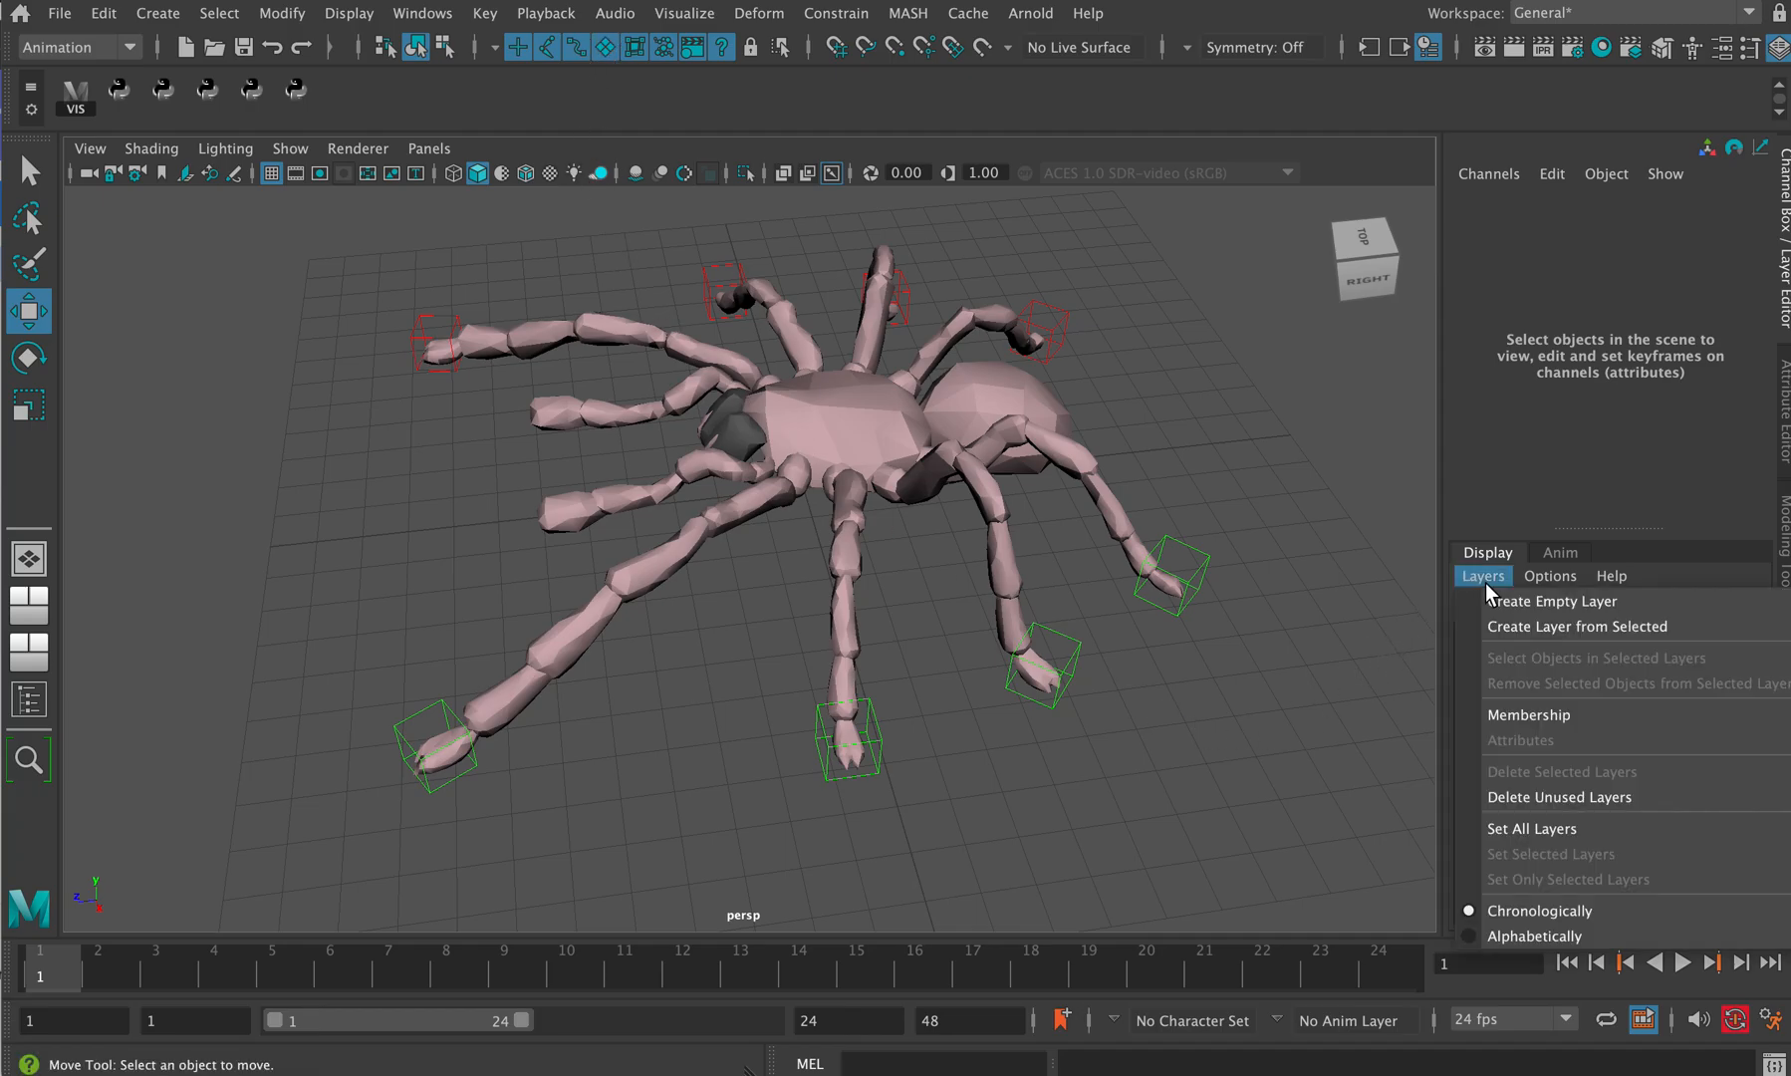
click(1553, 601)
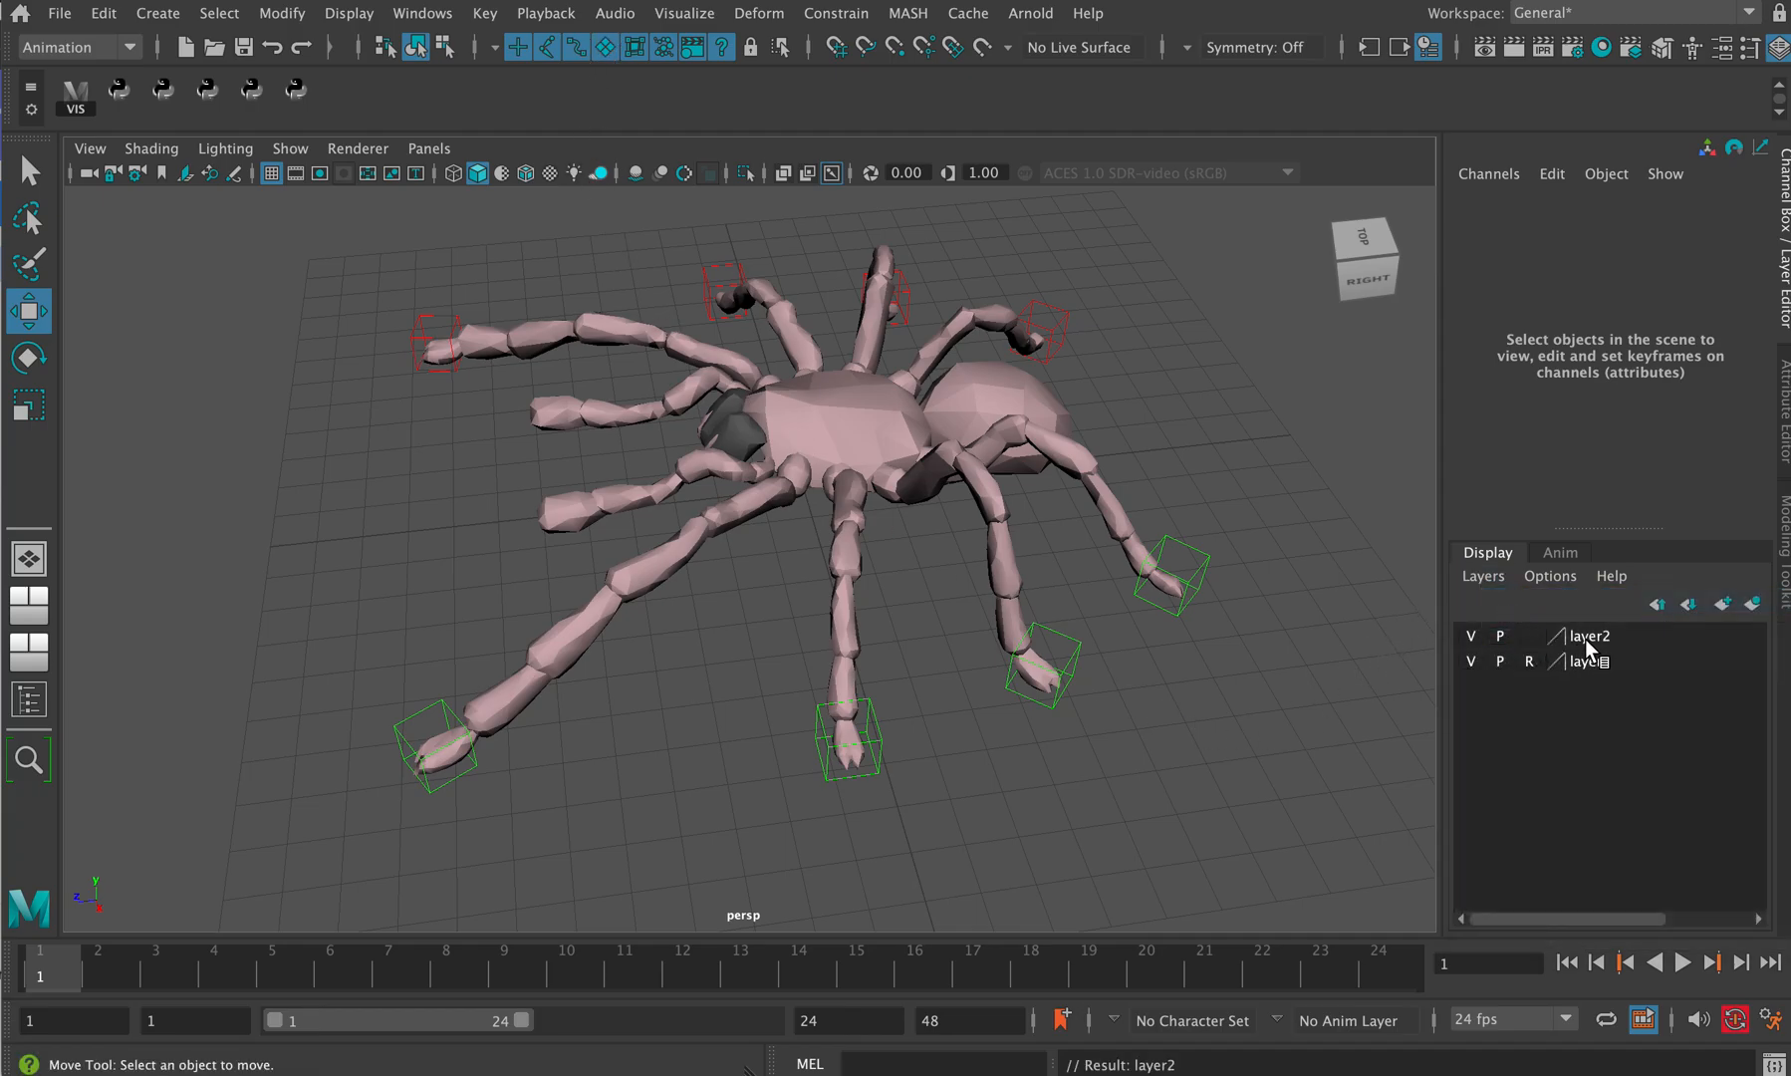
double_click(1587, 637)
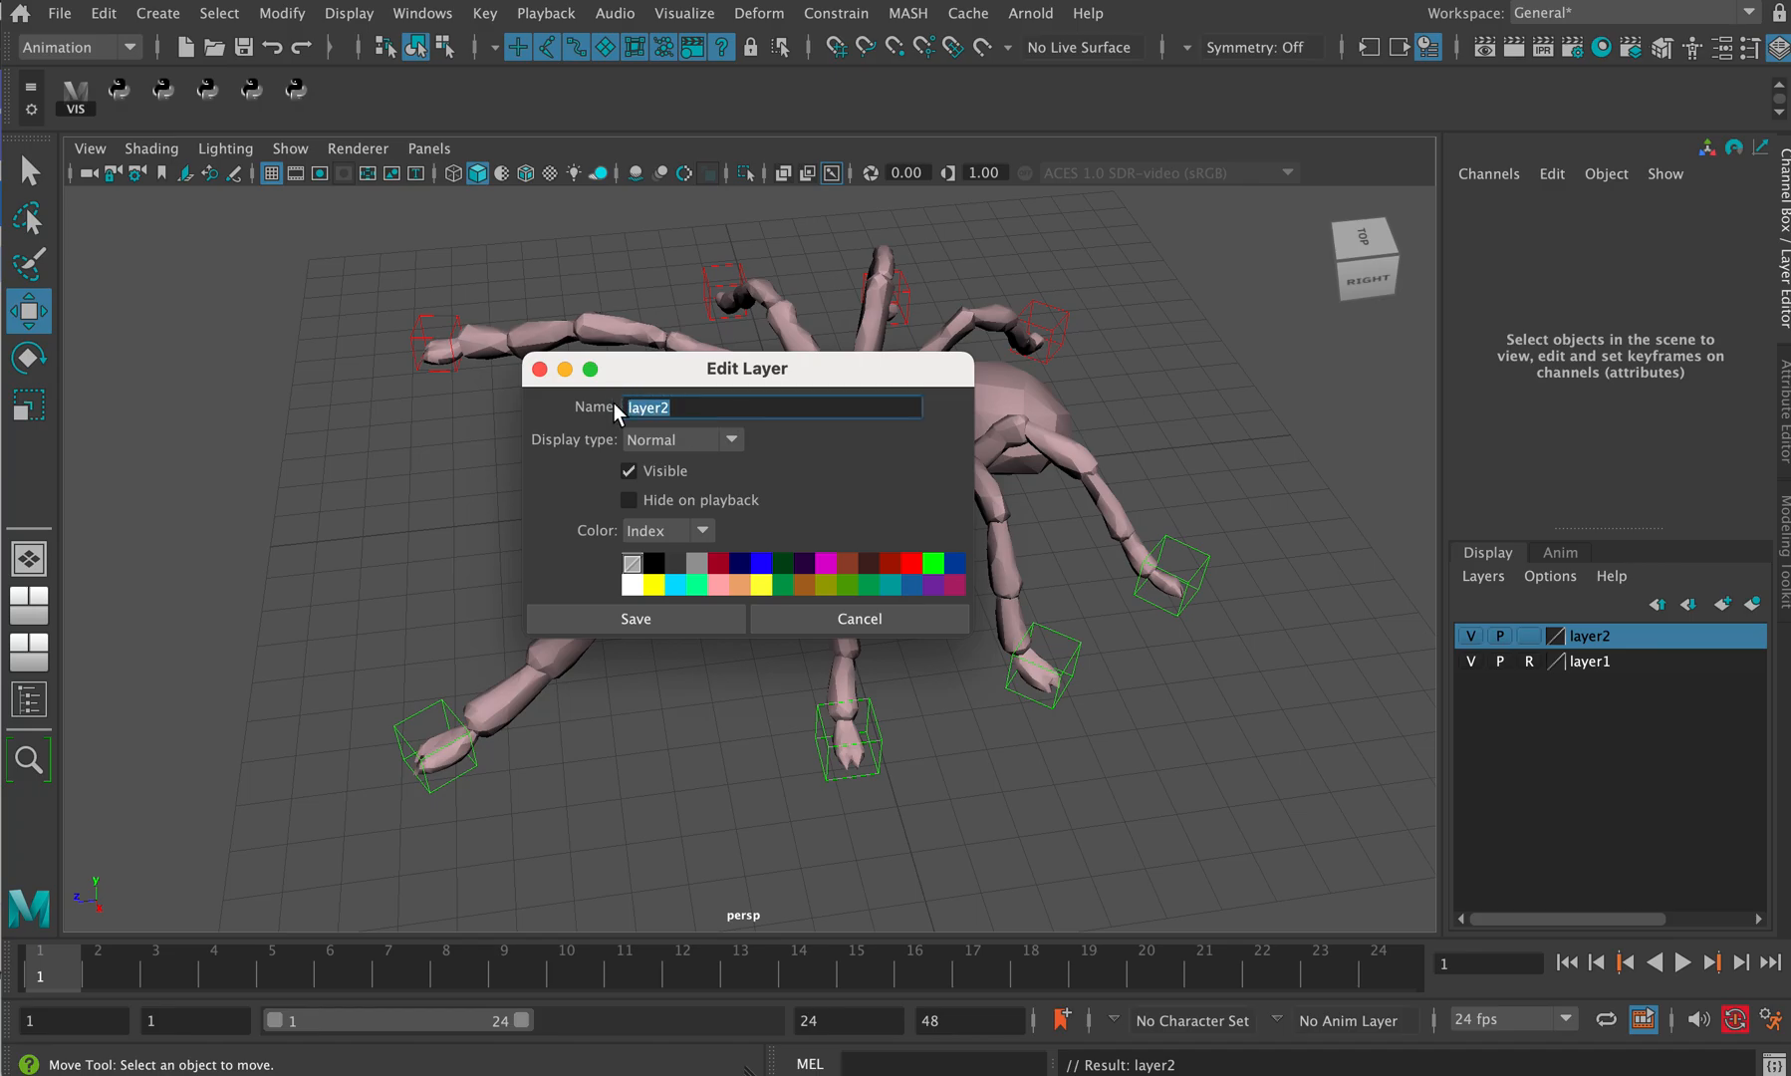
text(raaFee)
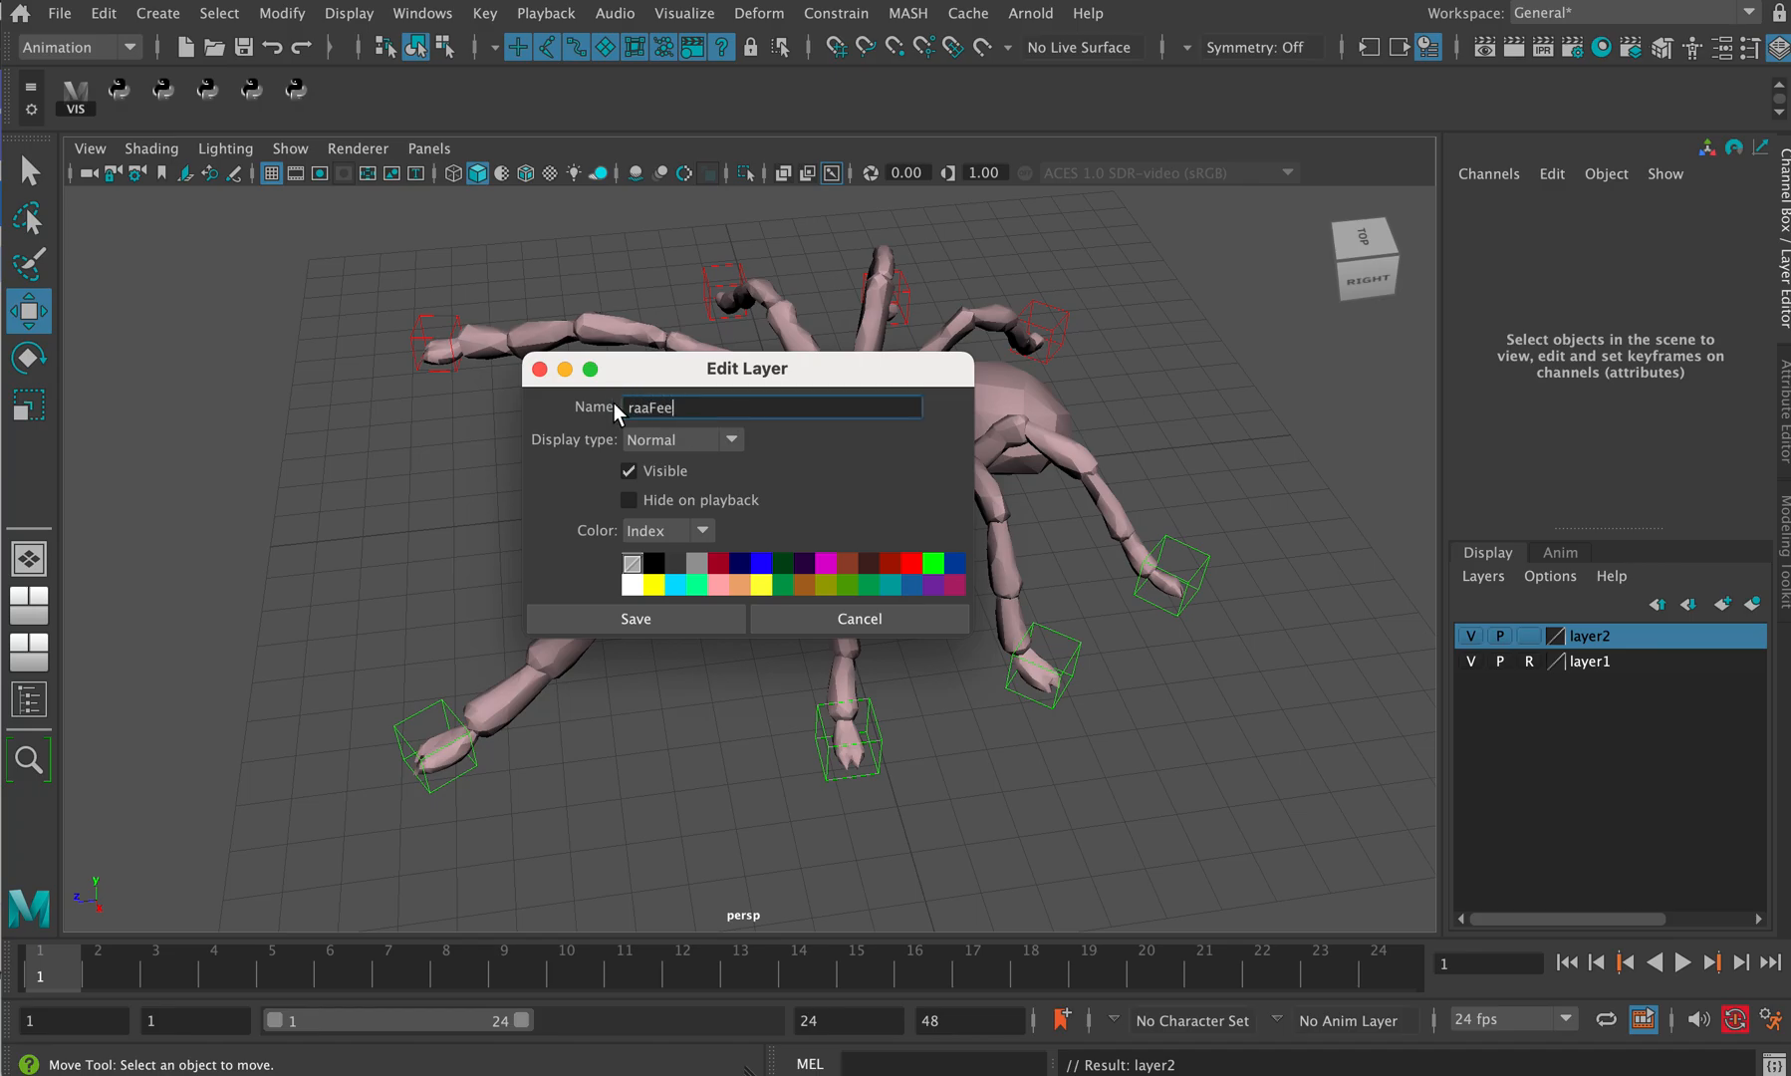
click(636, 618)
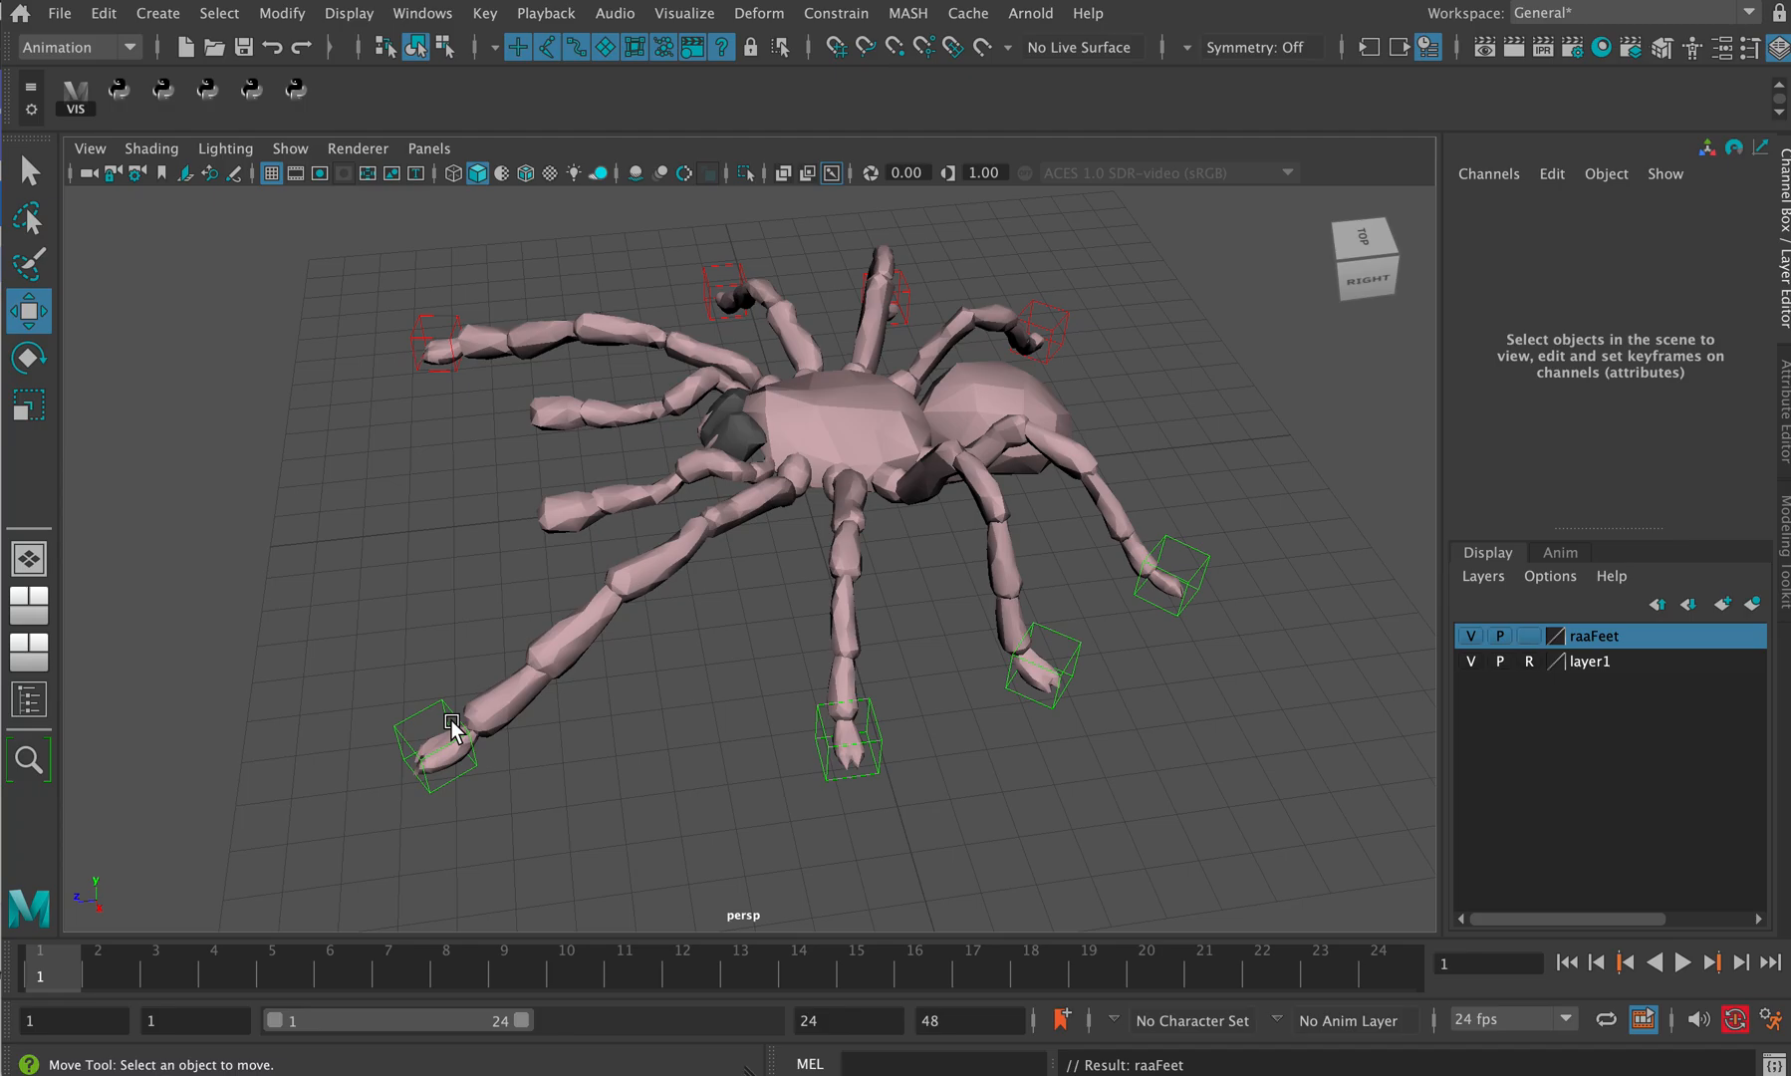
mouse_move(583, 163)
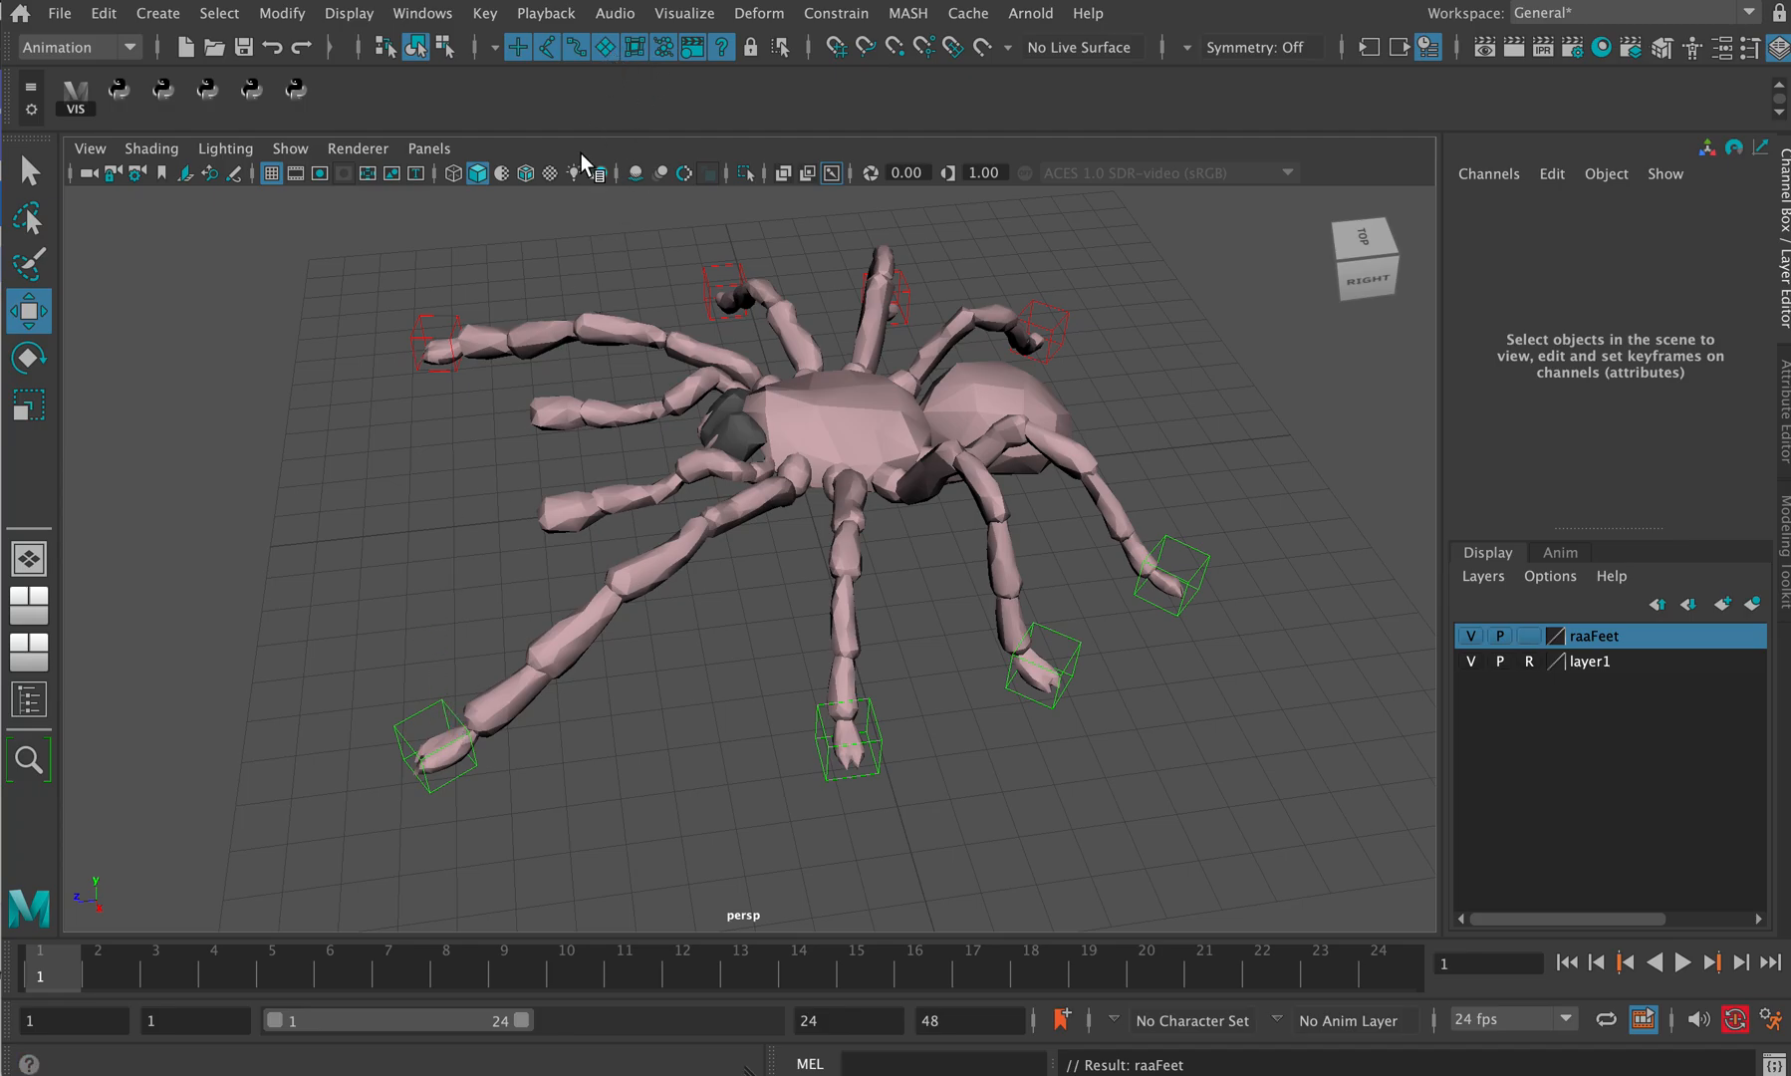
- Select the foot controls, including R_1st_leg, L_3rd_leg and L_2nd_leg, and add them to raaFeet
click(439, 754)
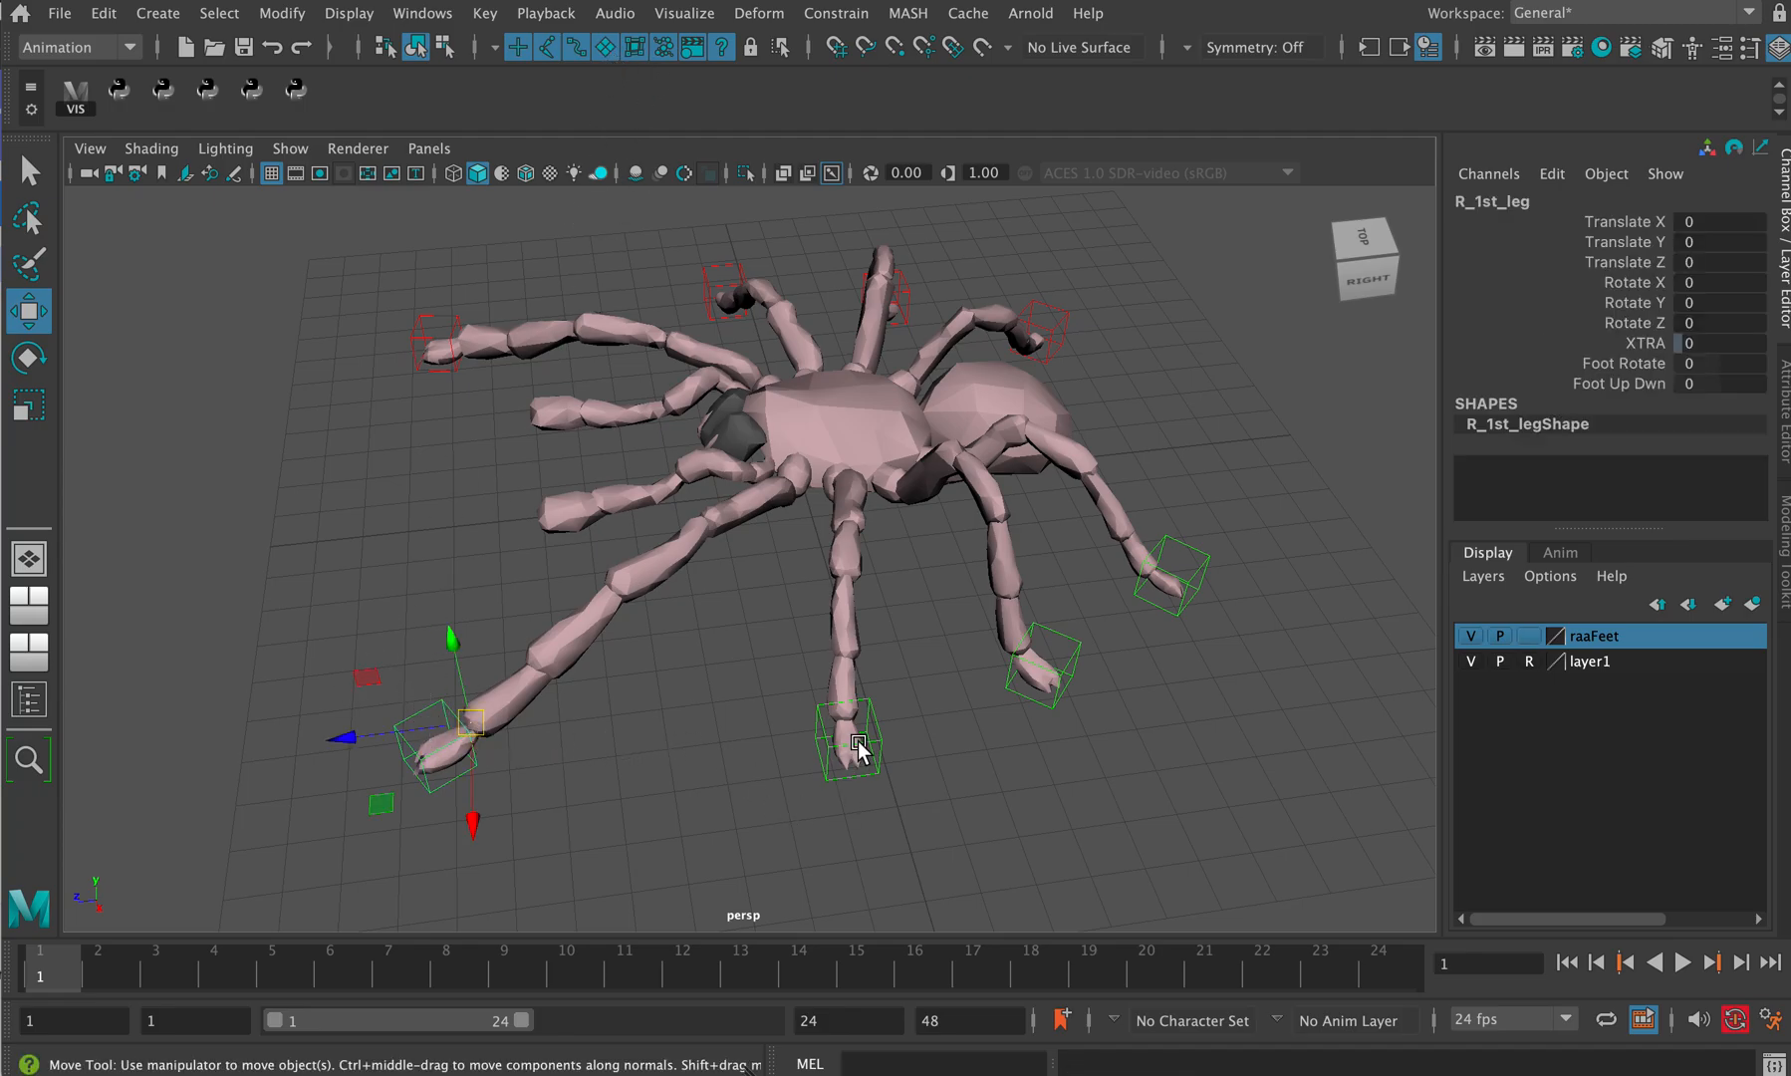
mouse_move(850, 736)
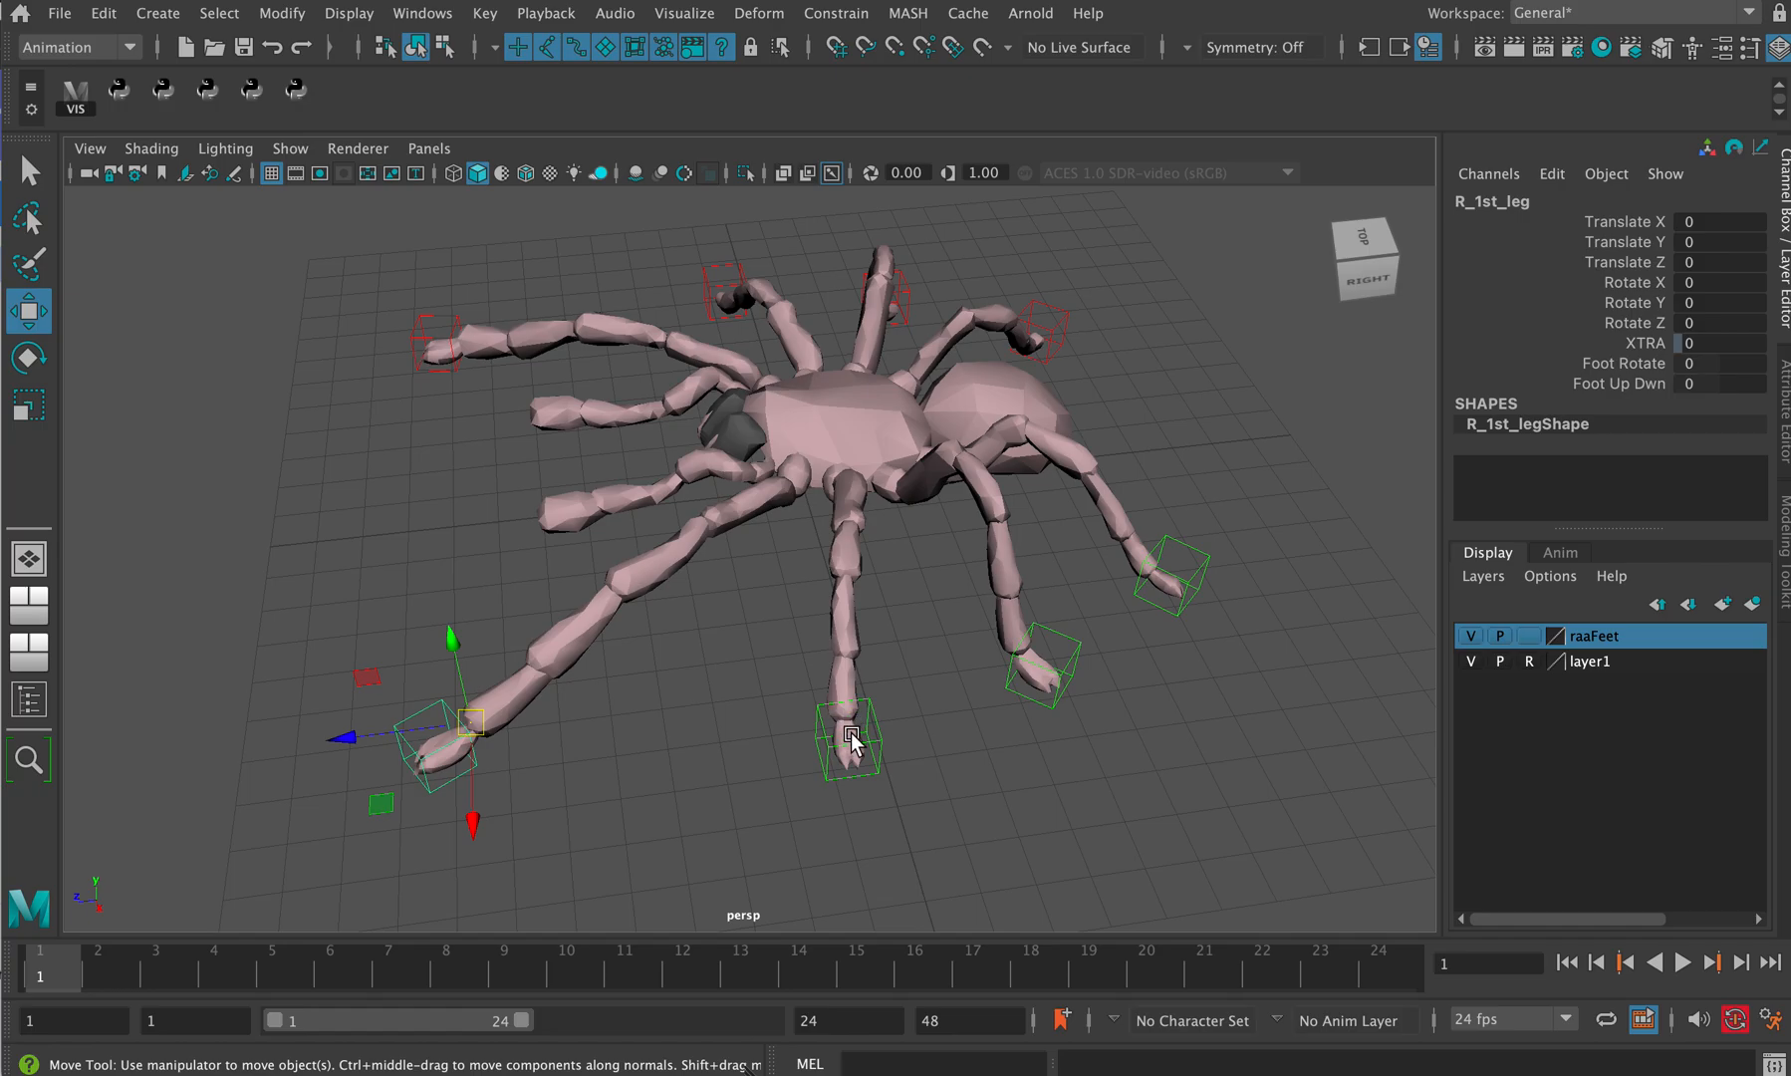
click(847, 737)
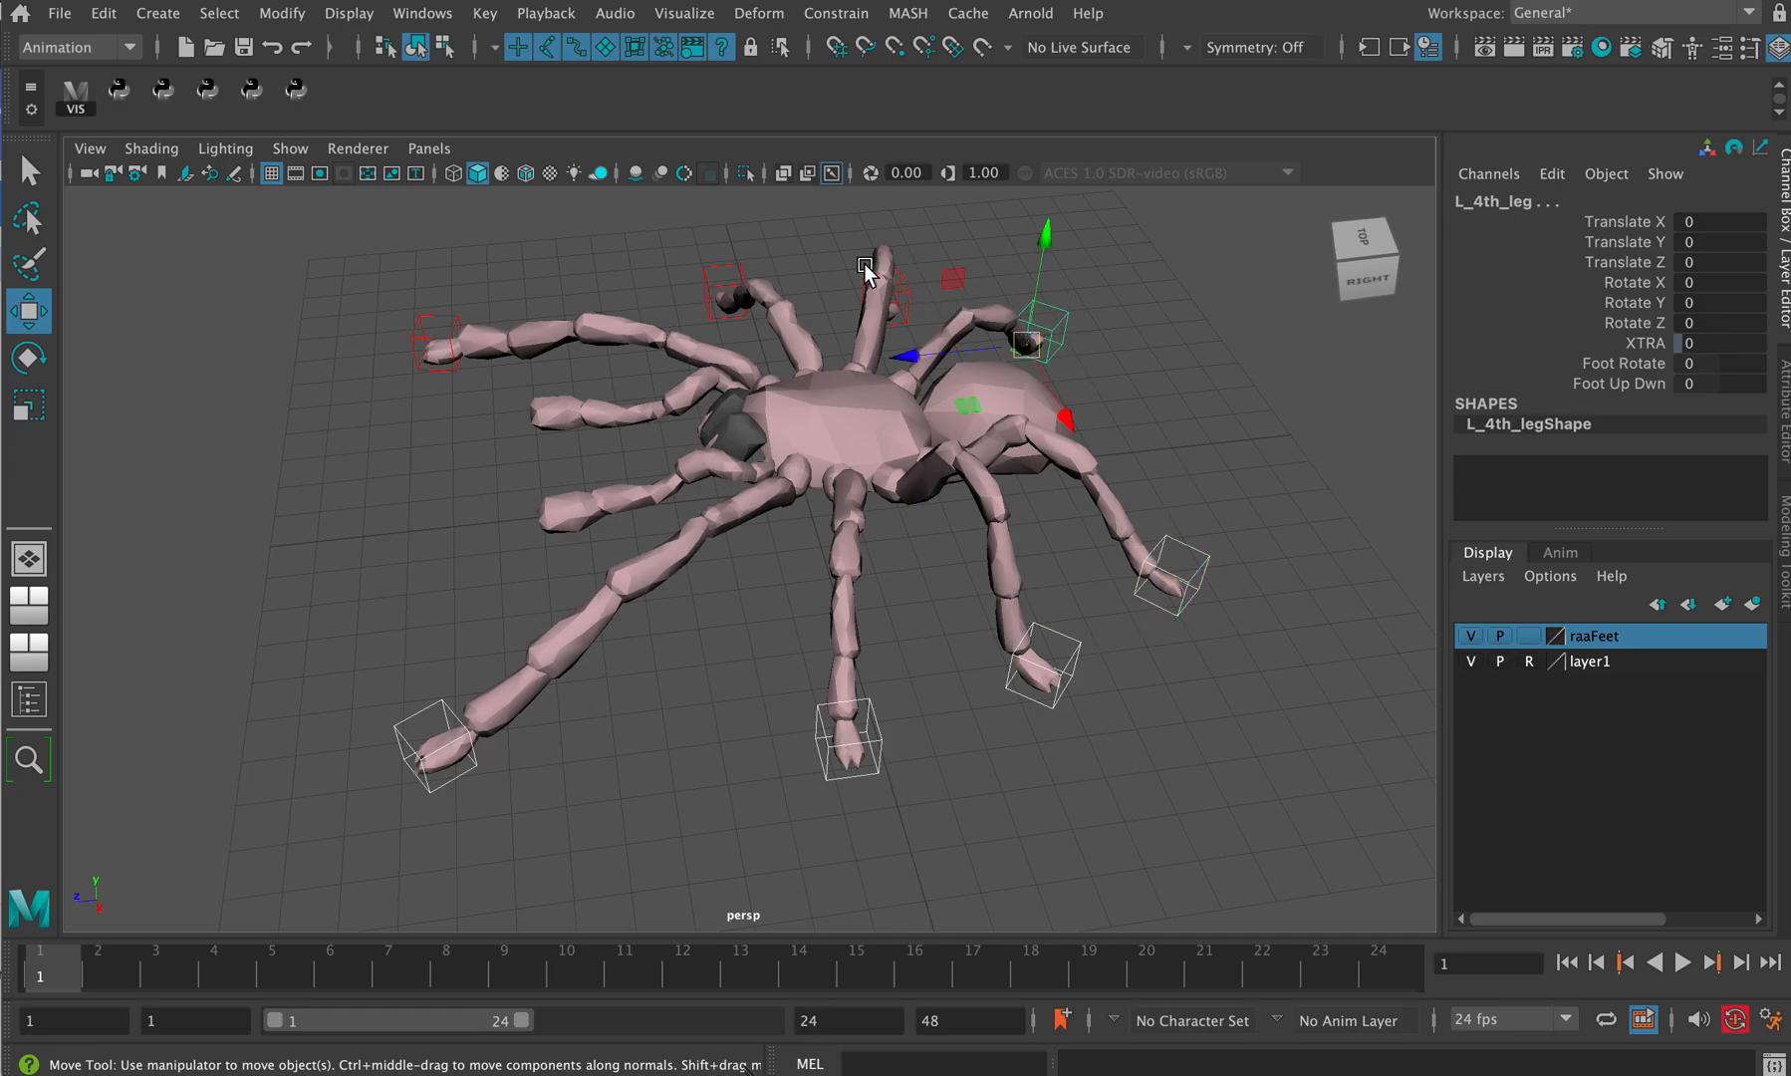
click(754, 280)
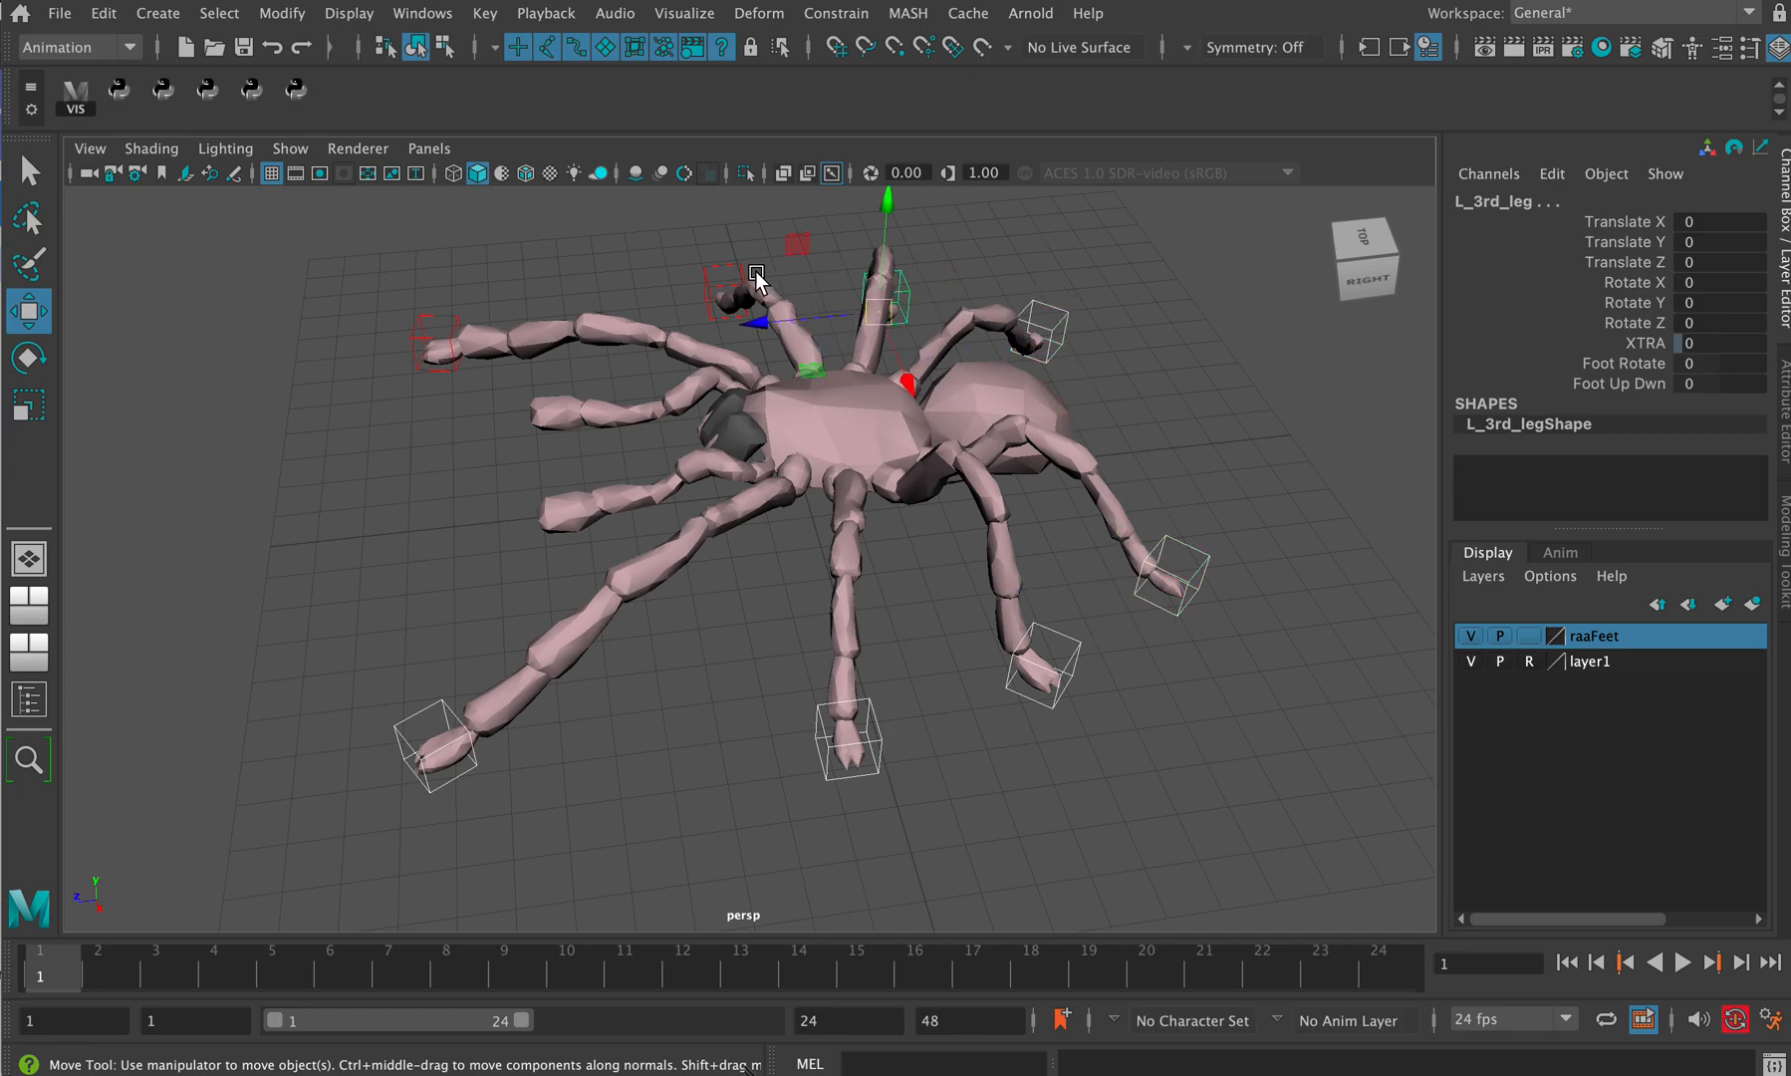
click(432, 334)
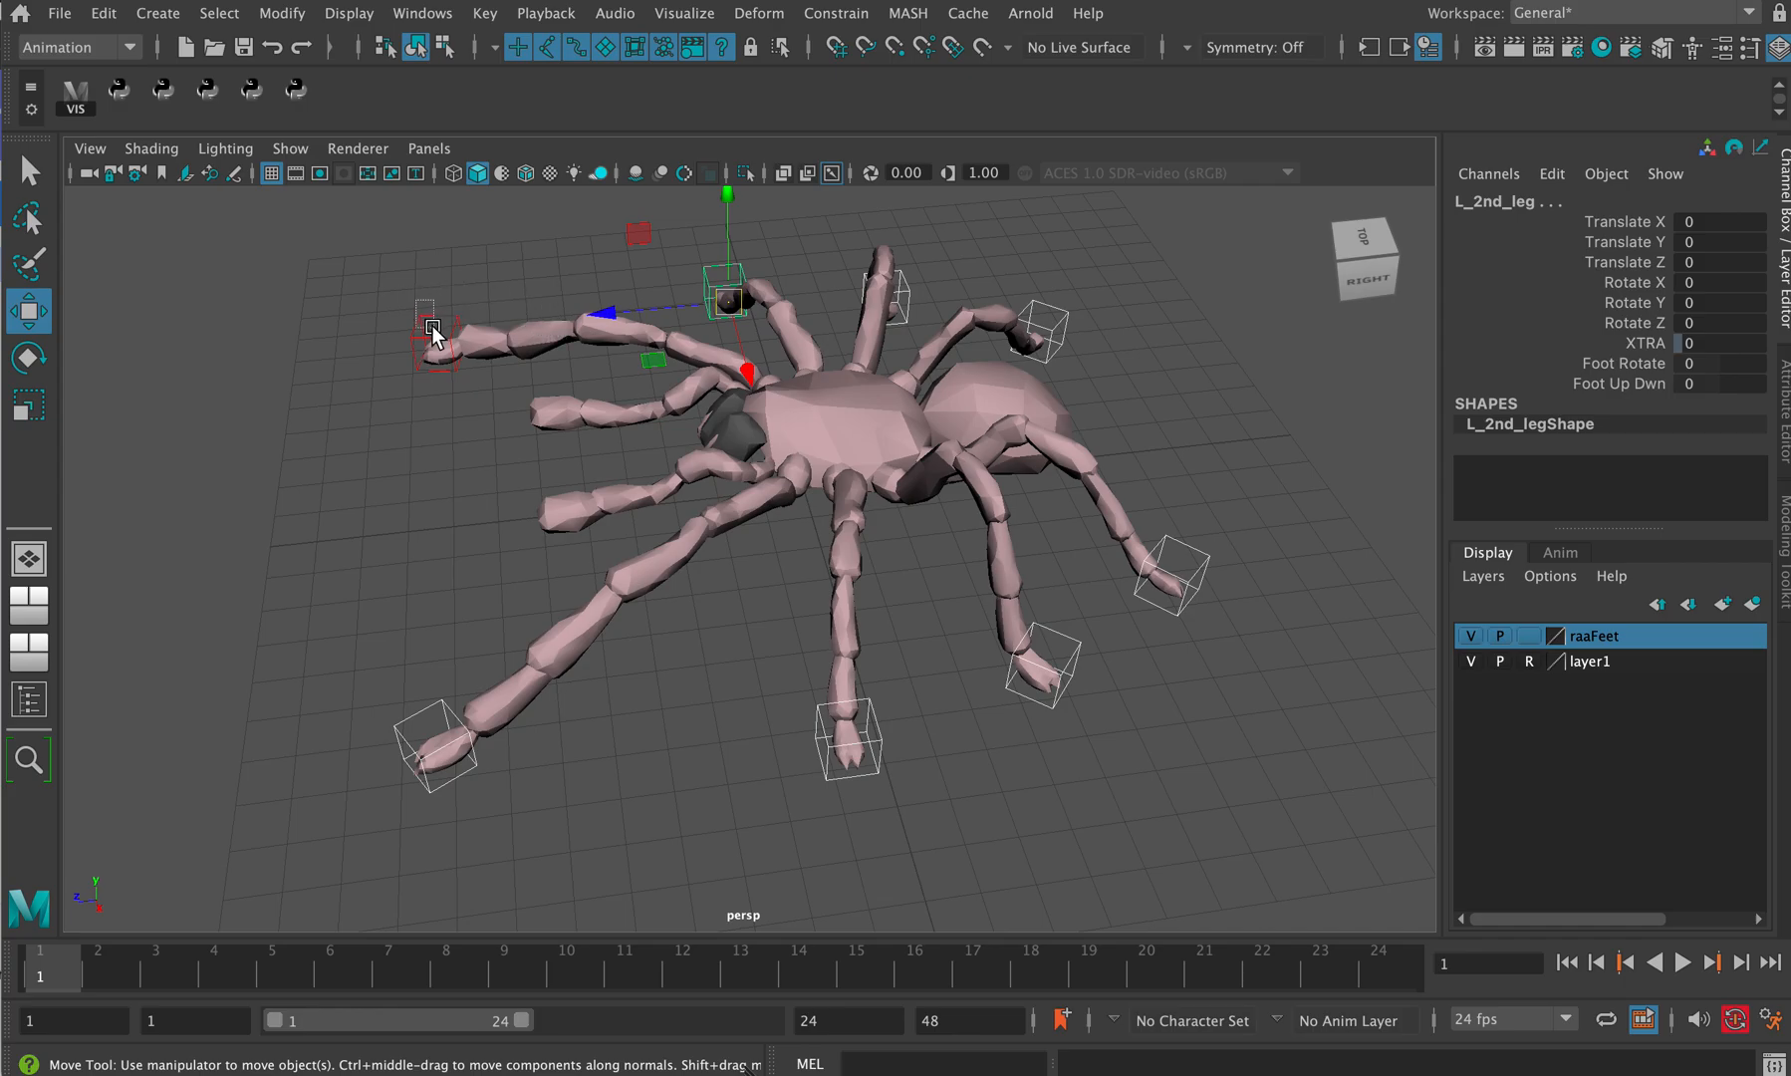
right_click(1591, 634)
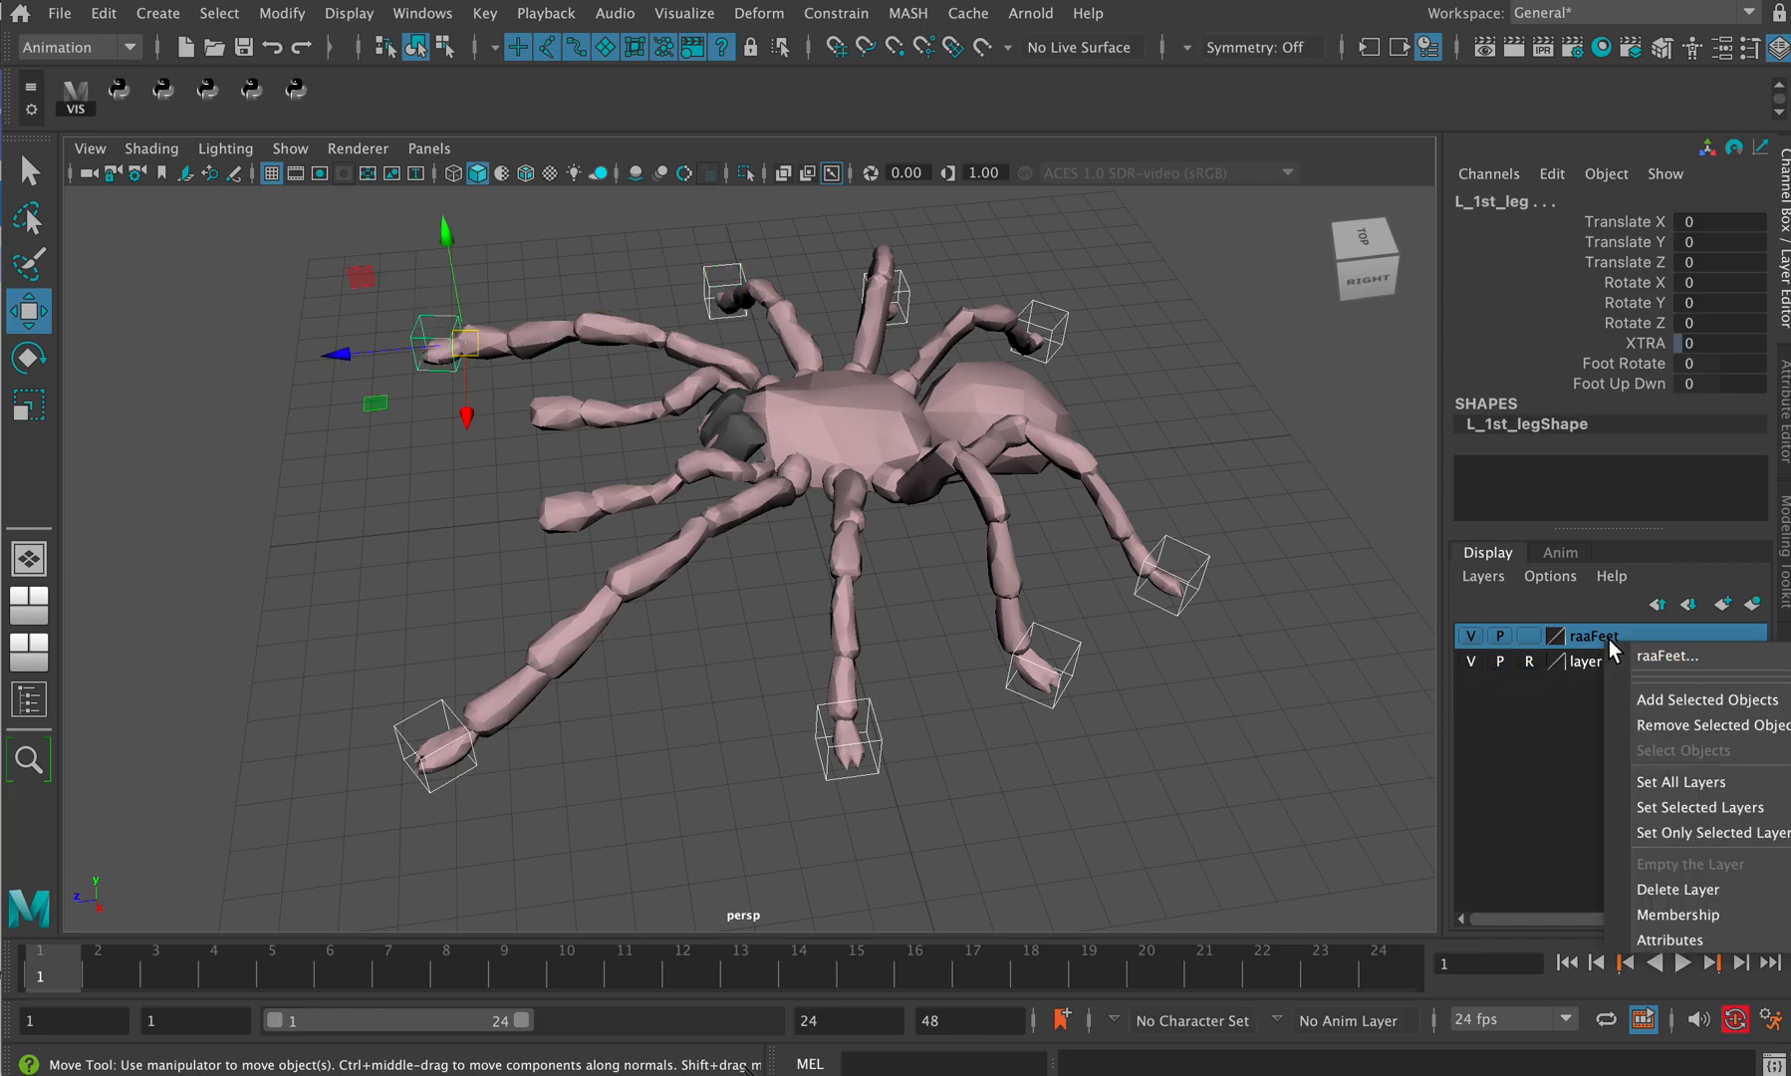
click(1707, 698)
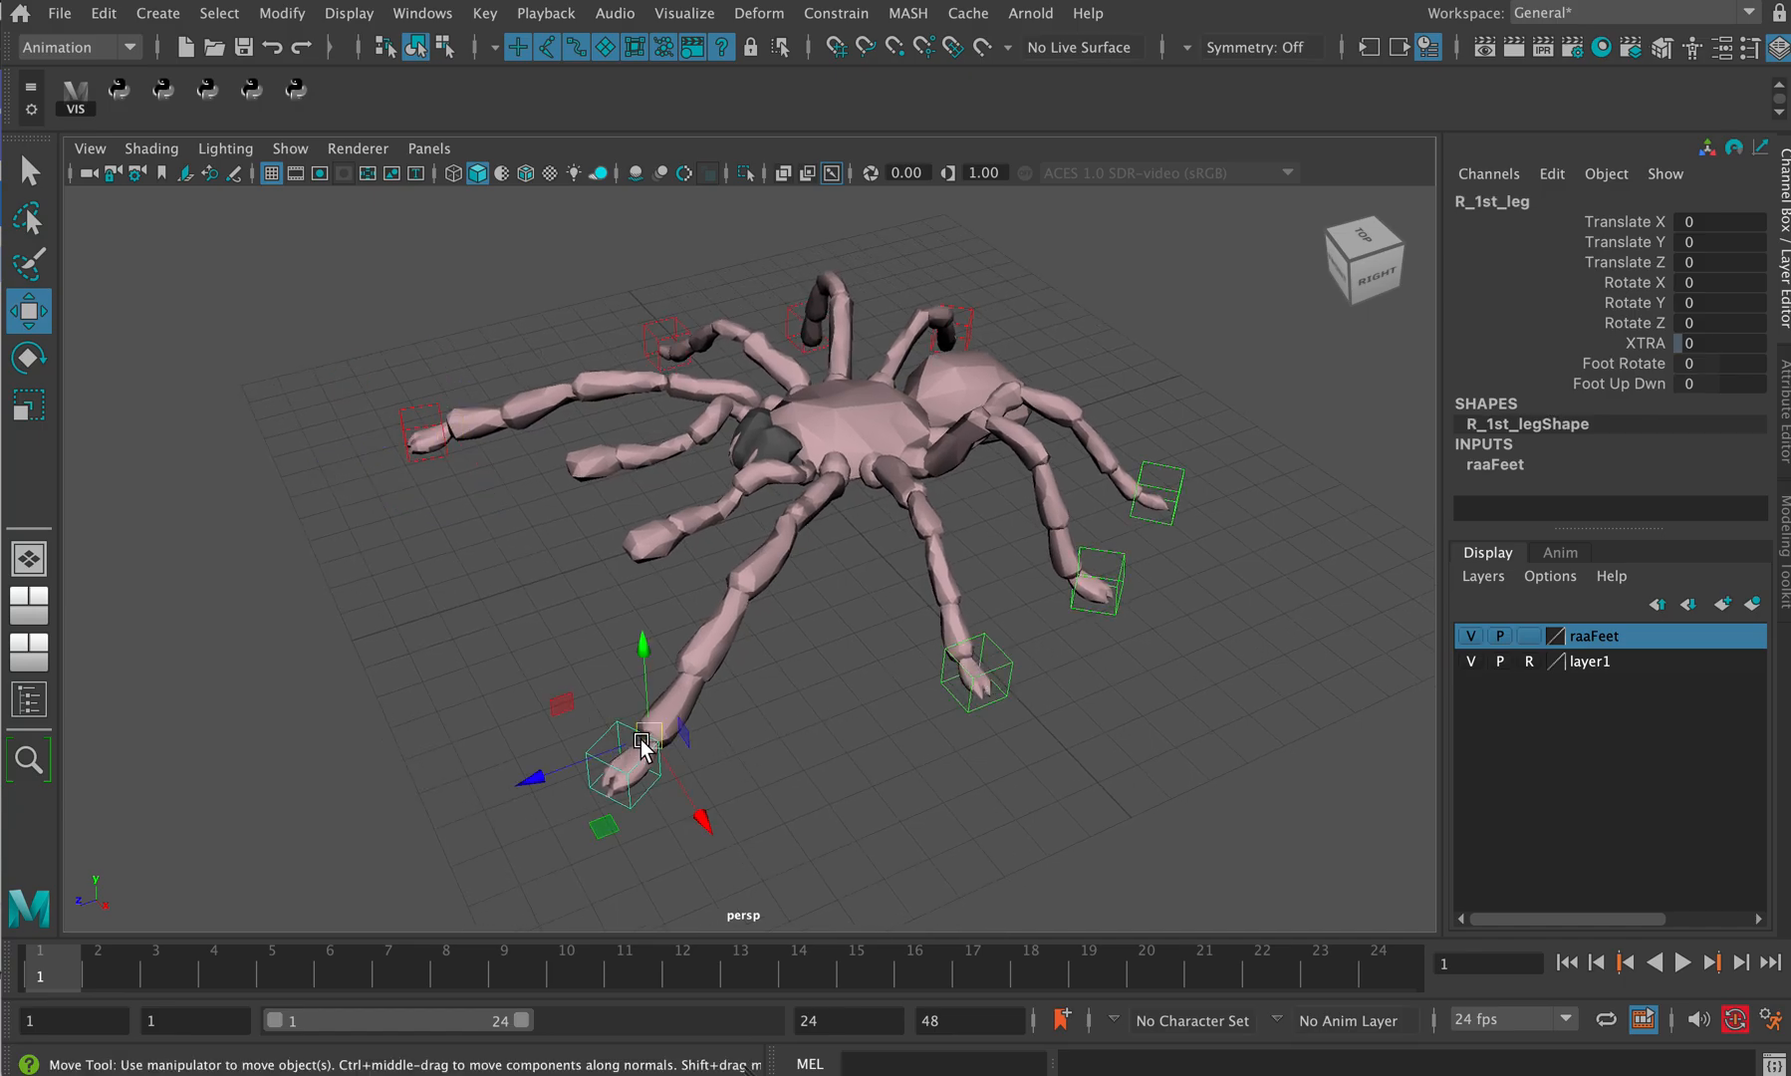
click(605, 47)
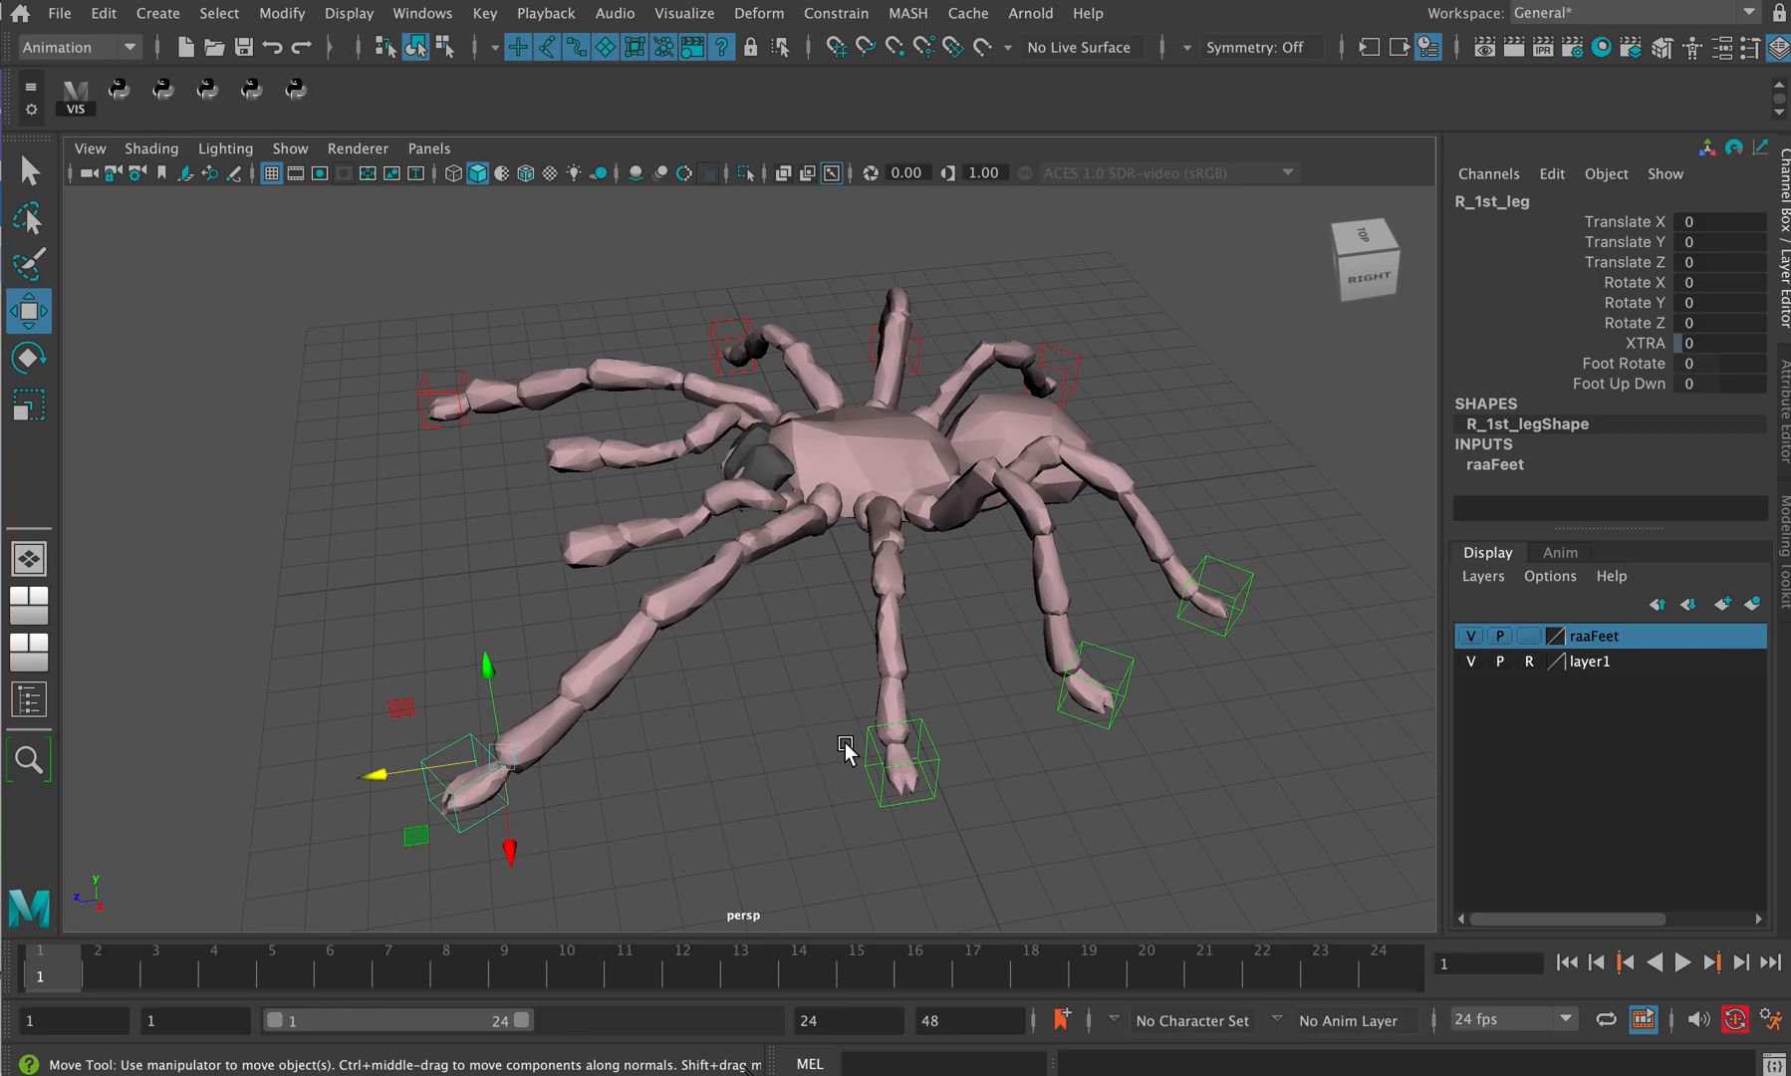
mouse_move(850, 717)
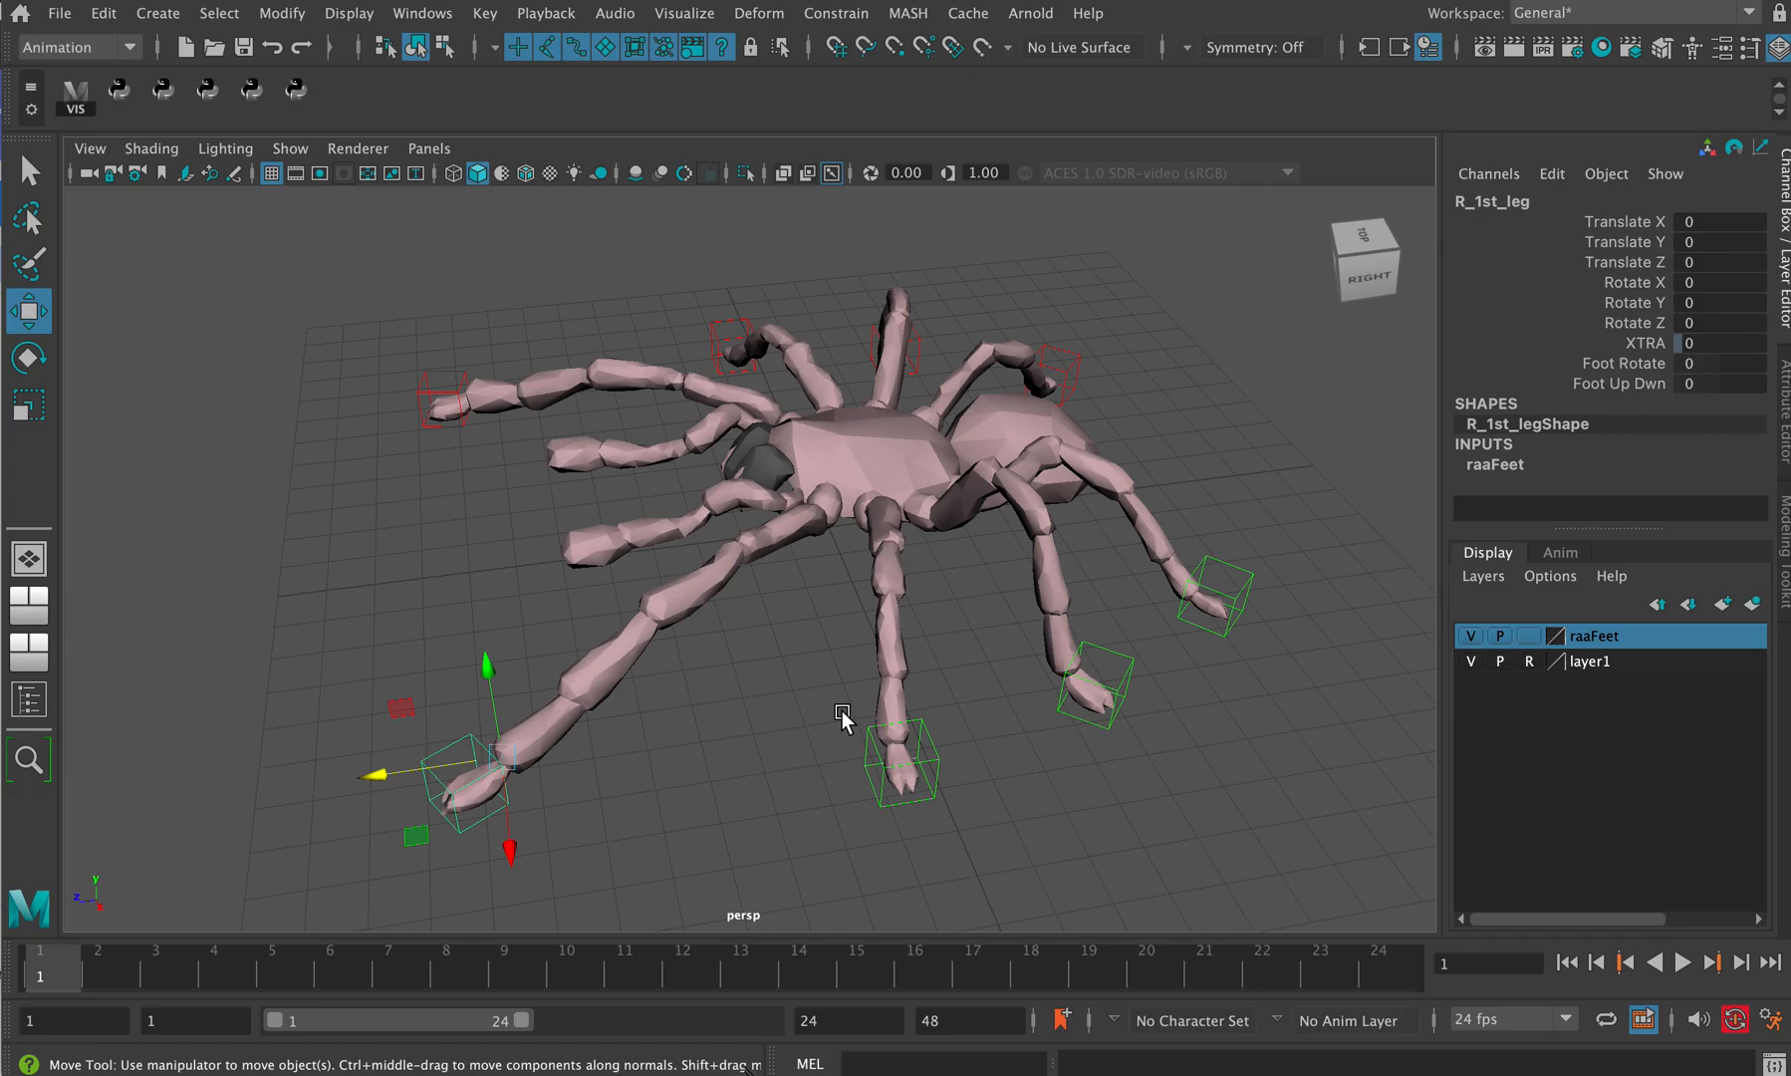
mouse_move(833, 710)
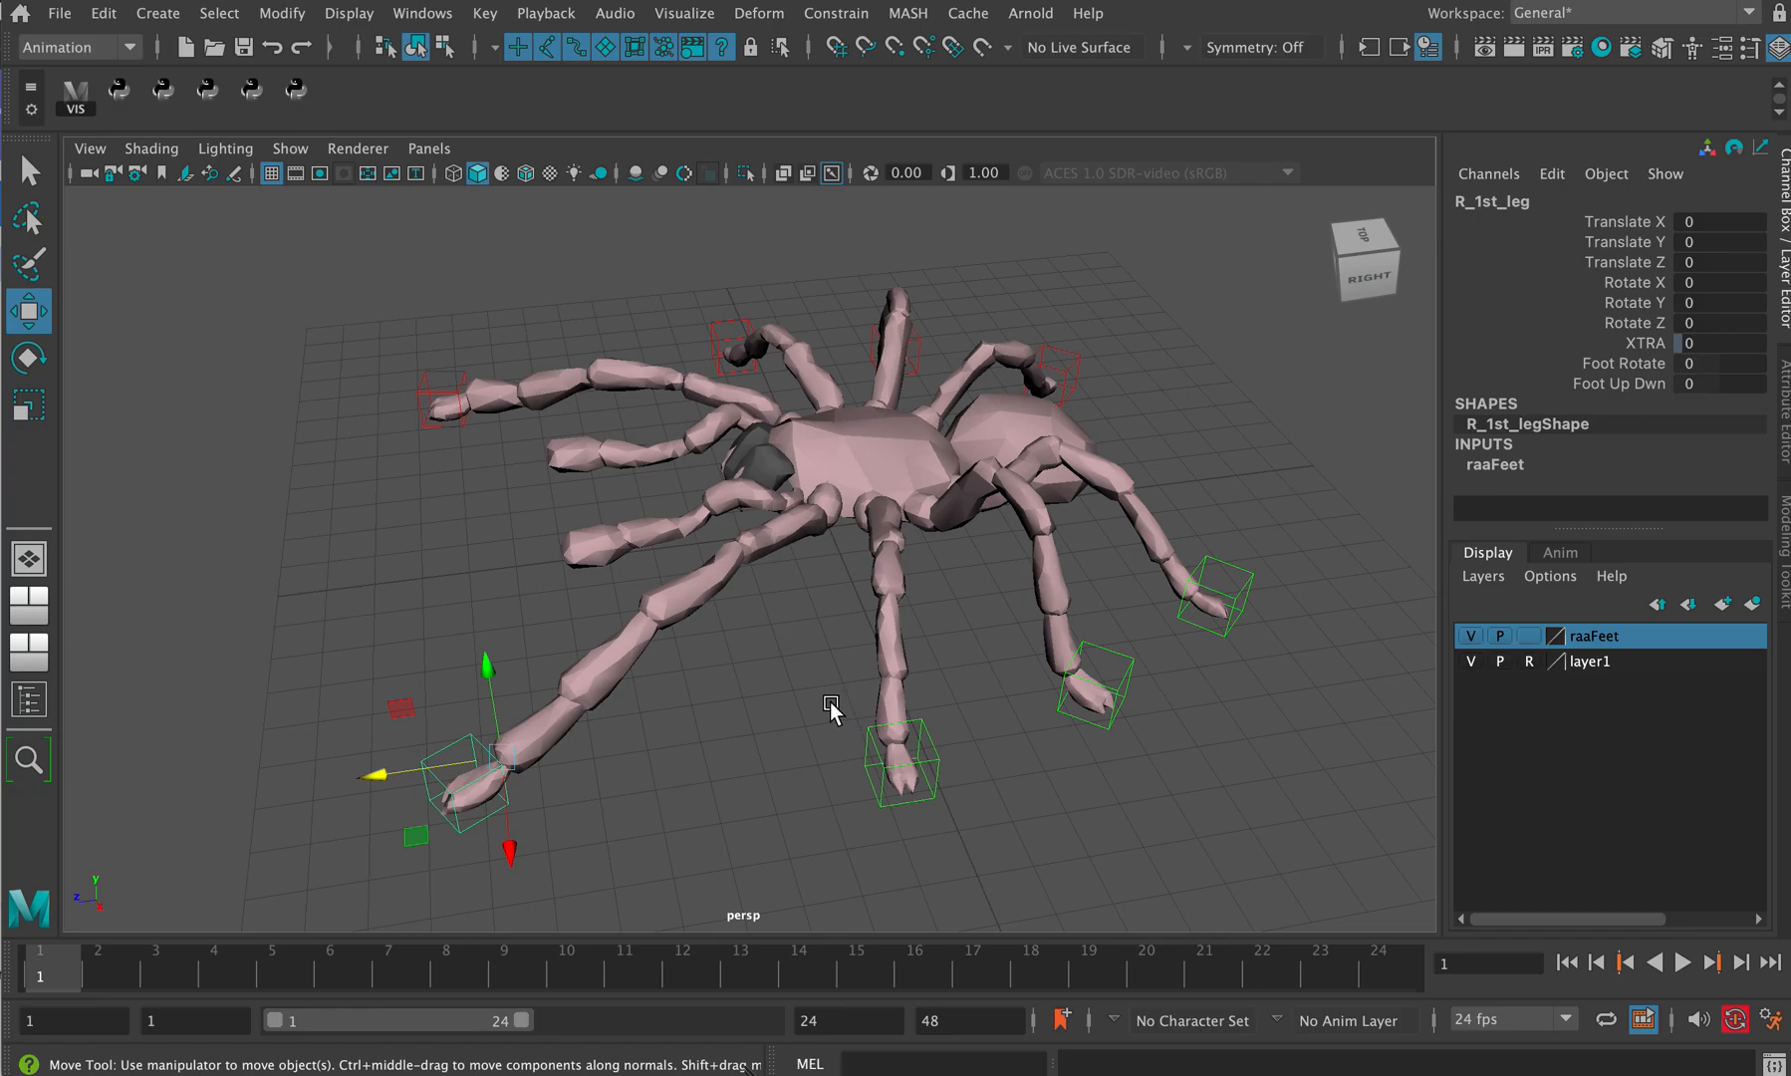
mouse_move(805, 696)
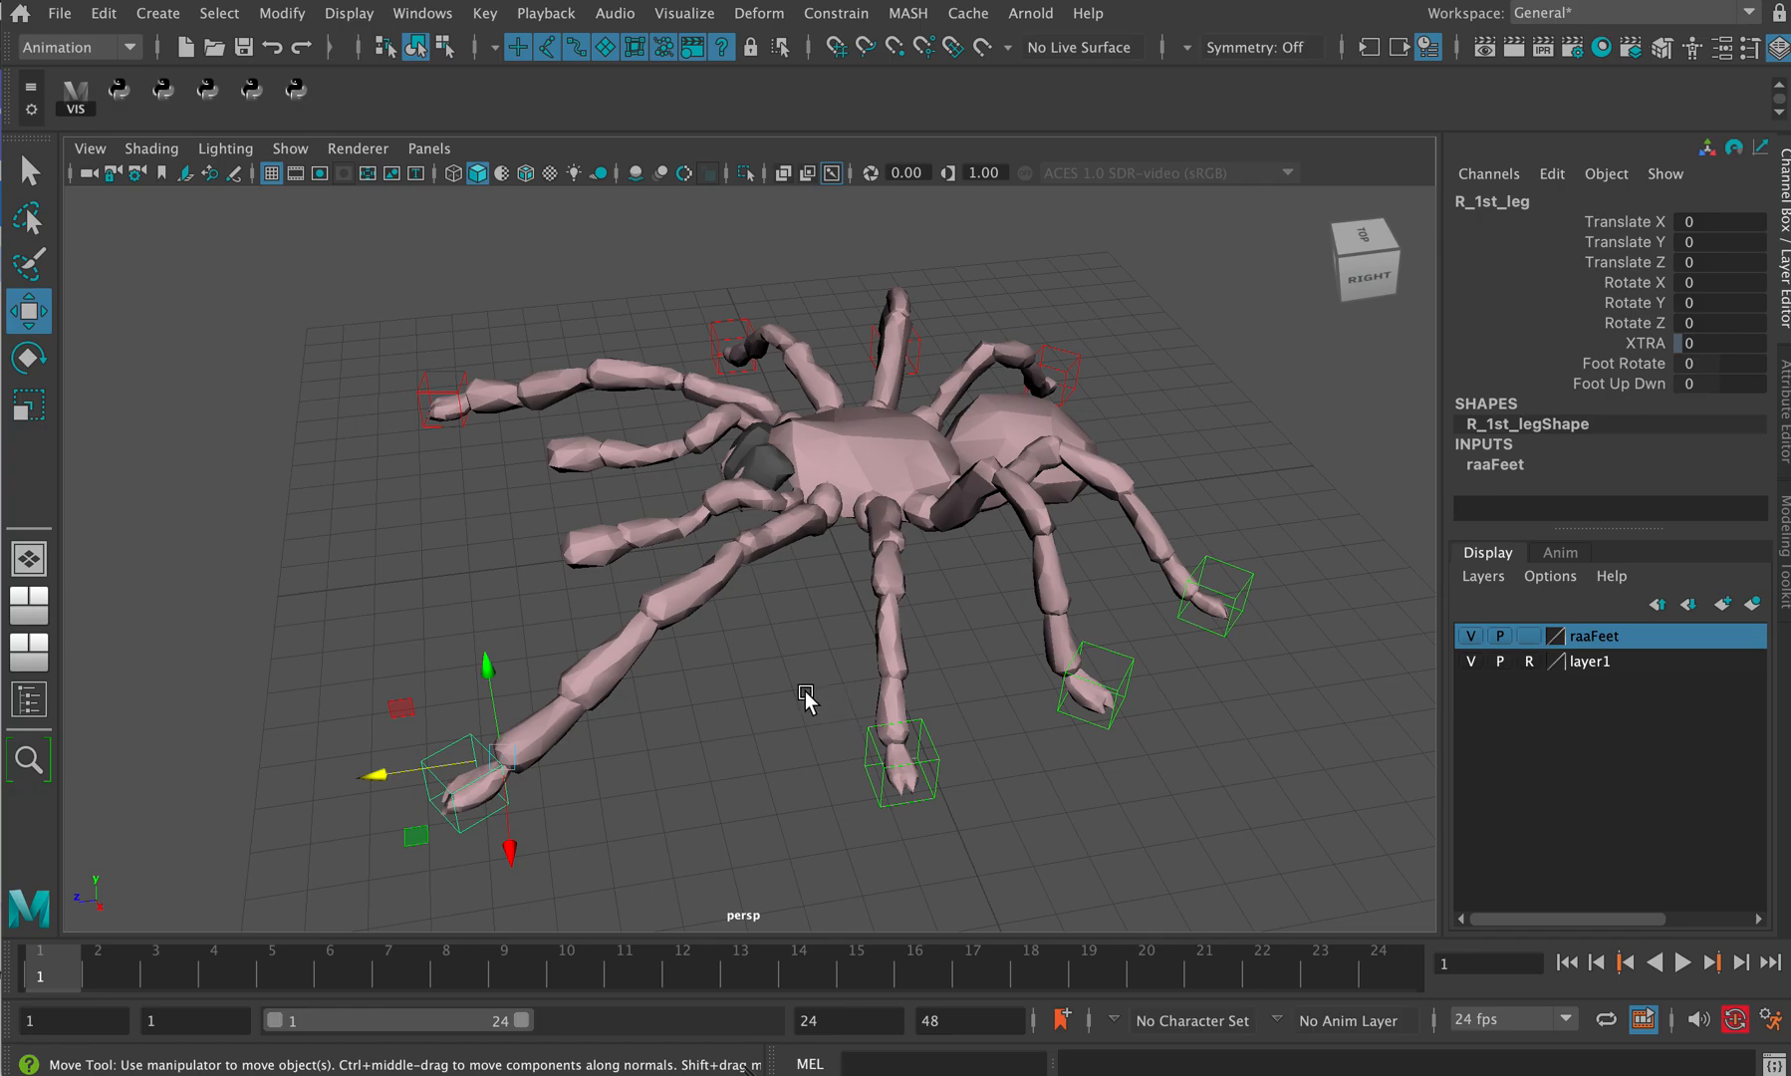
mouse_move(796, 698)
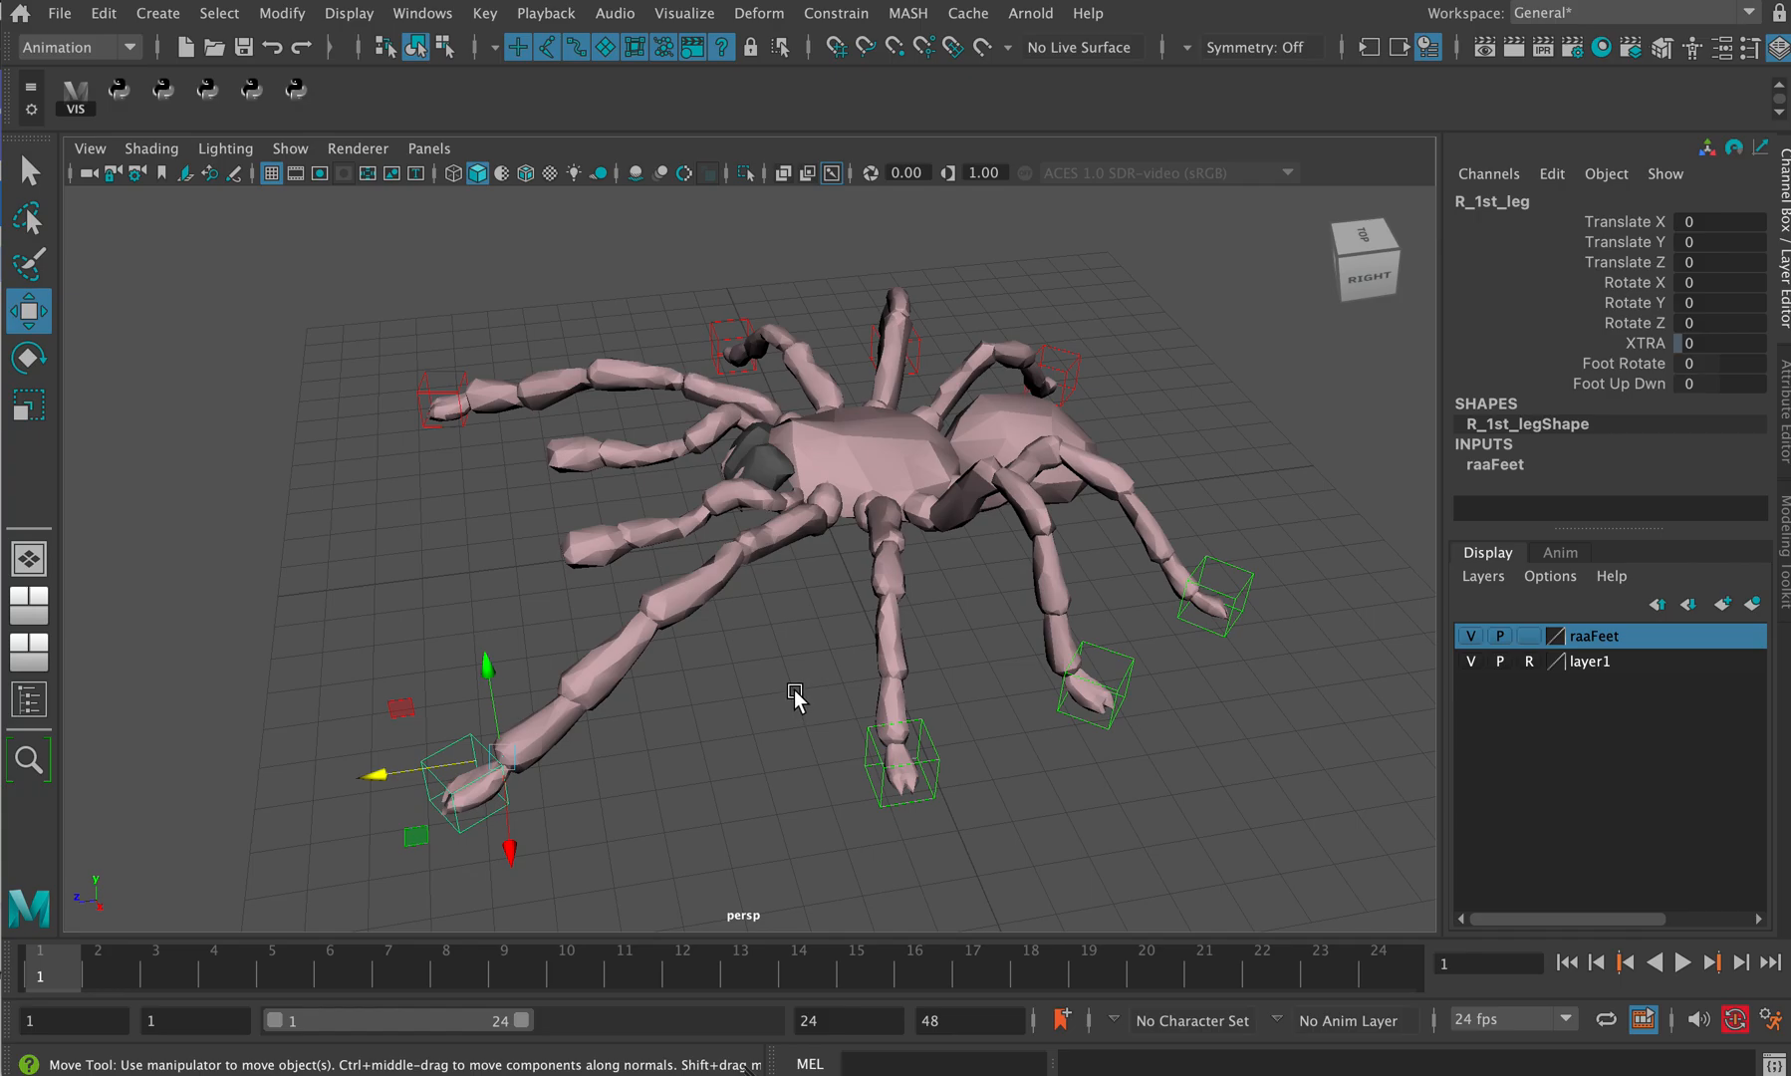
mouse_move(855, 346)
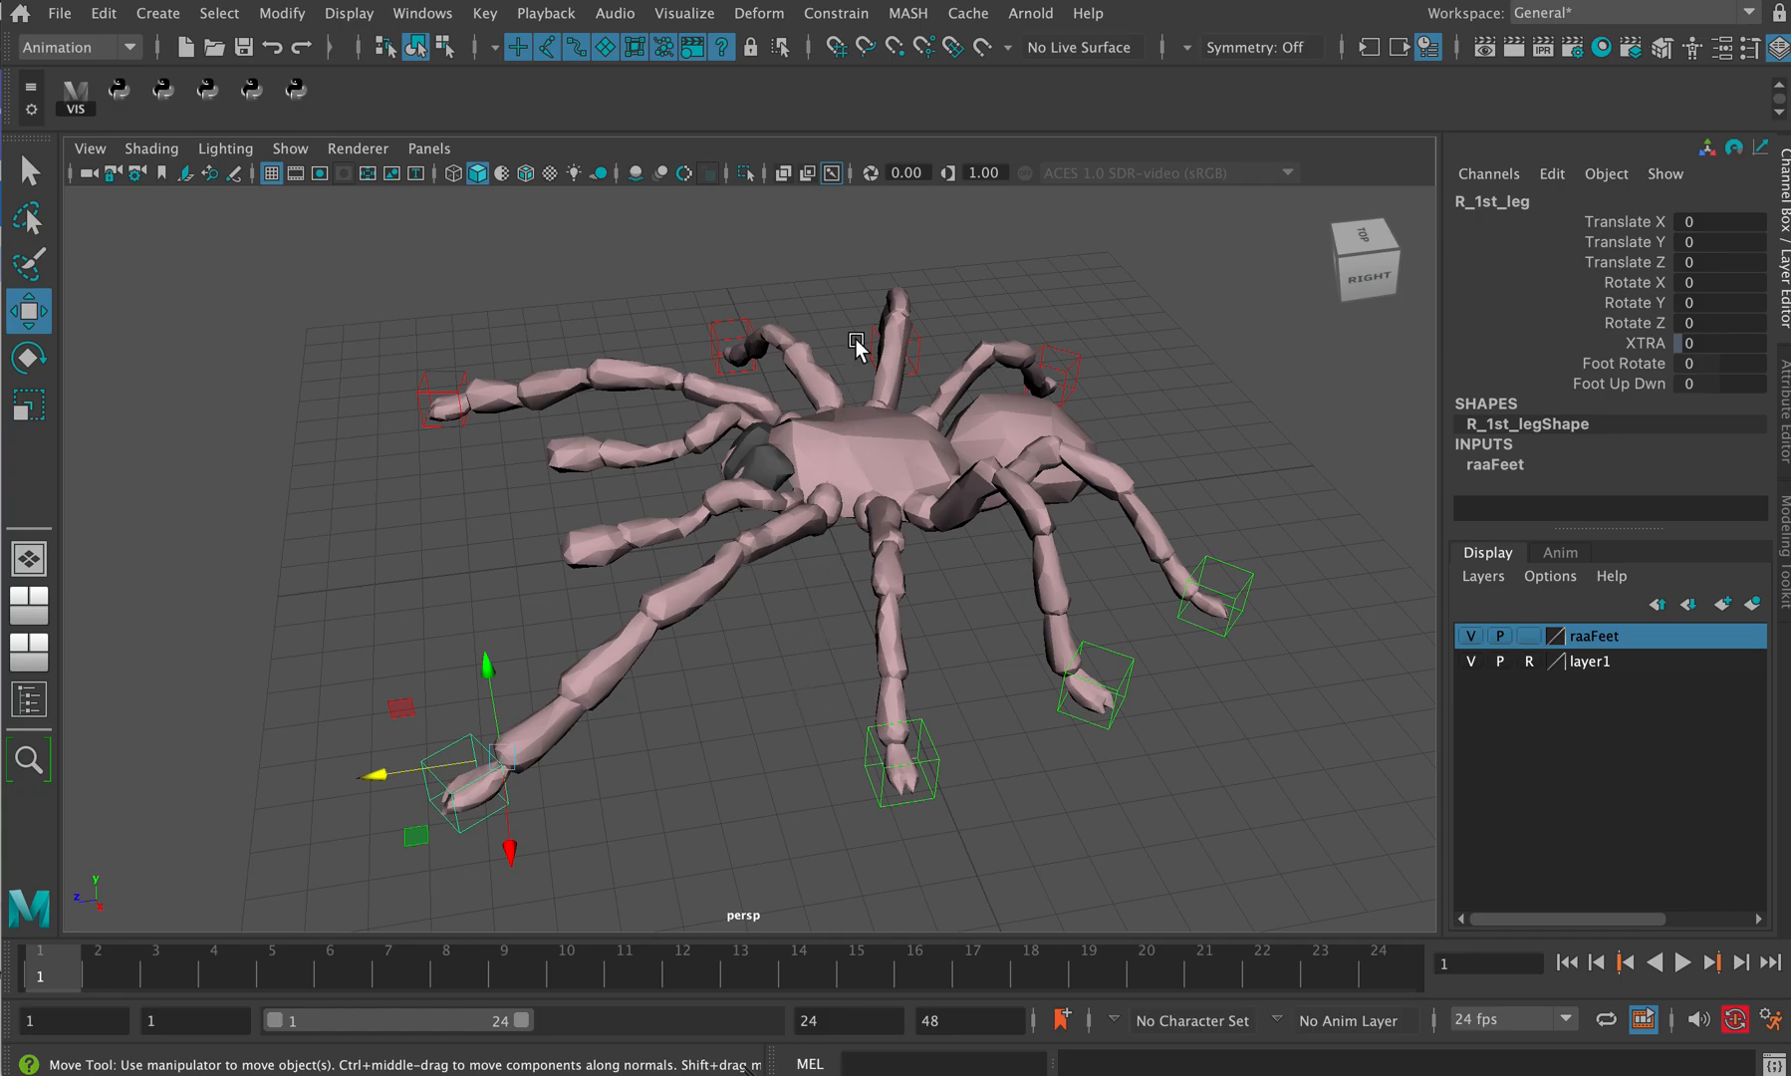